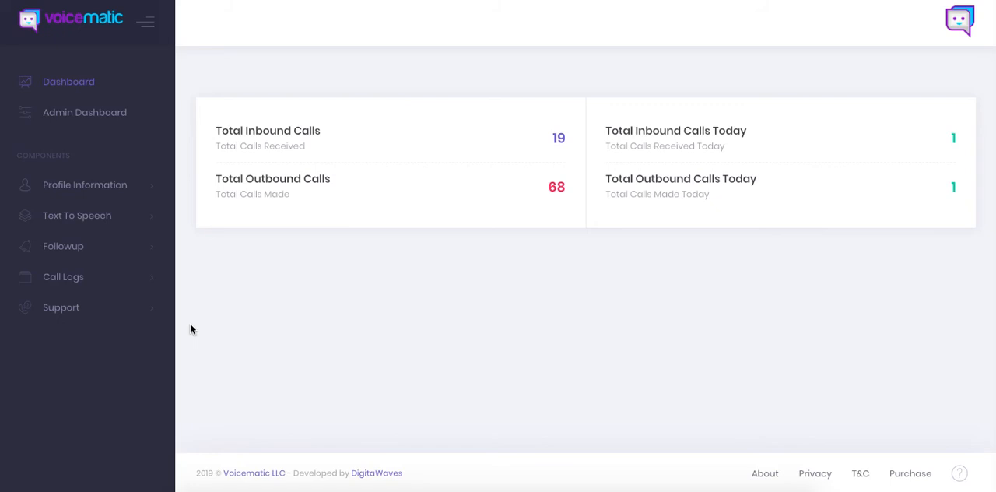
{"action": "mouse_move", "coordinate": [202, 279]}
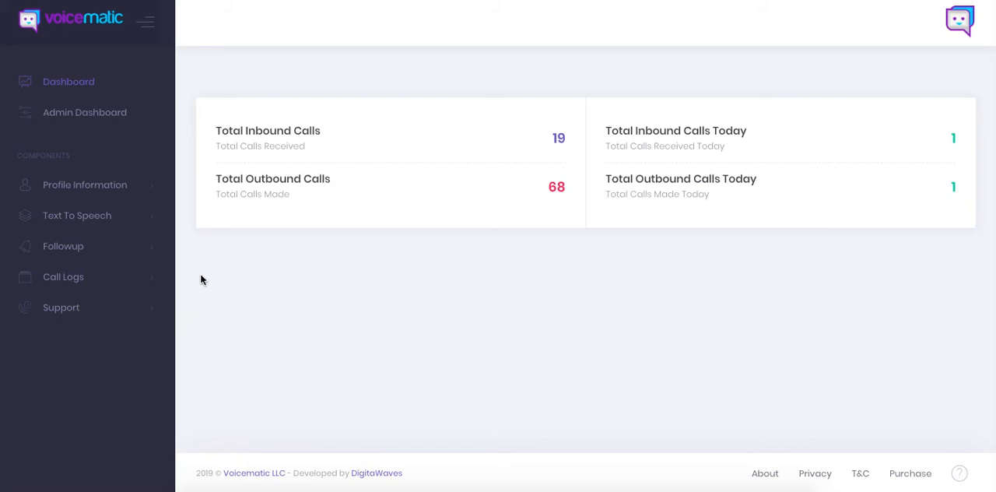
{"action": "mouse_move", "coordinate": [203, 275]}
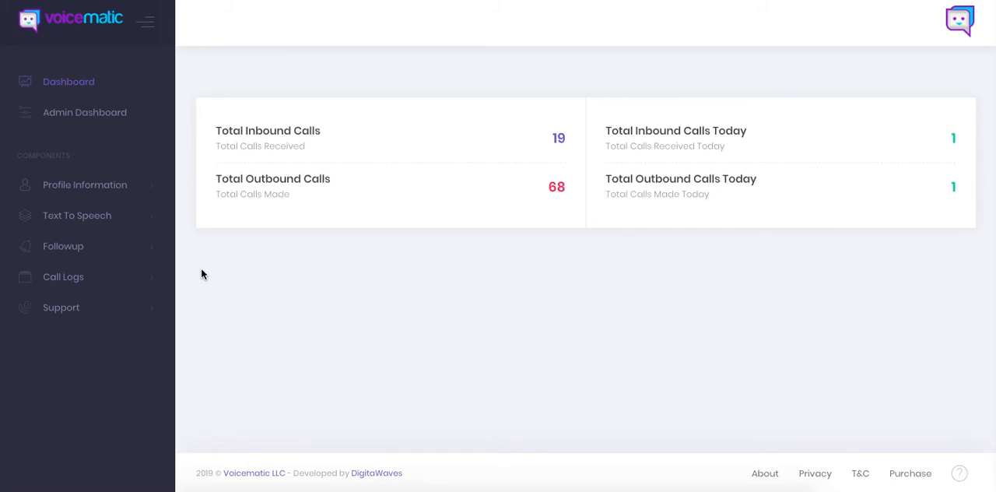
{"action": "mouse_move", "coordinate": [209, 285]}
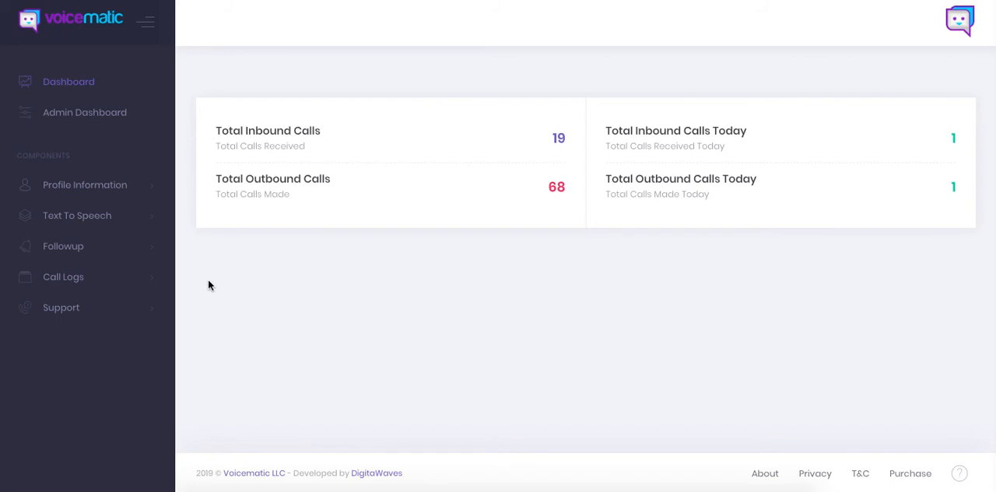
{"action": "mouse_move", "coordinate": [334, 312]}
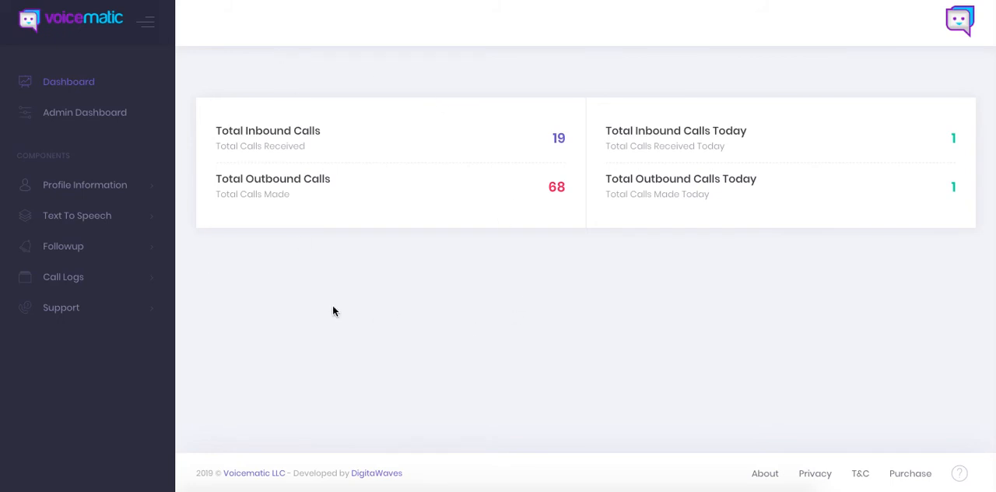
{"action": "mouse_move", "coordinate": [283, 156]}
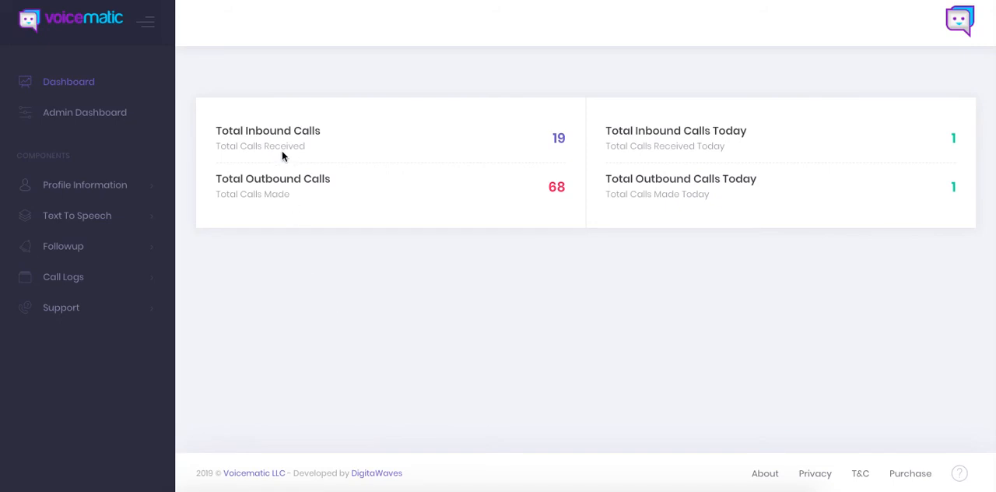
{"action": "mouse_move", "coordinate": [295, 200]}
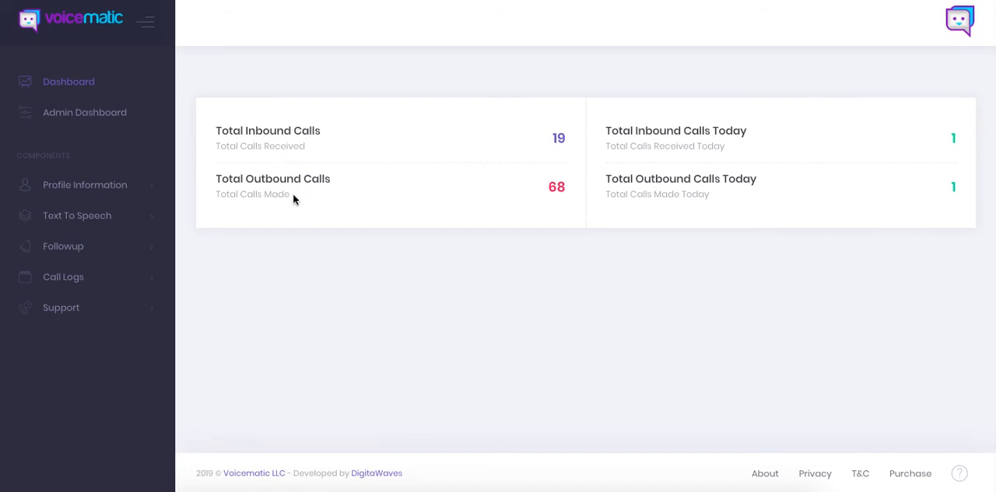
{"action": "mouse_move", "coordinate": [359, 207]}
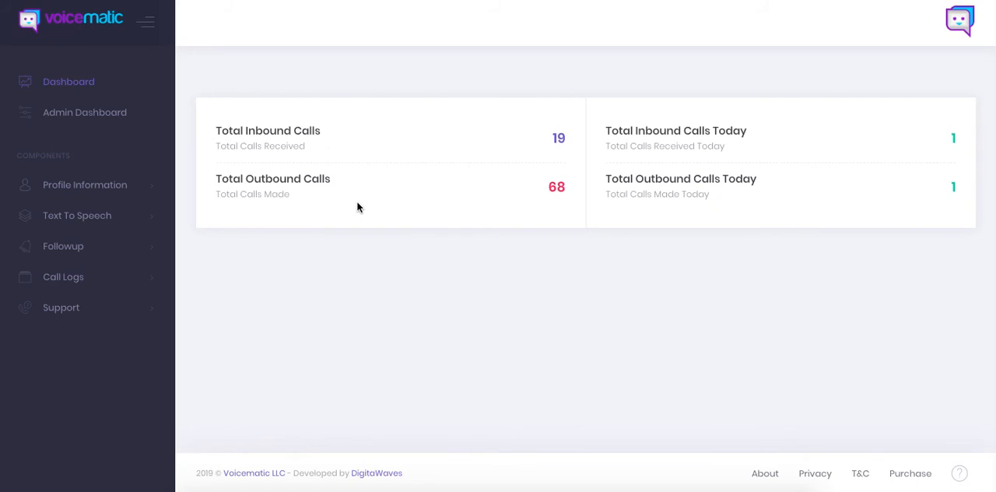
{"action": "mouse_move", "coordinate": [671, 153]}
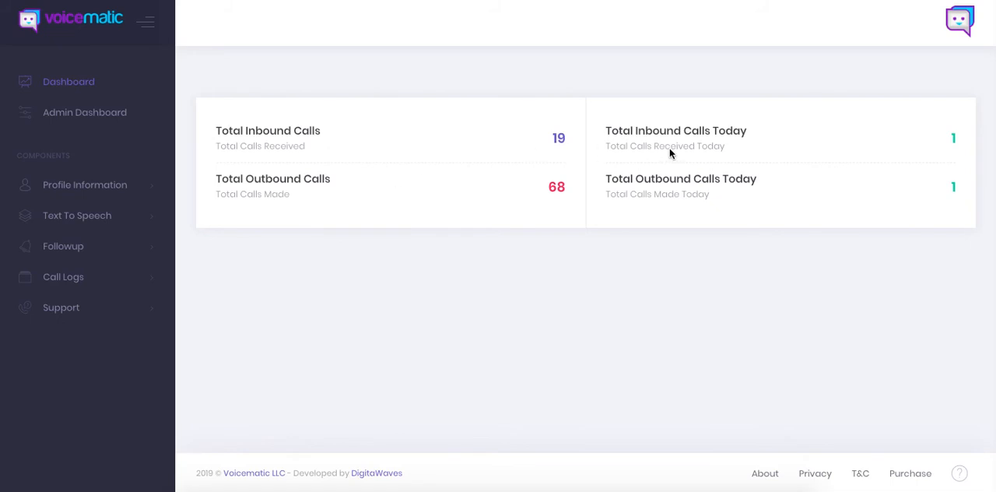
{"action": "mouse_move", "coordinate": [688, 152]}
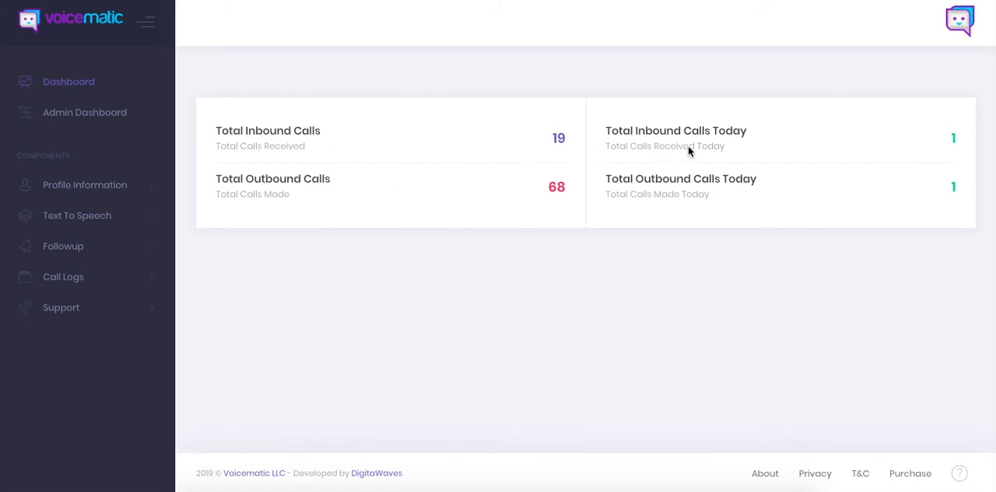
{"action": "mouse_move", "coordinate": [782, 239]}
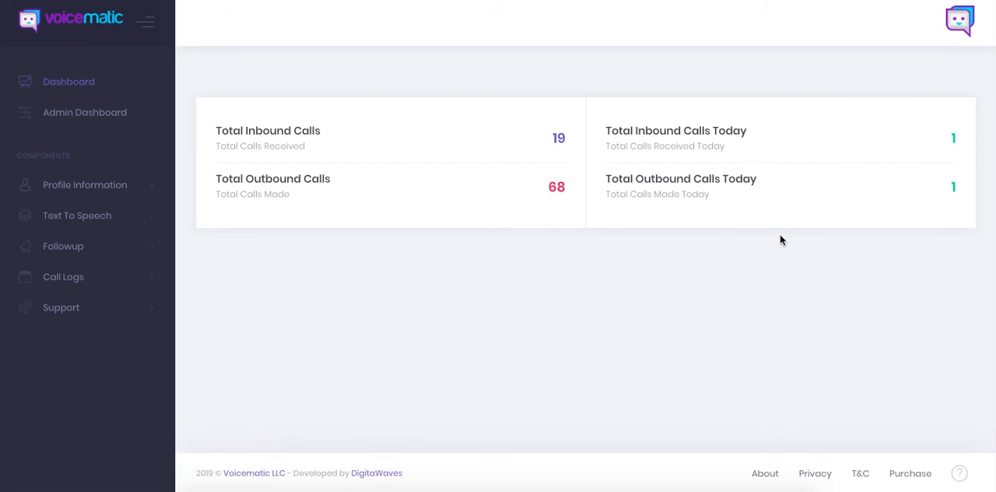
{"action": "mouse_move", "coordinate": [784, 258]}
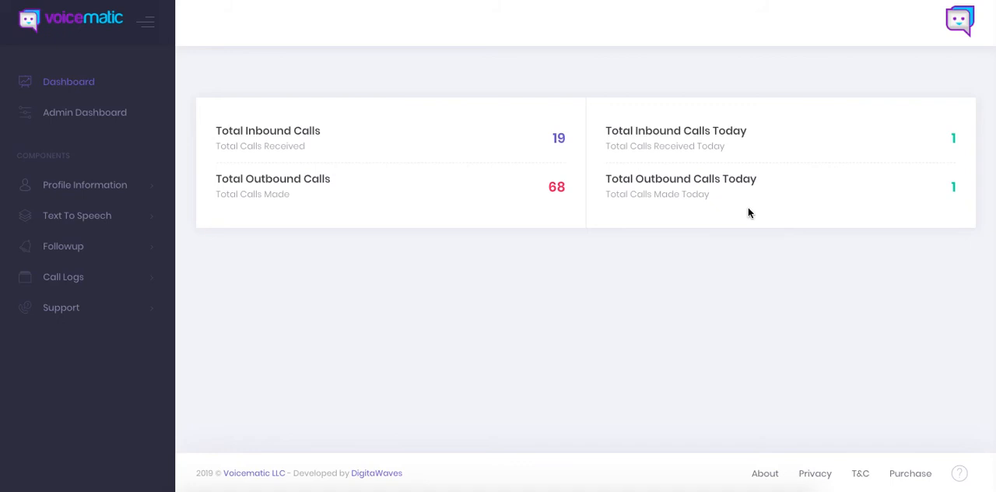
{"action": "mouse_move", "coordinate": [740, 240]}
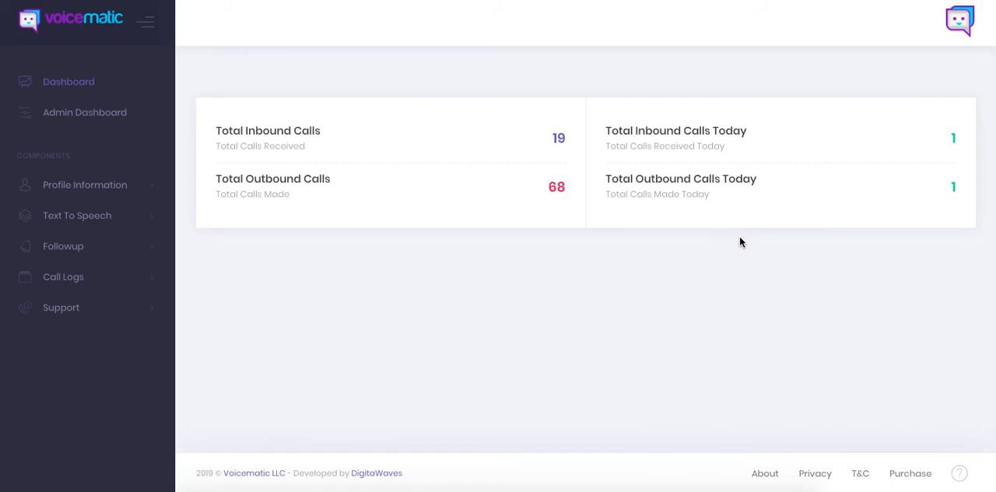
{"action": "mouse_move", "coordinate": [527, 231]}
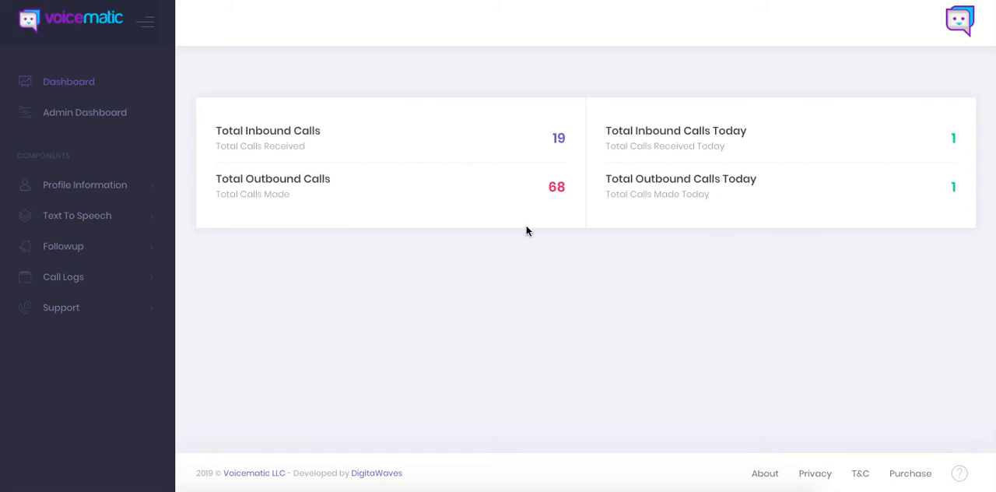
{"action": "mouse_move", "coordinate": [97, 187]}
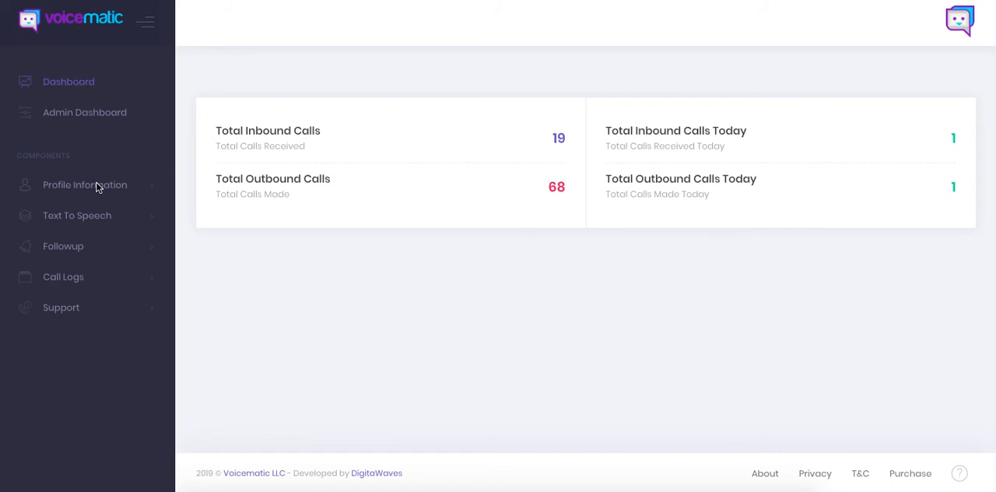
Step: Open the Primary profile and scroll through its Twilio credentials and personal information fields
{"action": "left_click", "coordinate": [85, 185]}
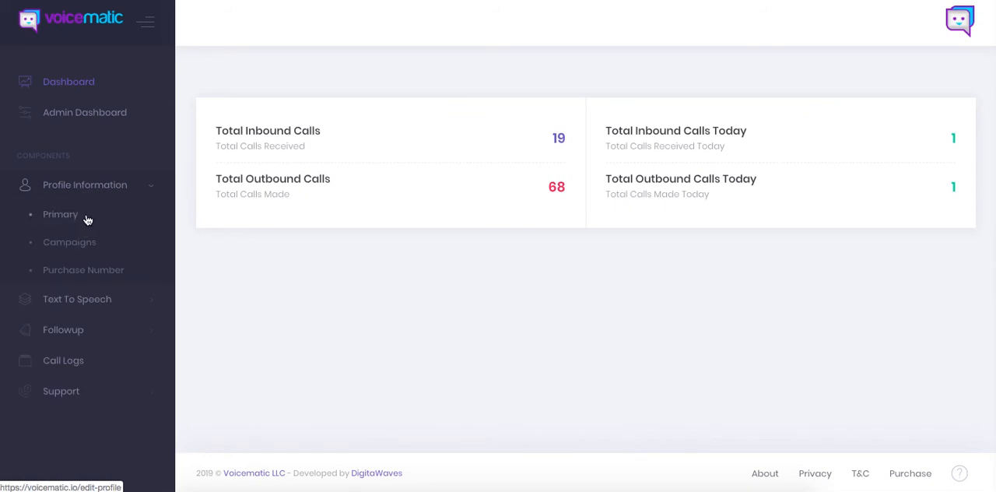
{"action": "mouse_move", "coordinate": [281, 261]}
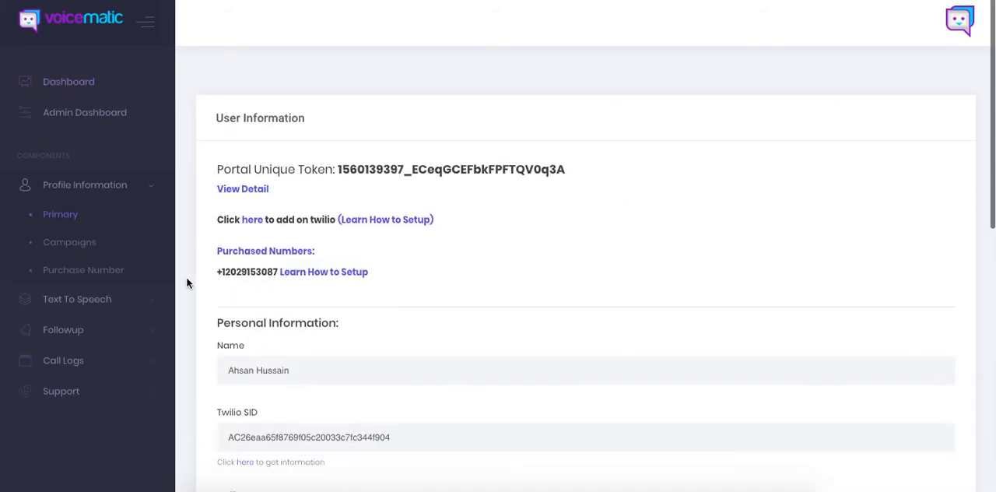
{"action": "scroll", "scroll_direction": "down", "scroll_amount": 3}
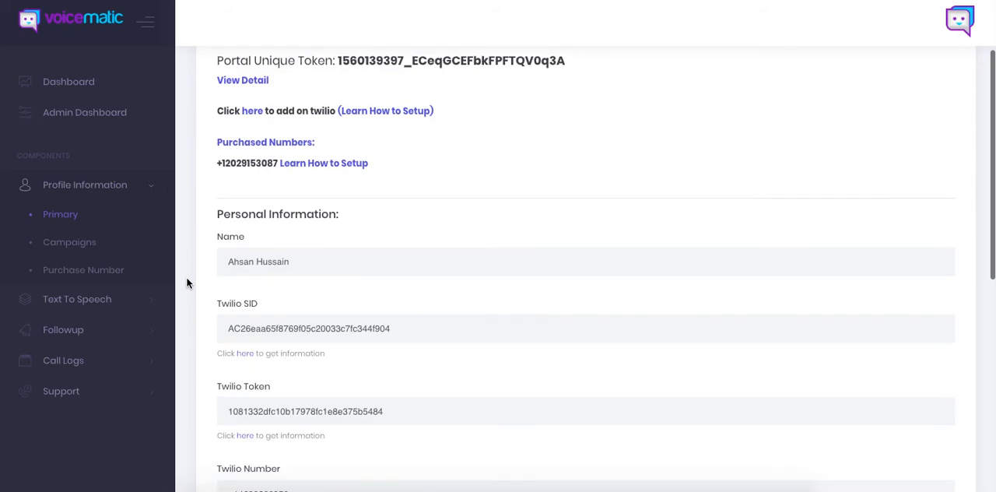
{"action": "scroll", "scroll_direction": "down", "scroll_amount": 3}
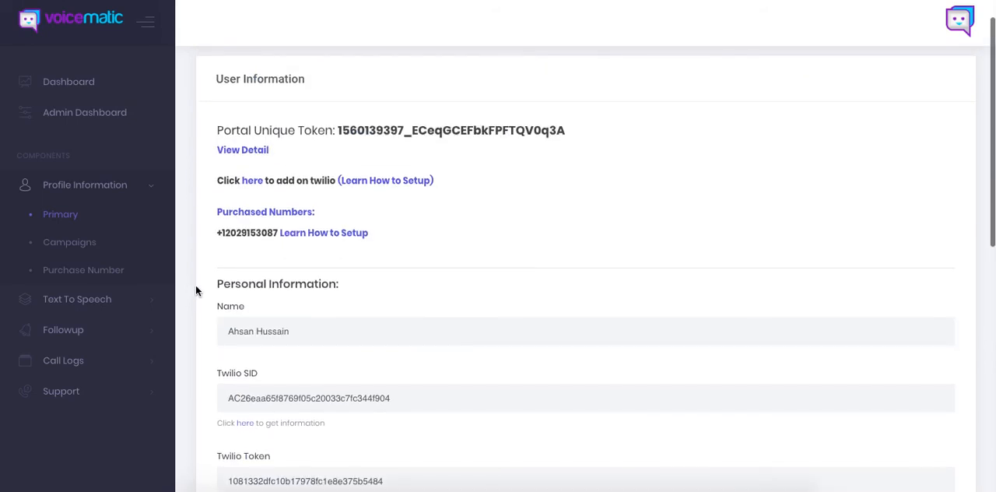
{"action": "scroll", "scroll_direction": "down", "scroll_amount": 3}
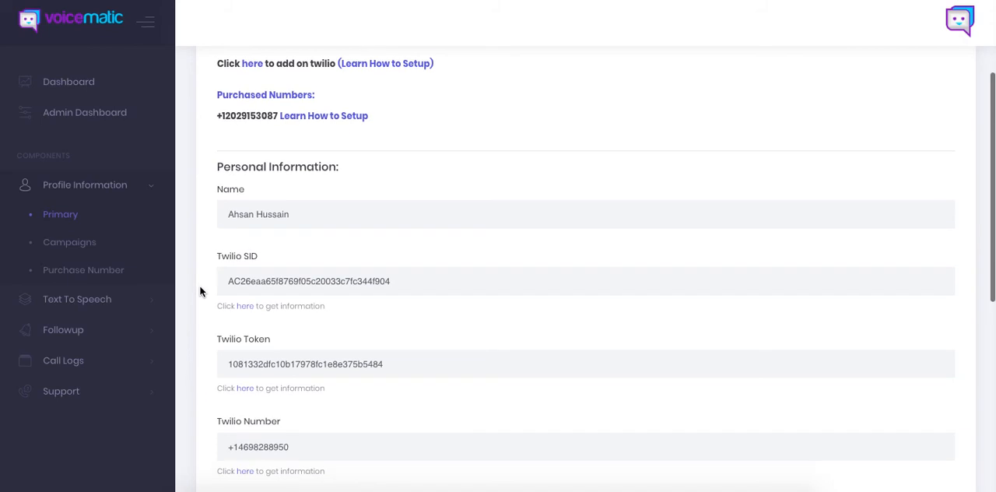
{"action": "scroll", "scroll_direction": "down", "scroll_amount": 3}
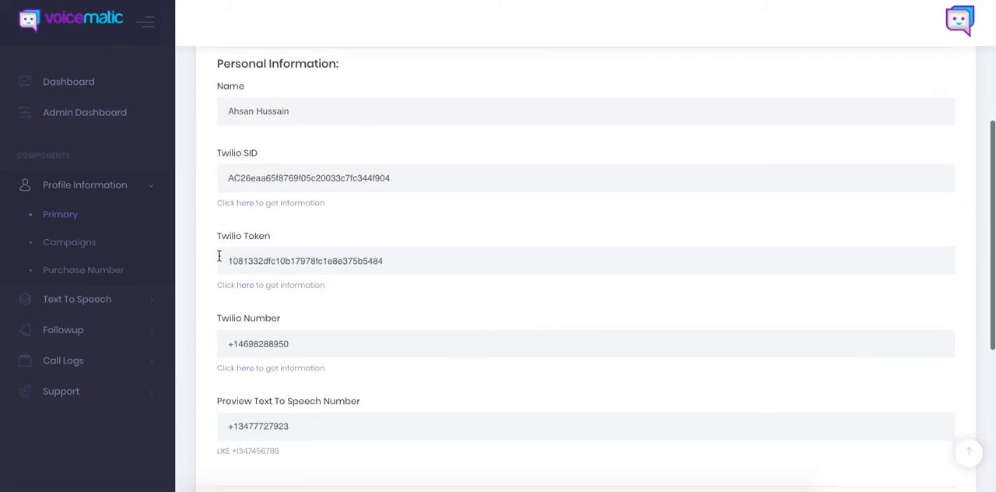
{"action": "mouse_move", "coordinate": [212, 339]}
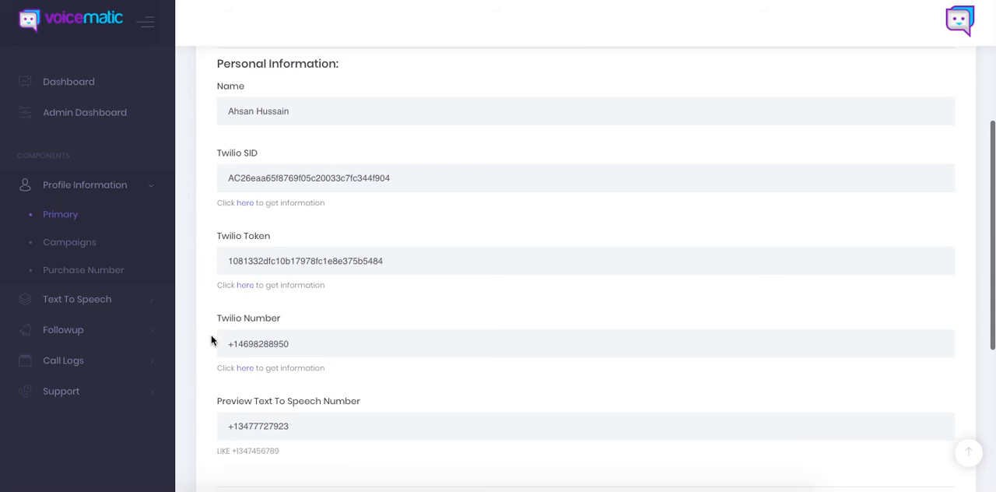
{"action": "mouse_move", "coordinate": [219, 349]}
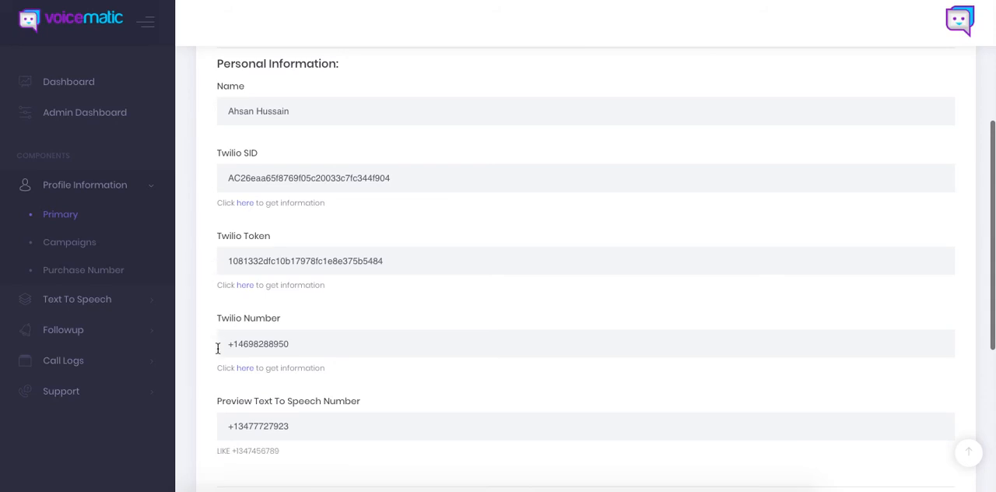
{"action": "mouse_move", "coordinate": [220, 348]}
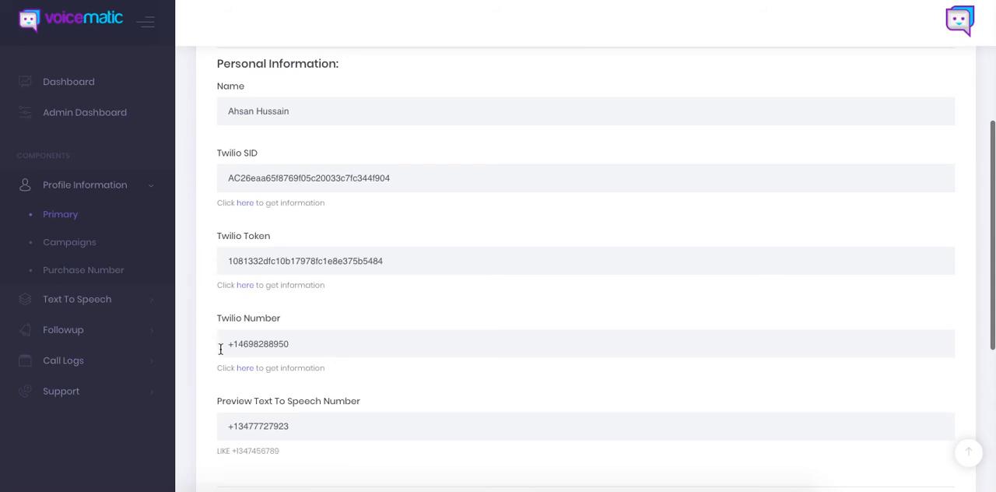
{"action": "mouse_move", "coordinate": [198, 333]}
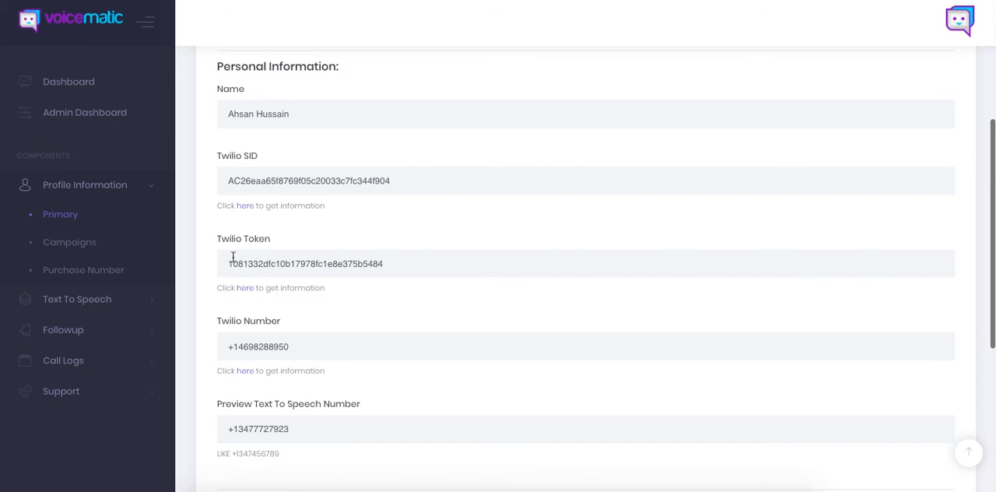
{"action": "scroll", "scroll_direction": "down", "scroll_amount": 3}
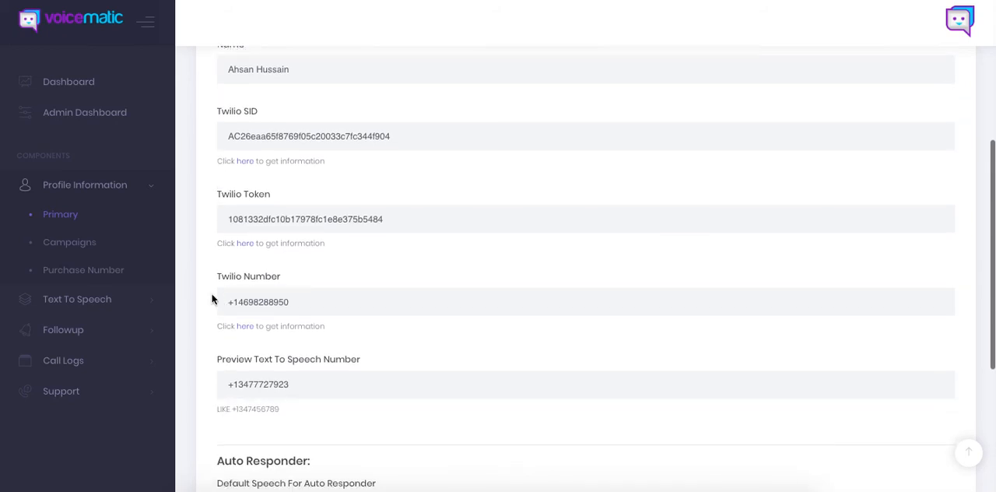
{"action": "scroll", "scroll_direction": "down", "scroll_amount": 3}
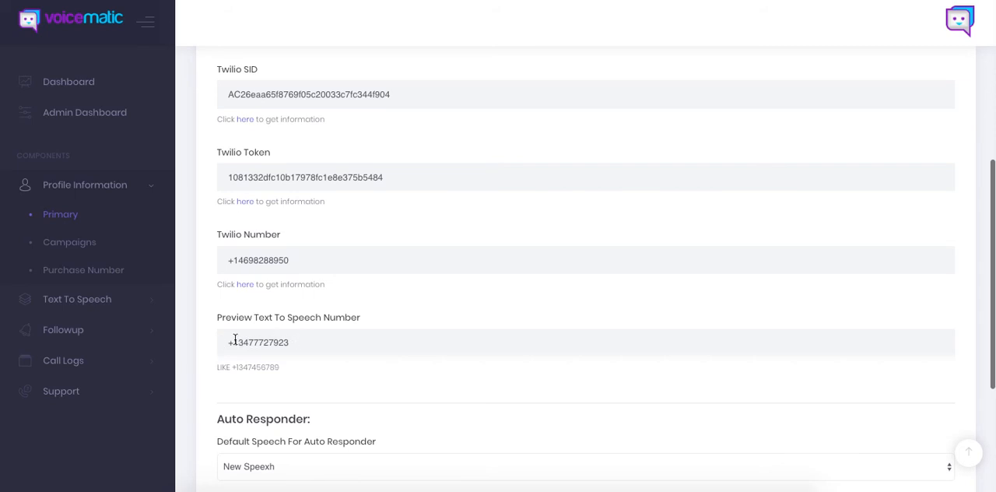
{"action": "scroll", "scroll_direction": "down", "scroll_amount": 3}
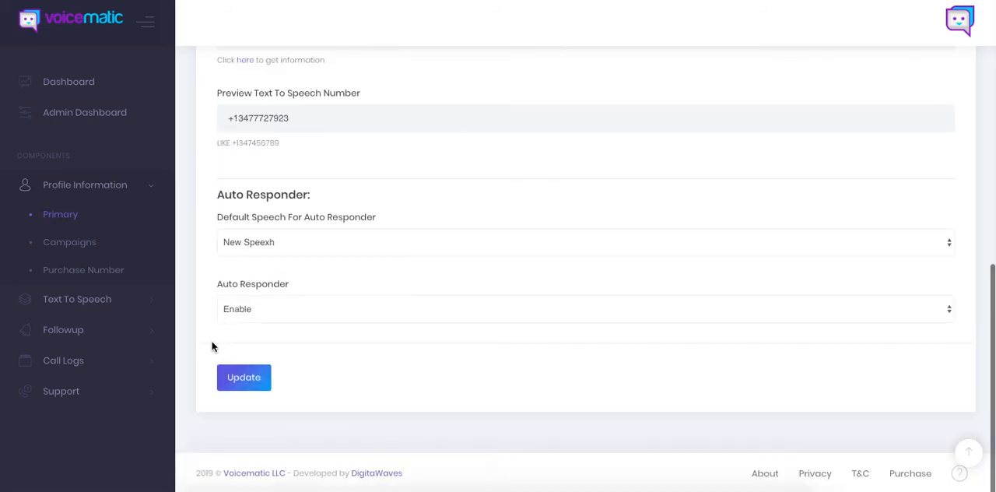
{"action": "mouse_move", "coordinate": [207, 309]}
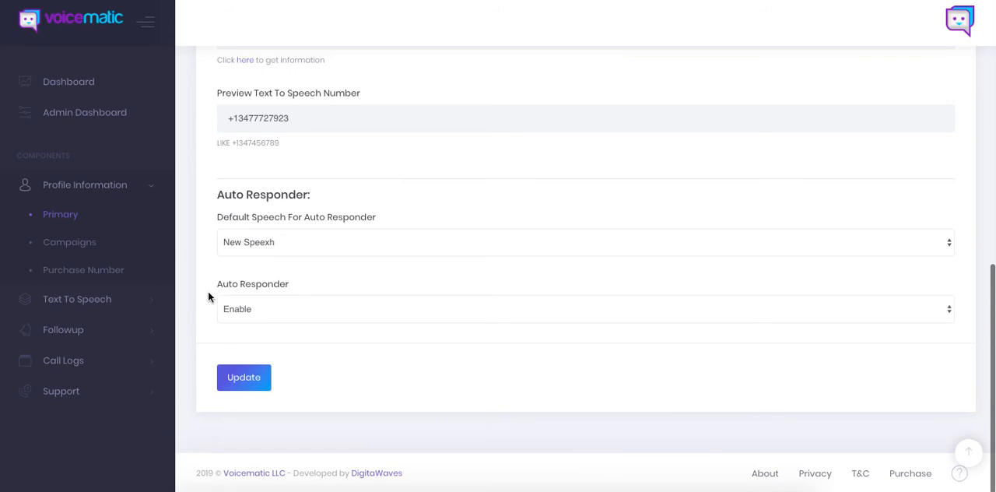
{"action": "mouse_move", "coordinate": [215, 259]}
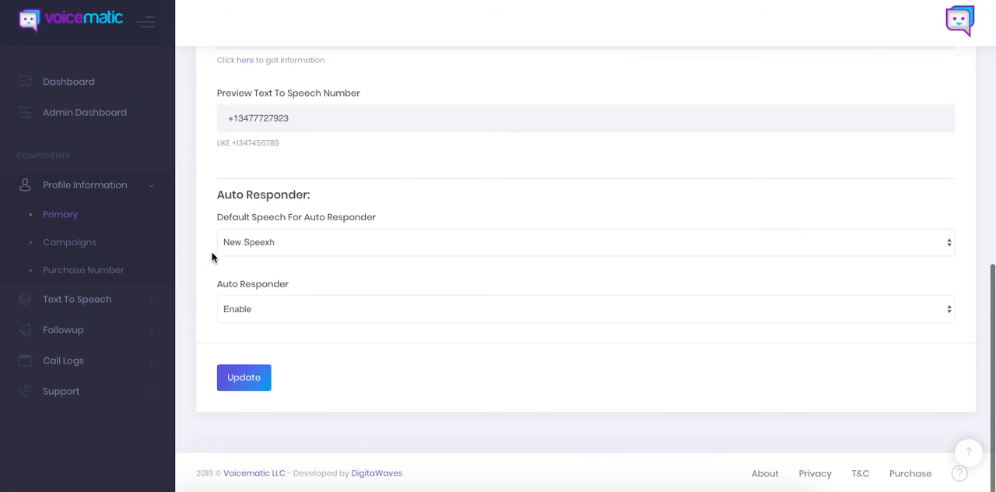
{"action": "left_click", "coordinate": [584, 242]}
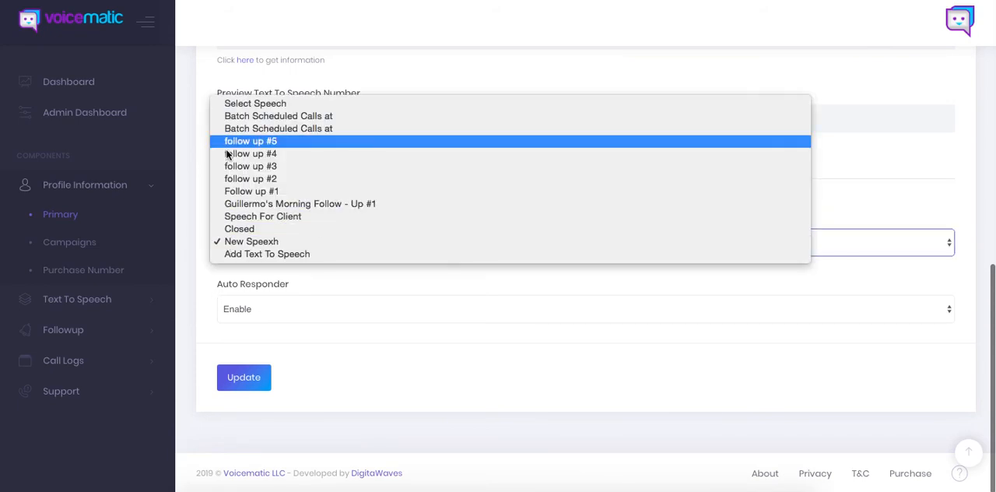
{"action": "mouse_move", "coordinate": [214, 292]}
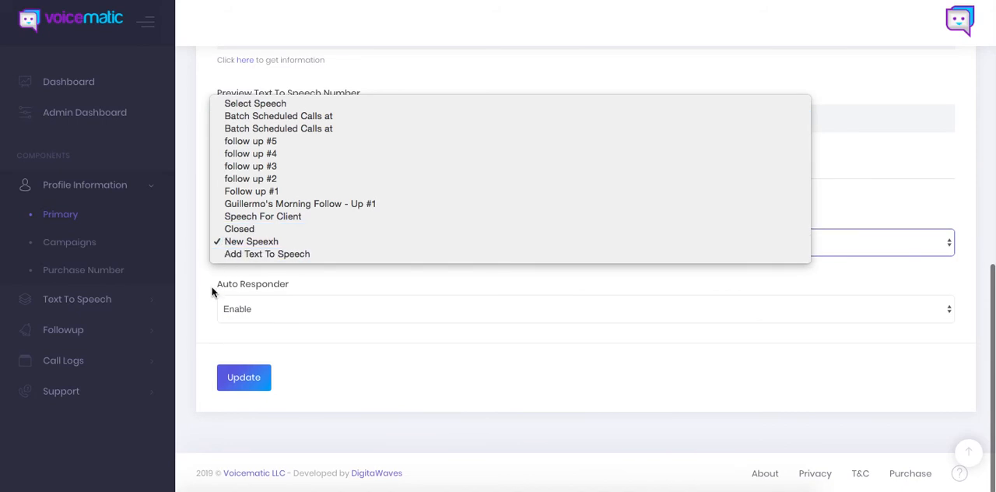
{"action": "left_click", "coordinate": [251, 240]}
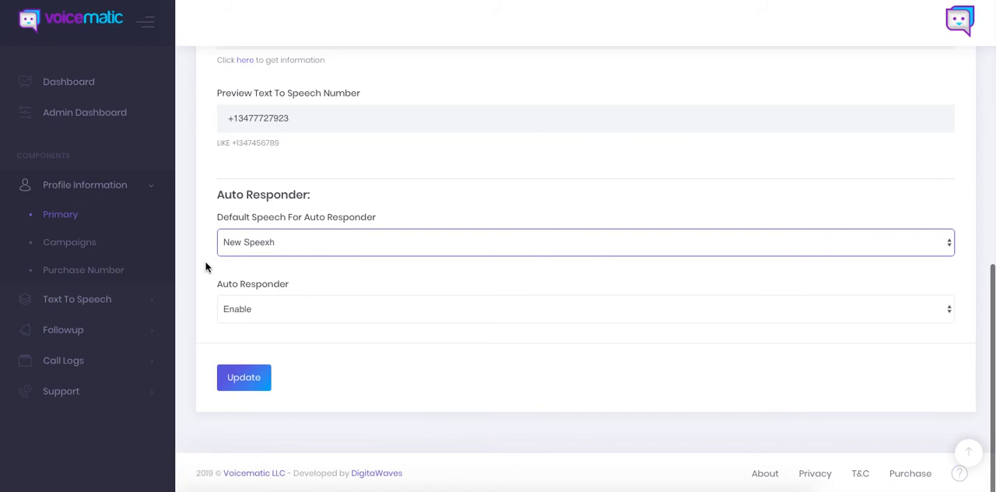
{"action": "mouse_move", "coordinate": [435, 299]}
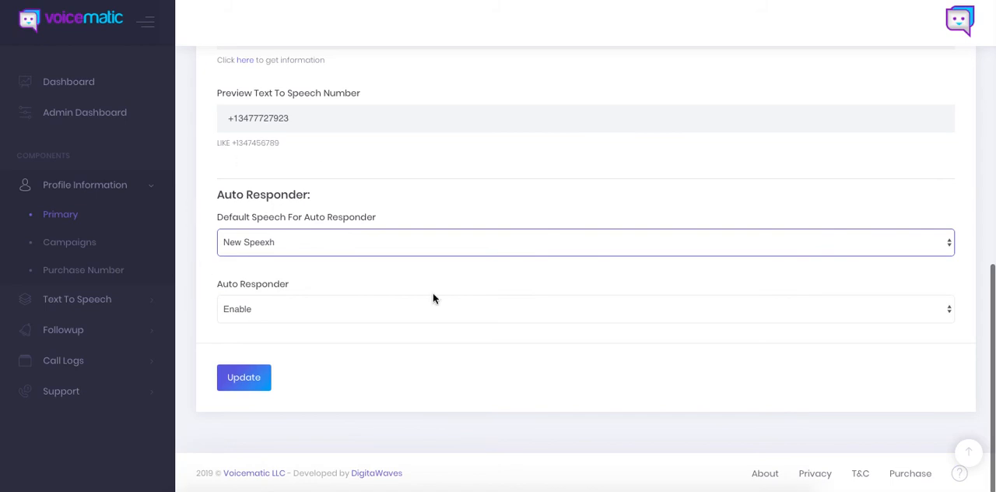
{"action": "mouse_move", "coordinate": [254, 203]}
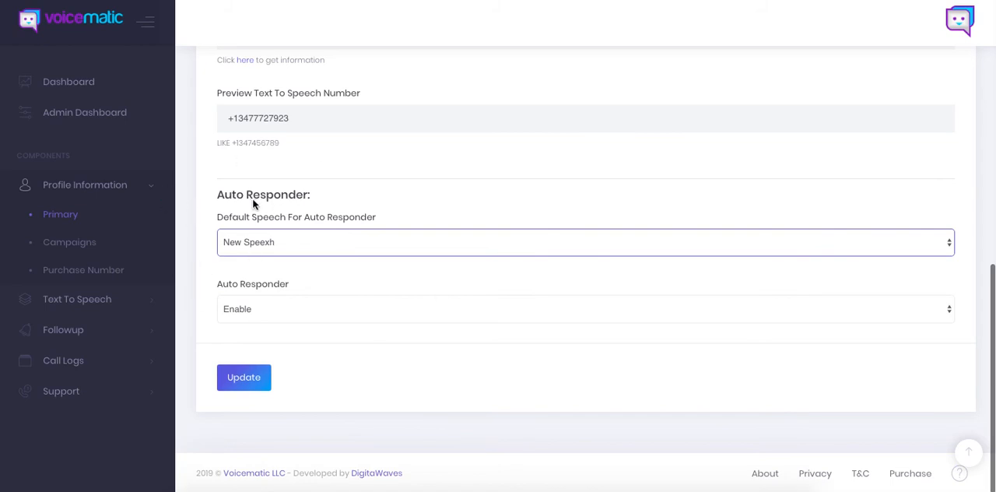
{"action": "left_click", "coordinate": [584, 242]}
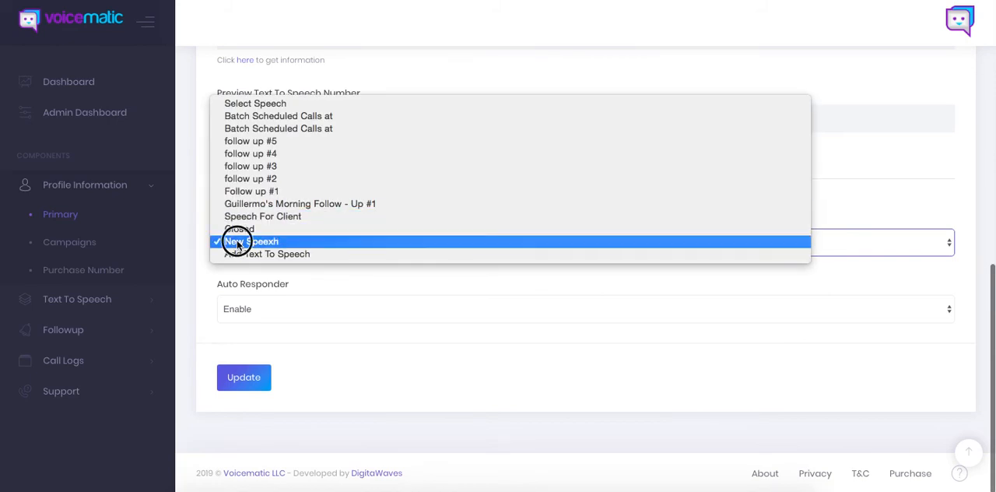
{"action": "left_click", "coordinate": [250, 242]}
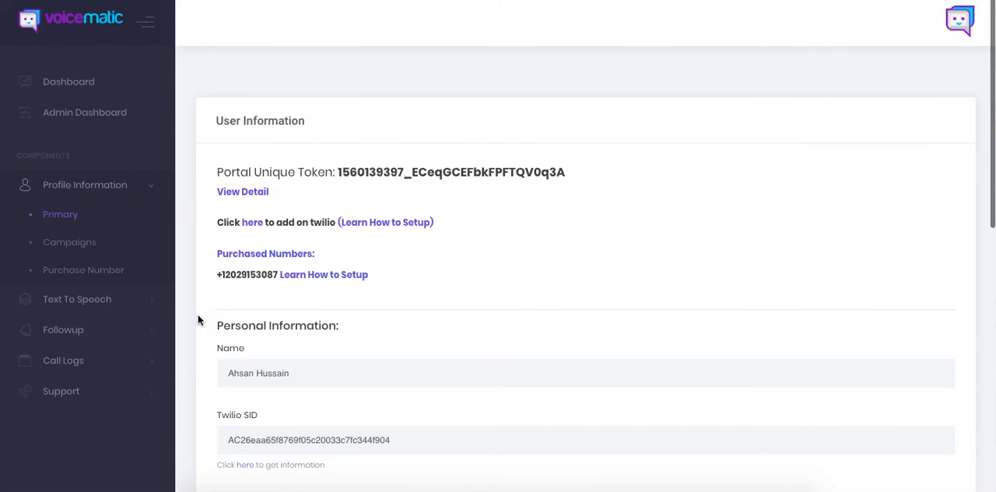
{"action": "scroll", "scroll_direction": "down", "scroll_amount": 3}
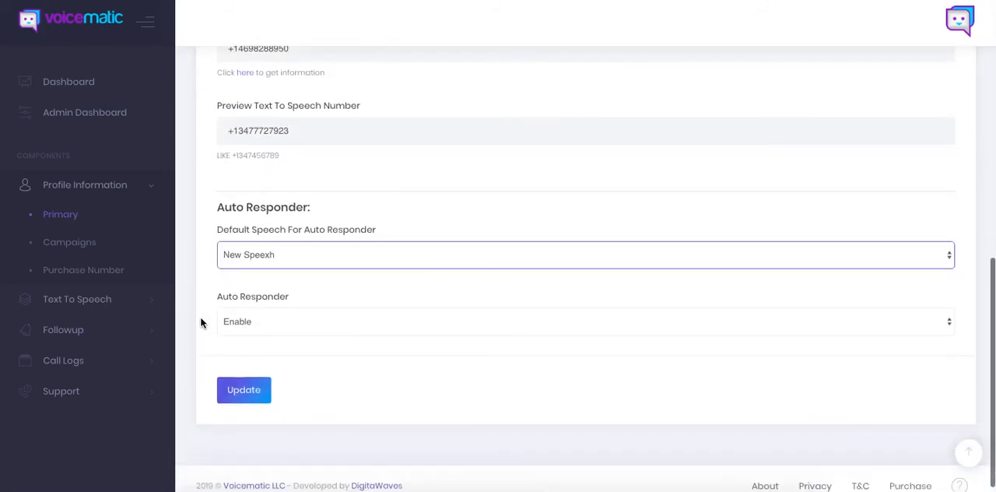
{"action": "mouse_move", "coordinate": [207, 323]}
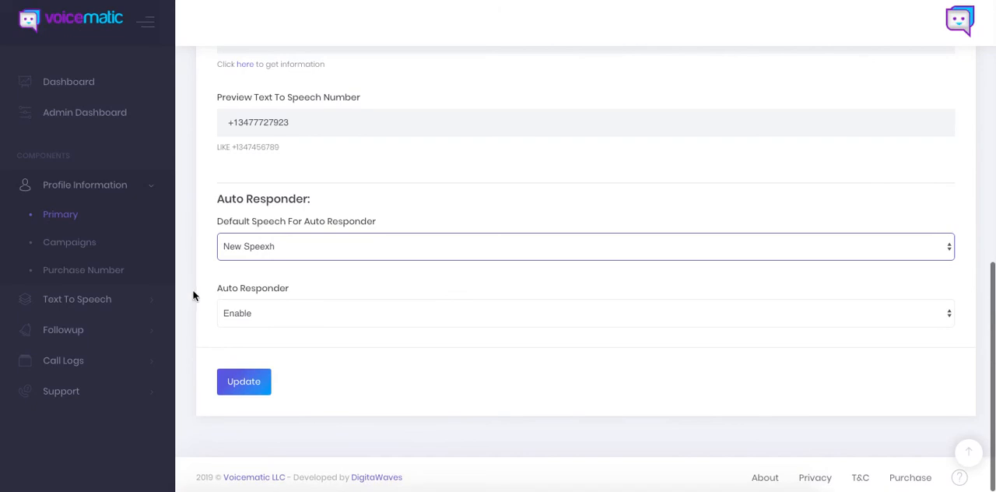
{"action": "mouse_move", "coordinate": [101, 243]}
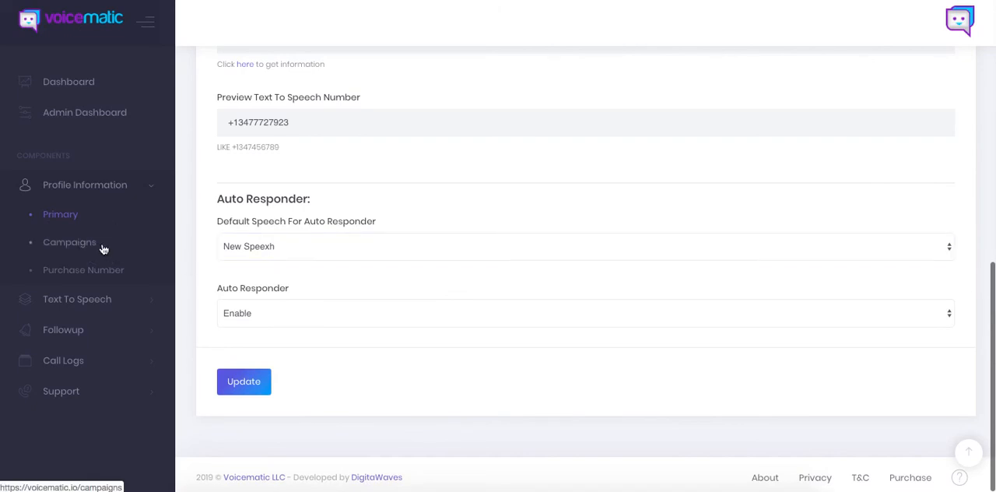
{"action": "mouse_move", "coordinate": [93, 247]}
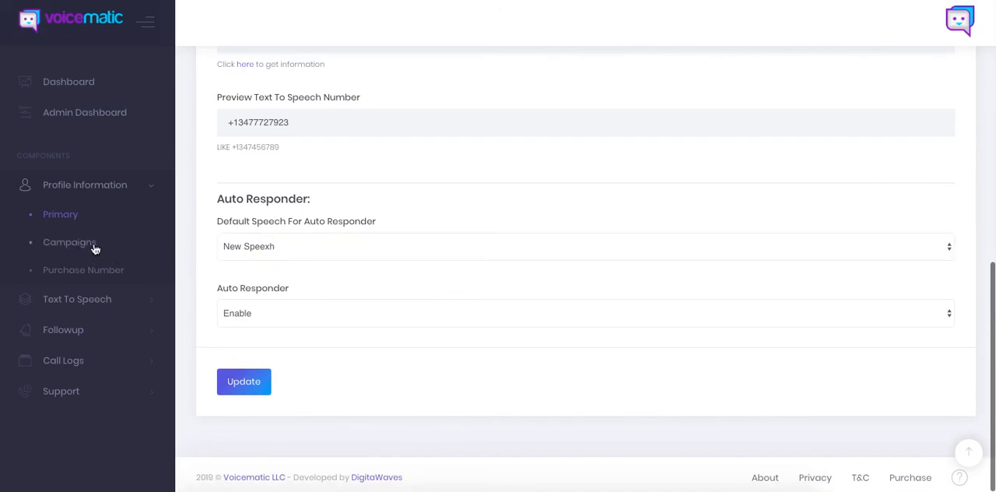
Step: Open the Campaigns page from the Profile Information sidebar
{"action": "left_click", "coordinate": [69, 242]}
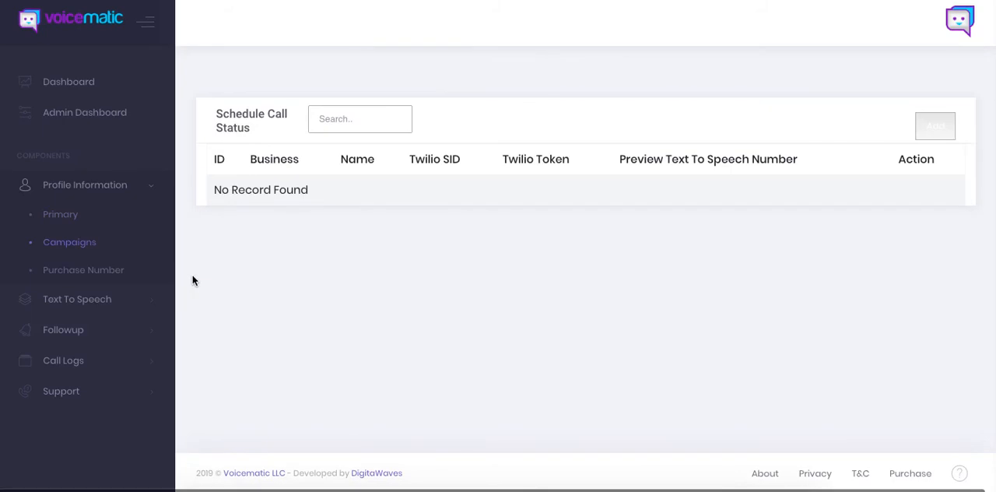
{"action": "mouse_move", "coordinate": [217, 287]}
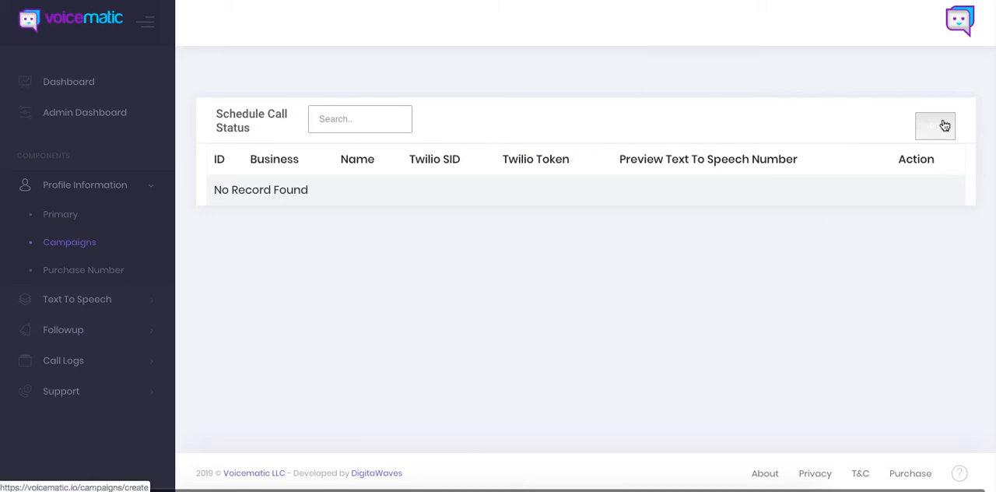
{"action": "mouse_move", "coordinate": [326, 270]}
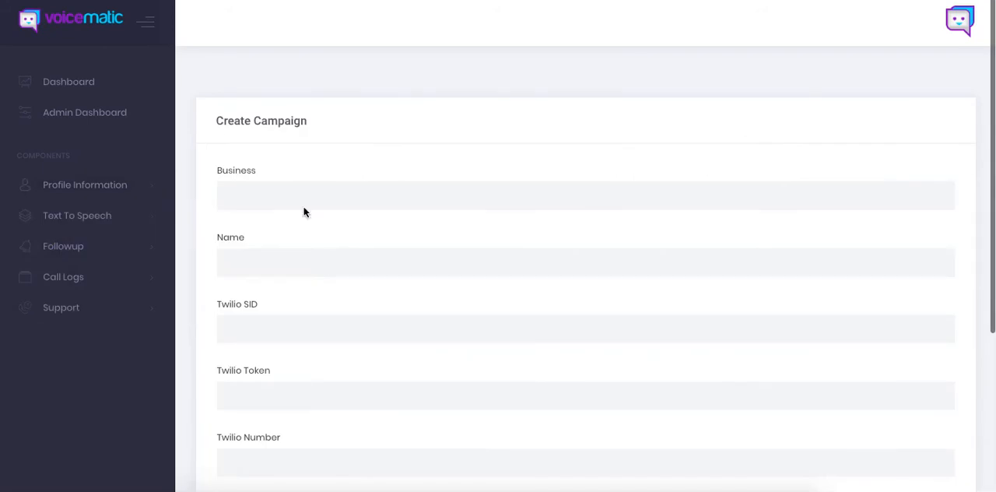
Step: Scroll through the blank Create Campaign form's business, name, Twilio and number fields
{"action": "scroll", "scroll_direction": "down", "scroll_amount": 3}
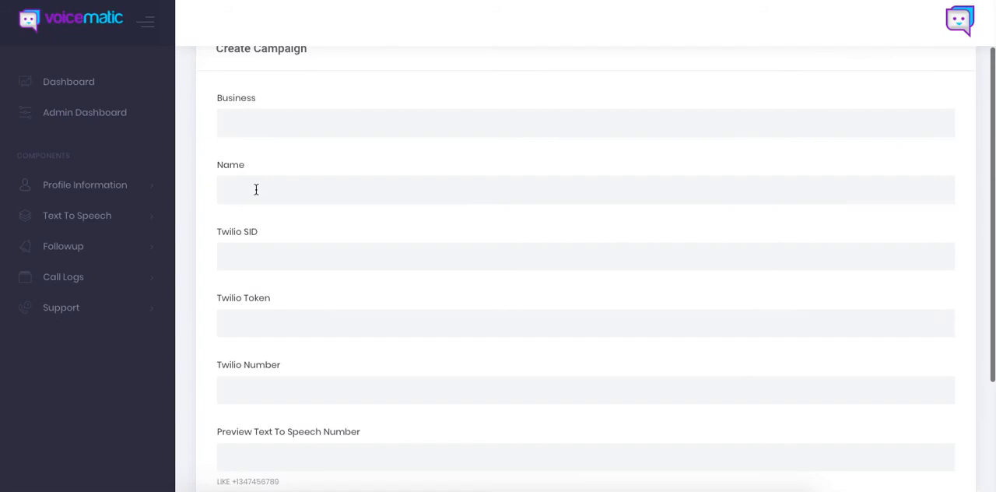
{"action": "scroll", "scroll_direction": "down", "scroll_amount": 3}
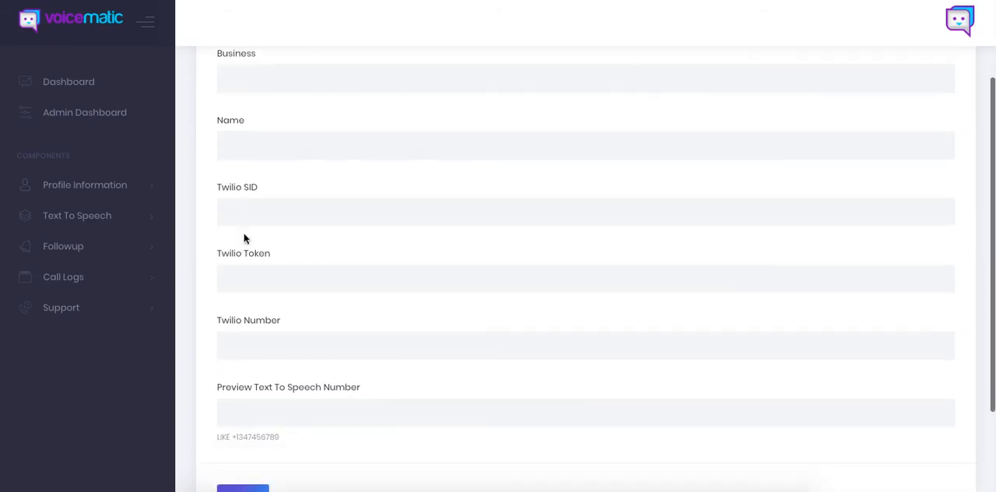
{"action": "mouse_move", "coordinate": [260, 305]}
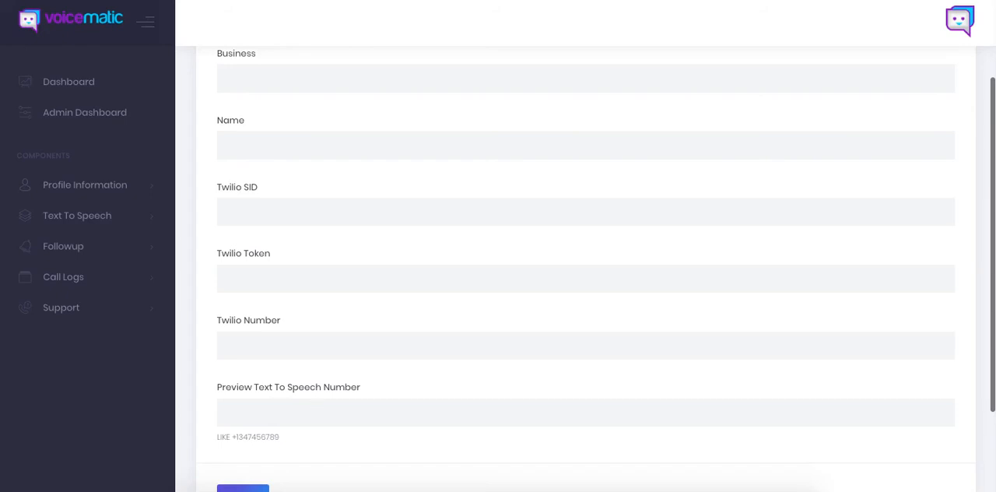
{"action": "mouse_move", "coordinate": [282, 219]}
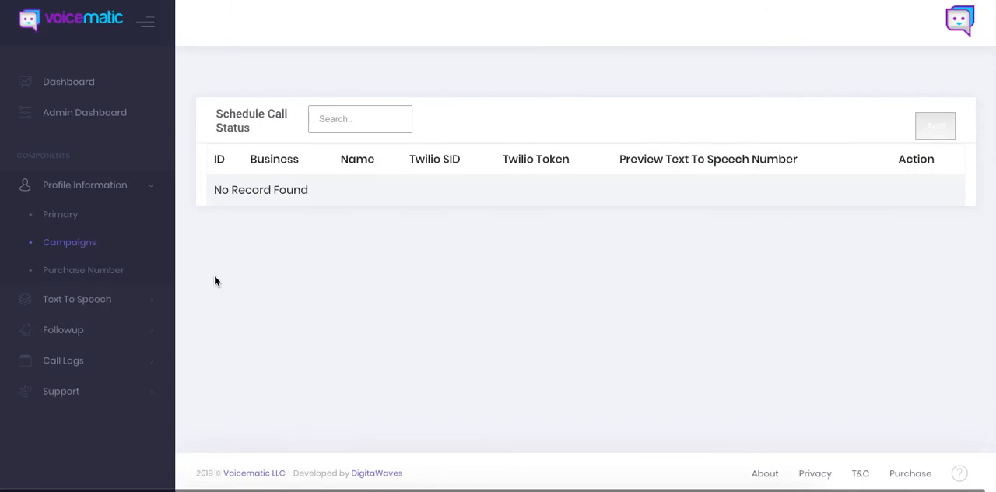
{"action": "mouse_move", "coordinate": [179, 261]}
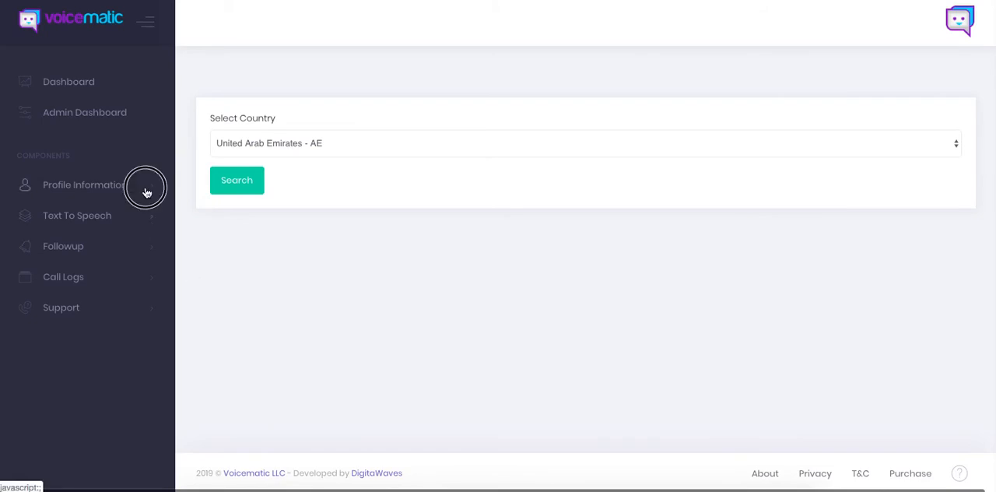
Step: Choose United States - US as the country and search for available numbers
{"action": "left_click", "coordinate": [85, 185]}
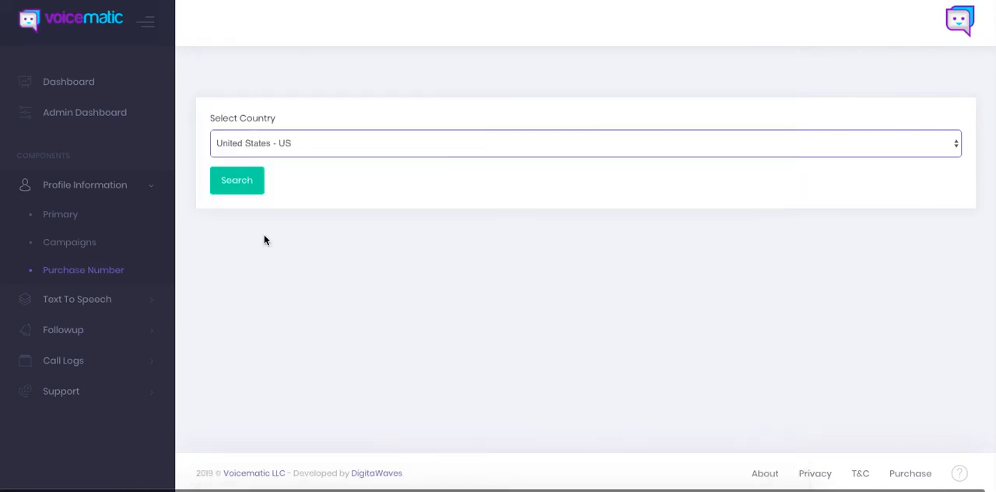
{"action": "left_click", "coordinate": [236, 180]}
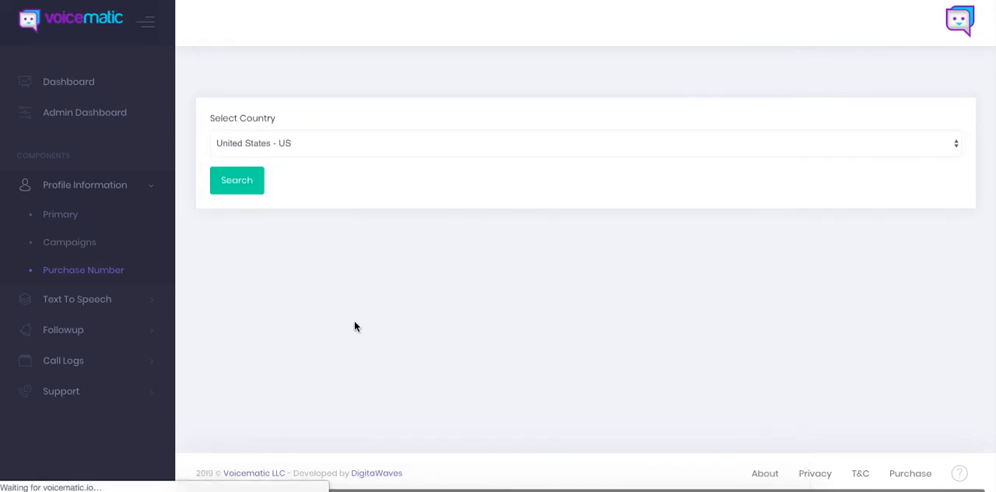
{"action": "mouse_move", "coordinate": [261, 300]}
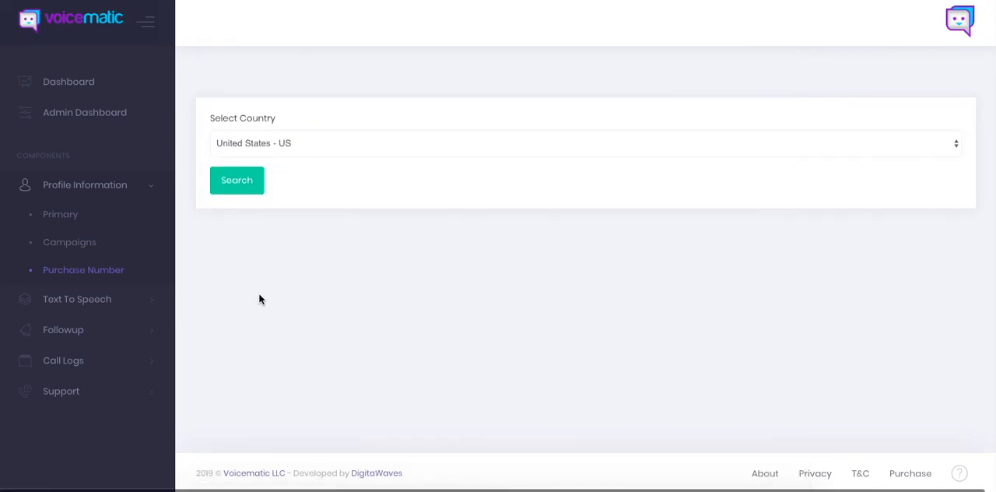
{"action": "left_click", "coordinate": [237, 180]}
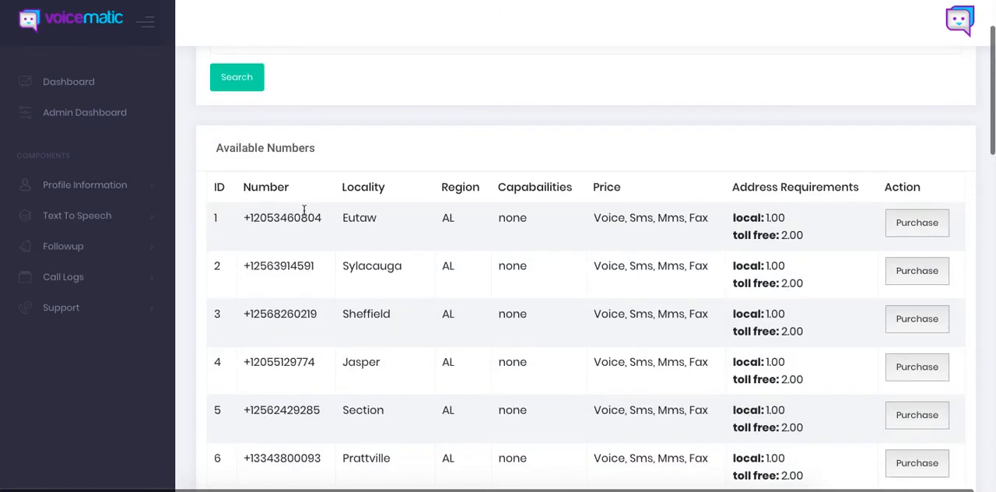
{"action": "mouse_move", "coordinate": [832, 238]}
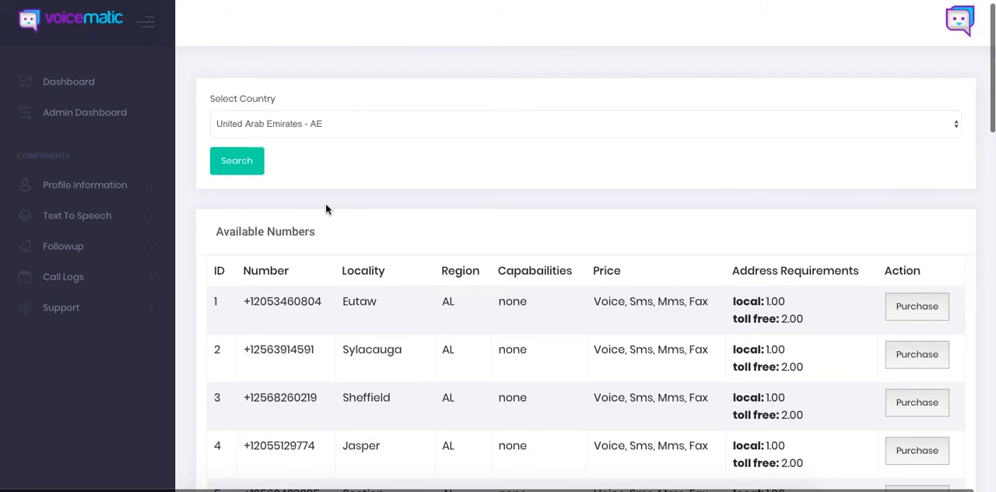
{"action": "mouse_move", "coordinate": [333, 209]}
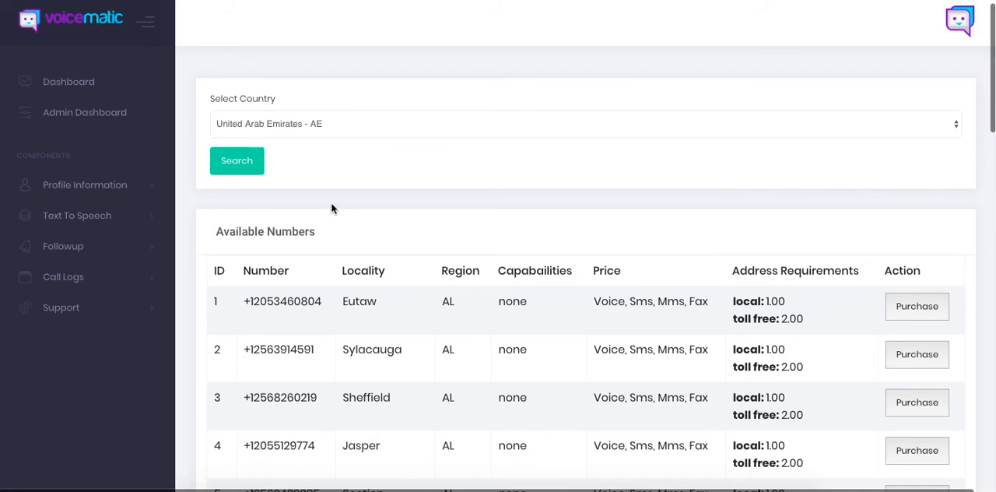
{"action": "mouse_move", "coordinate": [221, 224]}
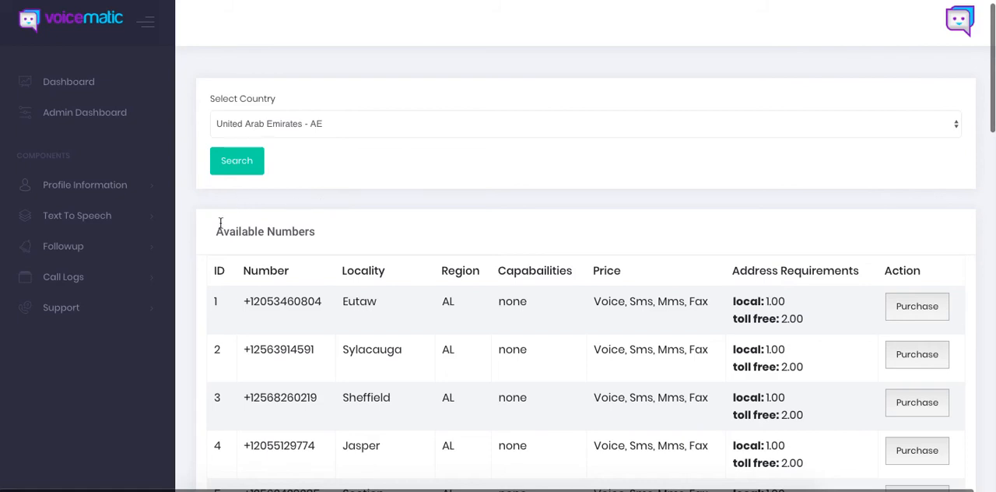
{"action": "mouse_move", "coordinate": [458, 341]}
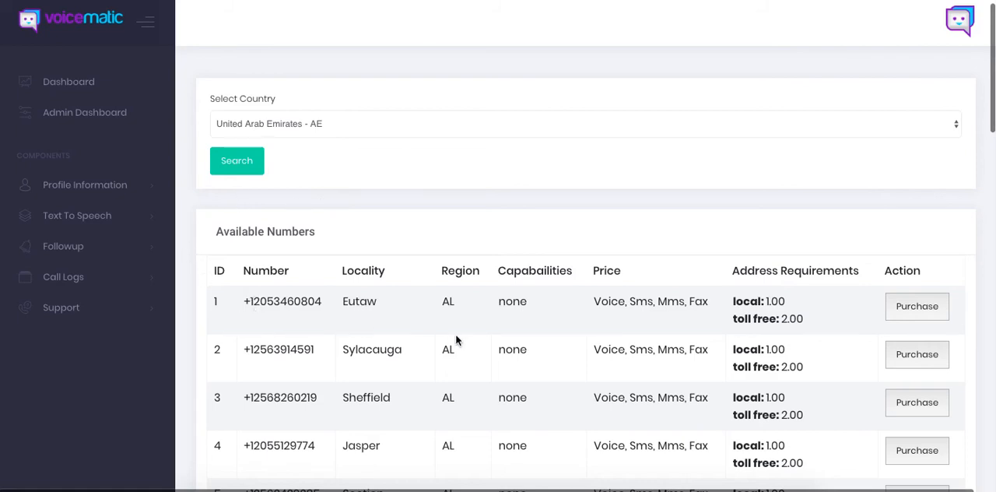
{"action": "mouse_move", "coordinate": [453, 317]}
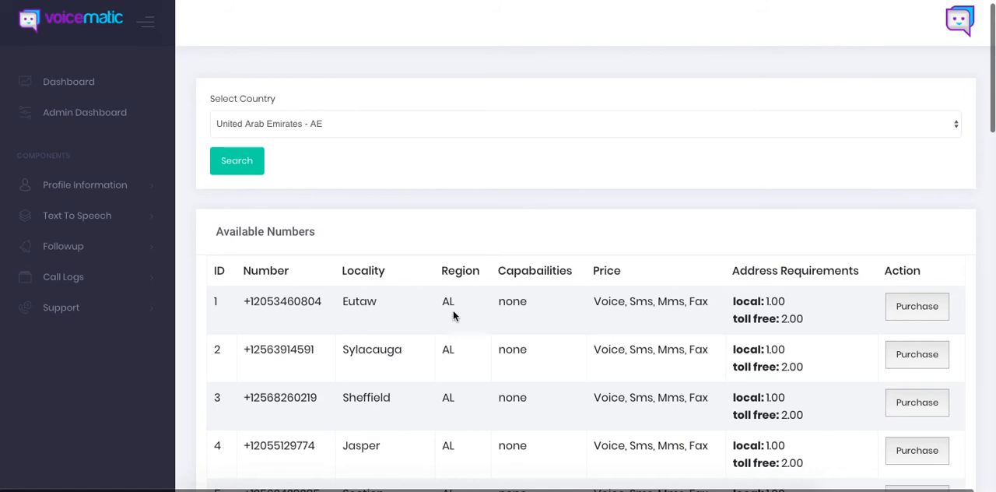
{"action": "mouse_move", "coordinate": [455, 315]}
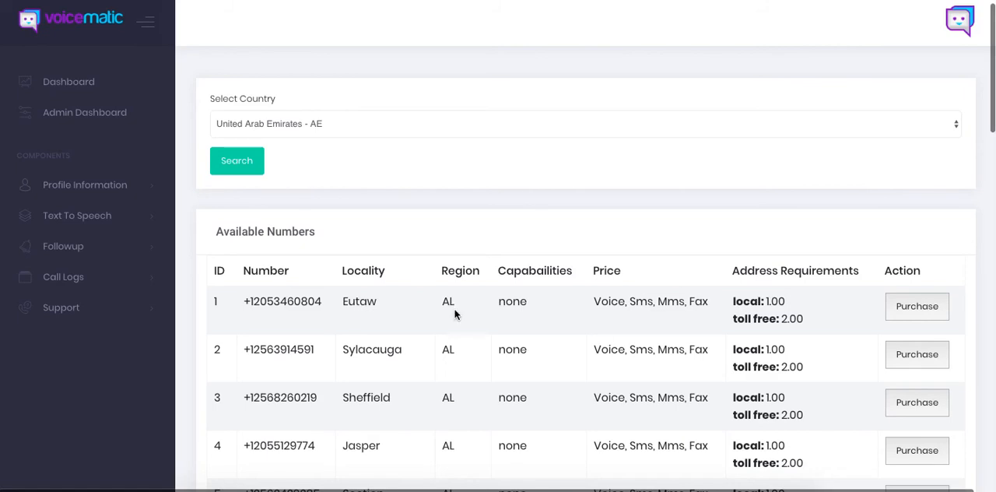
{"action": "mouse_move", "coordinate": [123, 193]}
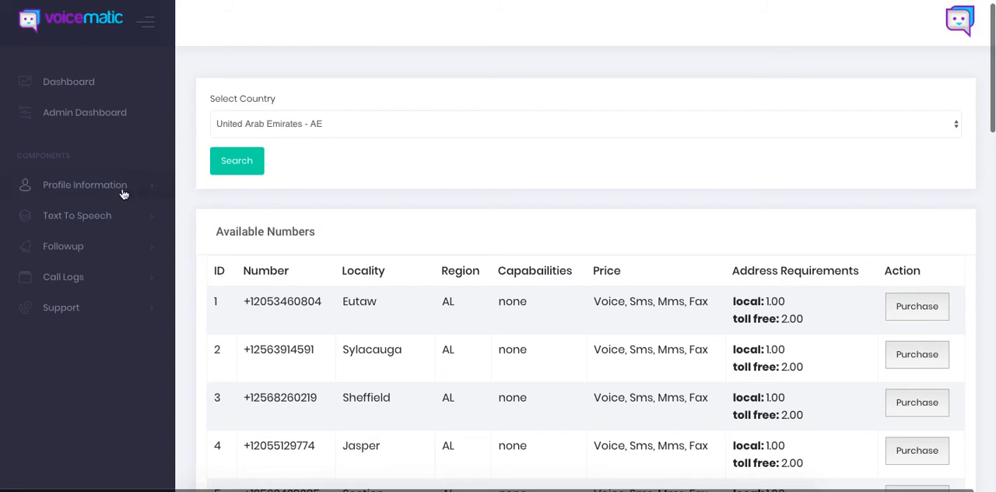
Step: Expand the Profile Information section in the sidebar
{"action": "left_click", "coordinate": [85, 185]}
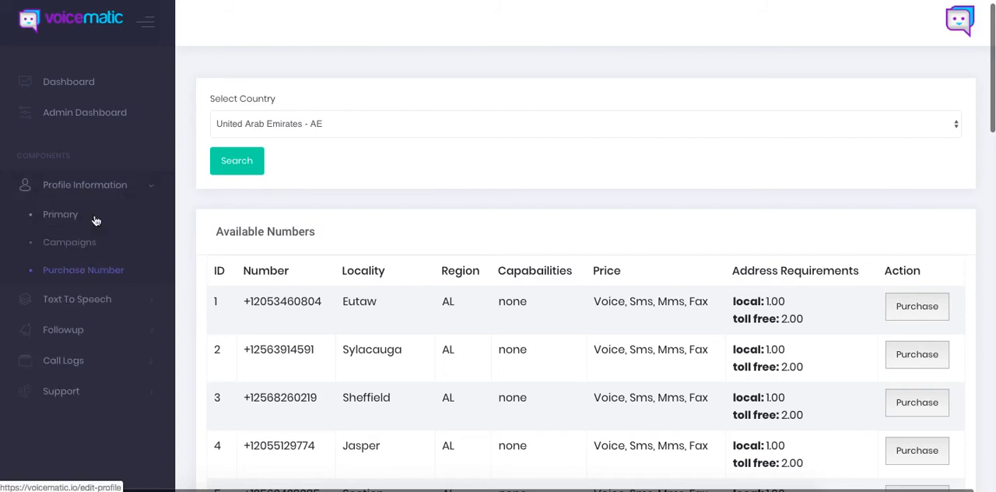
{"action": "mouse_move", "coordinate": [164, 230]}
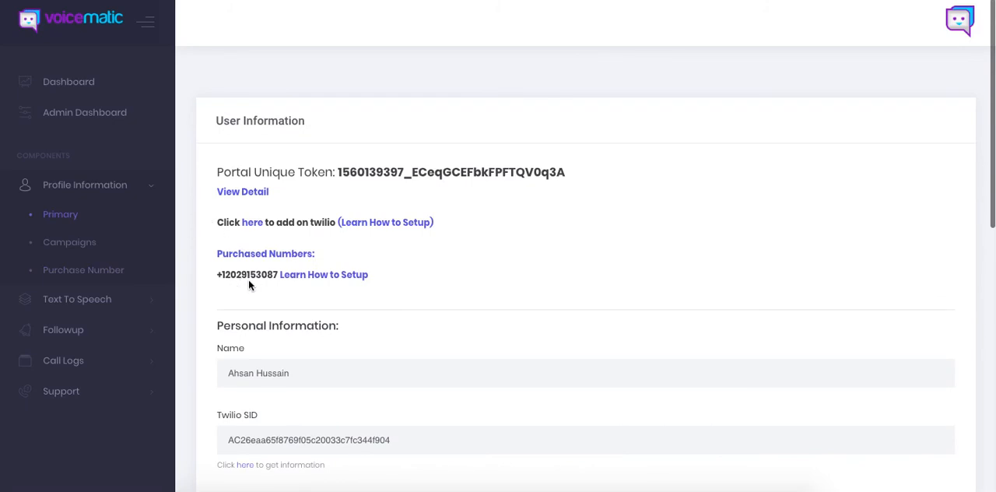
{"action": "mouse_move", "coordinate": [250, 290]}
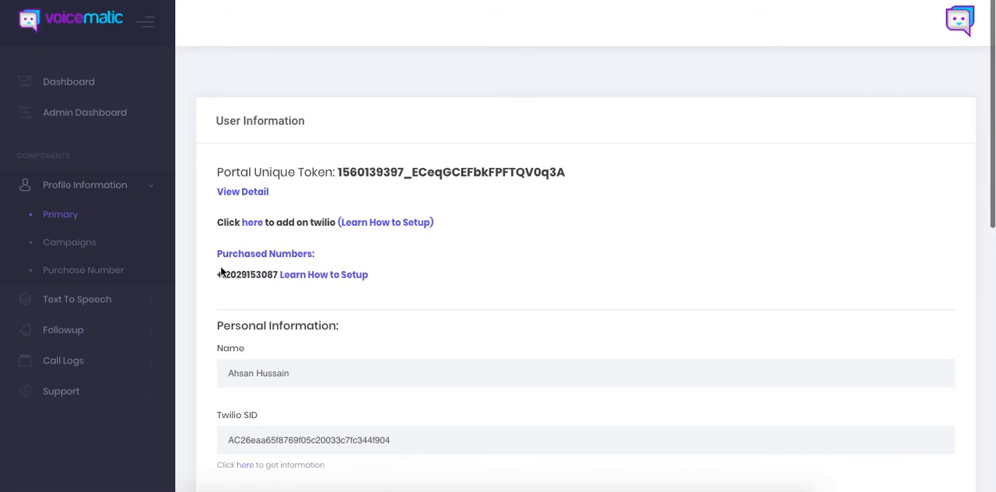
{"action": "mouse_move", "coordinate": [147, 304]}
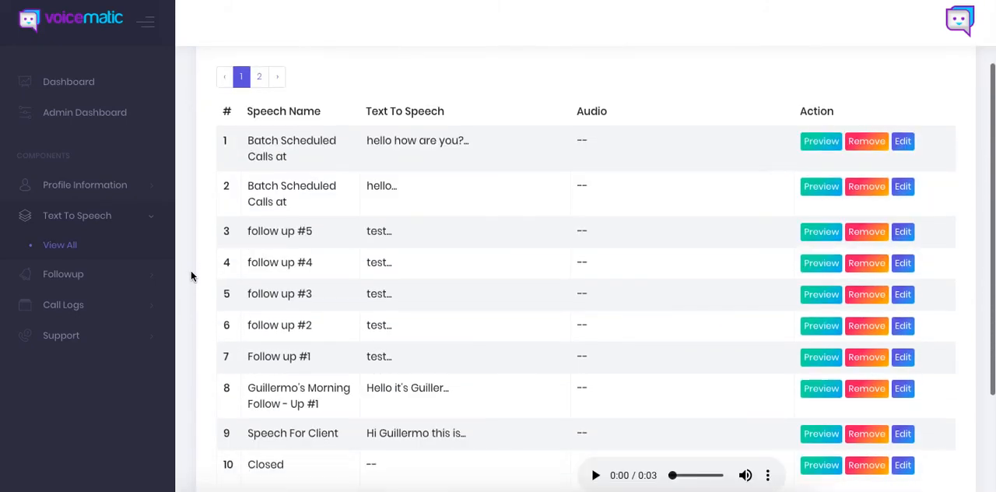
Step: Scroll down the saved text-to-speech list of follow-up and client speeches
{"action": "scroll", "scroll_direction": "down", "scroll_amount": 3}
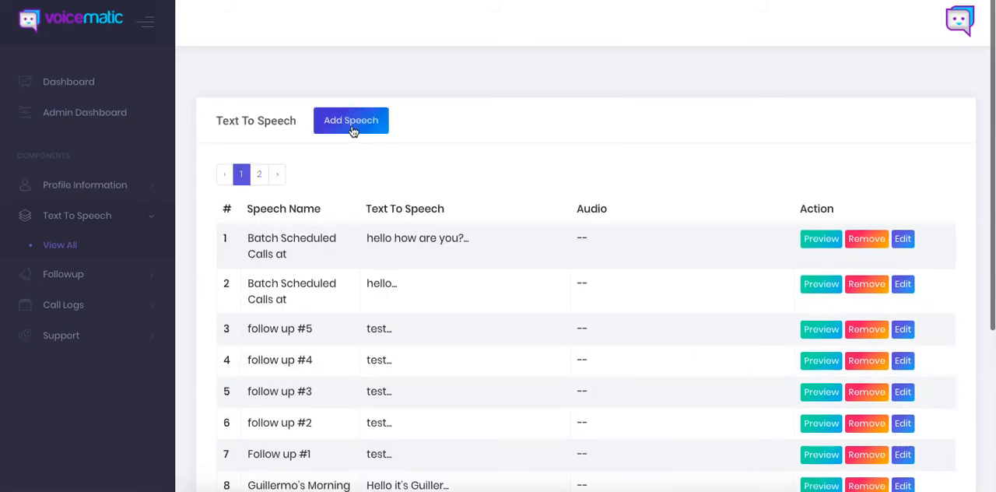
{"action": "mouse_move", "coordinate": [425, 154]}
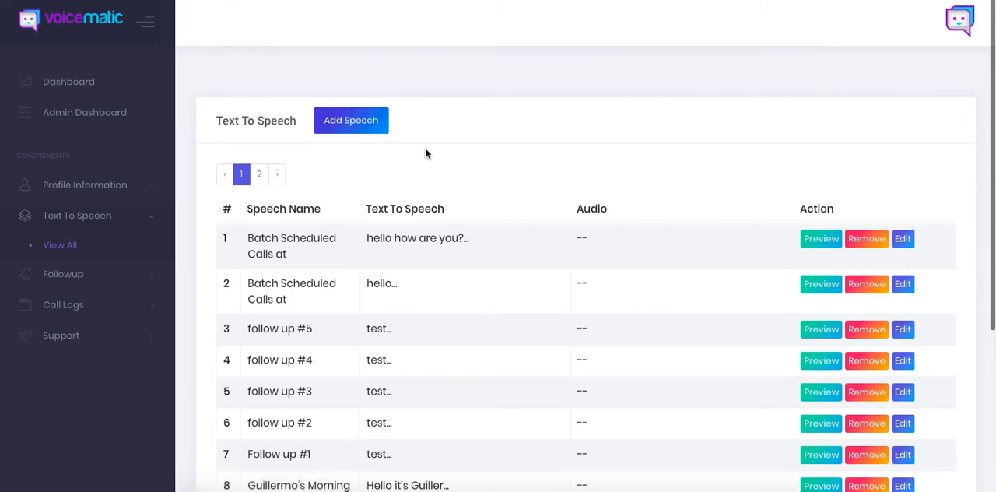
Step: Add a new speech entry with its type set to VOICE
{"action": "left_click", "coordinate": [351, 120]}
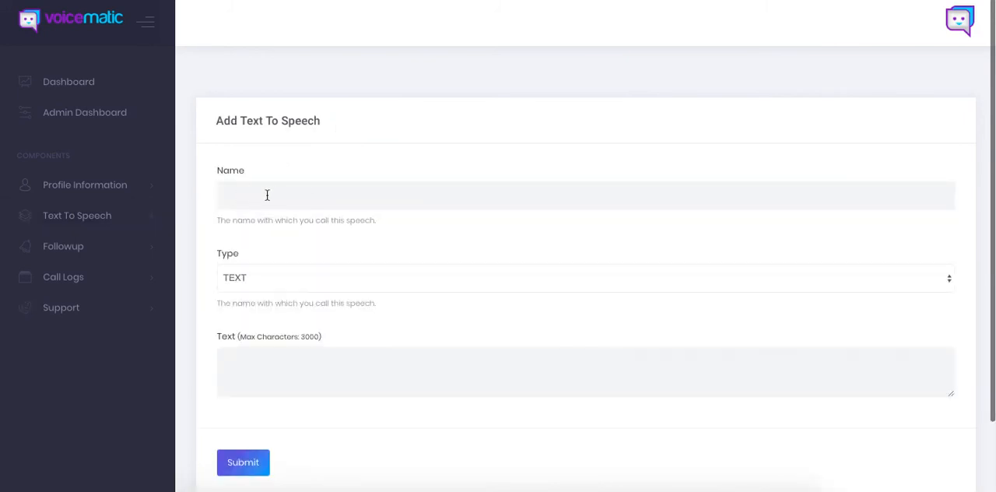
{"action": "left_click", "coordinate": [583, 278]}
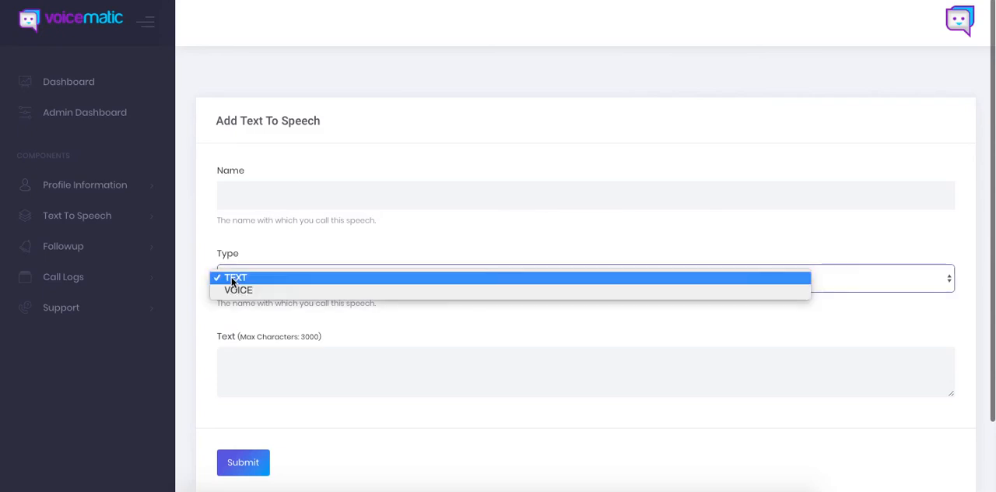
{"action": "left_click", "coordinate": [237, 290]}
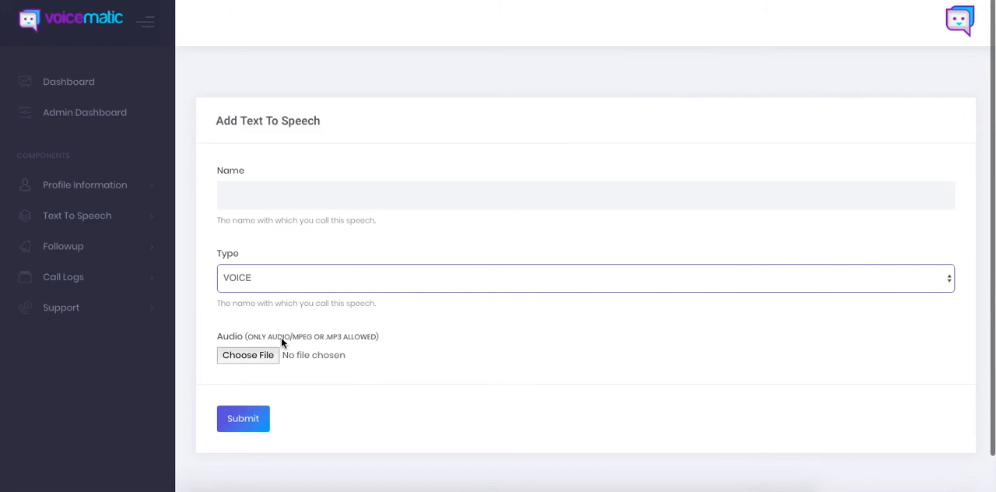
{"action": "mouse_move", "coordinate": [346, 343]}
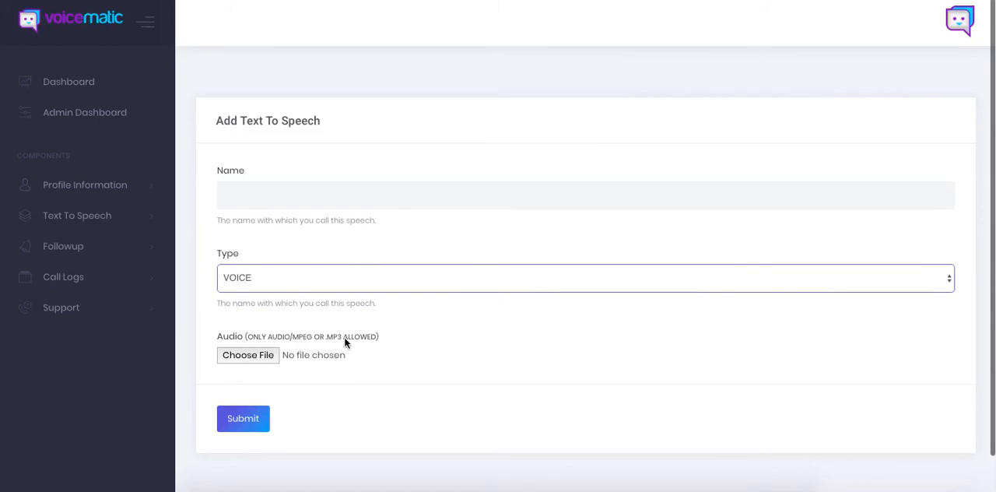
{"action": "mouse_move", "coordinate": [322, 336]}
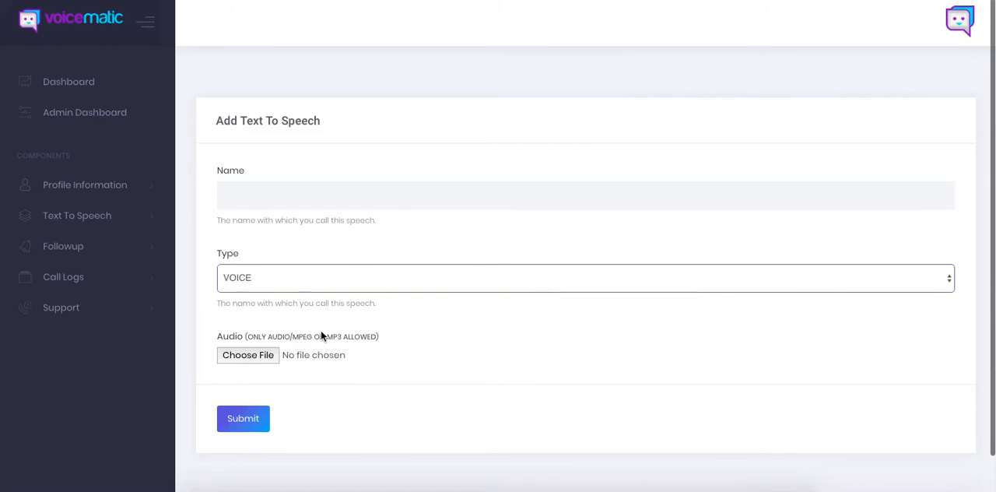
{"action": "left_click", "coordinate": [77, 215]}
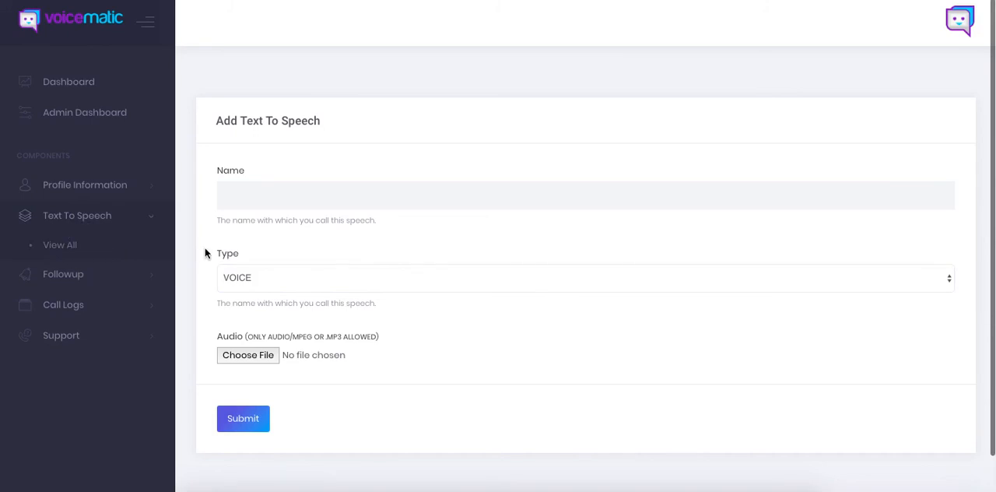
Step: Return to all speeches and play the Closed recording's audio twice
{"action": "left_click", "coordinate": [59, 244]}
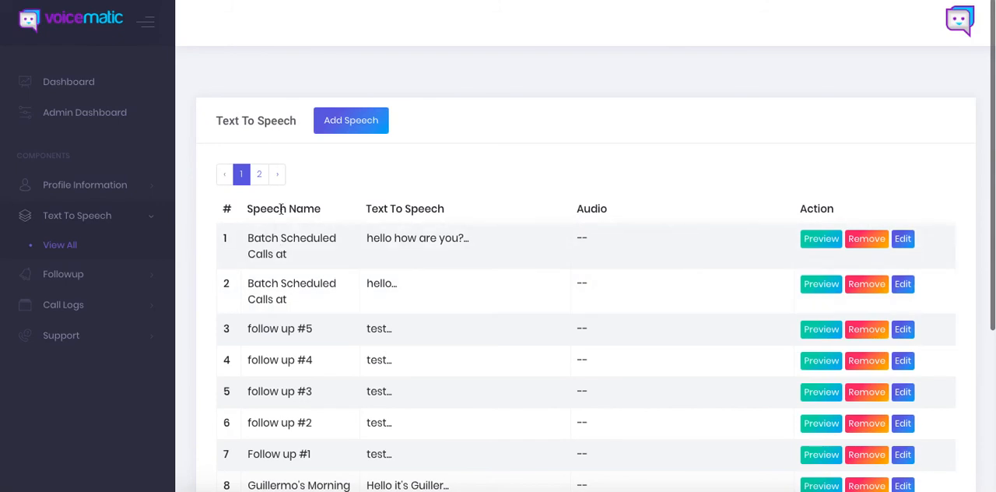
{"action": "mouse_move", "coordinate": [594, 222]}
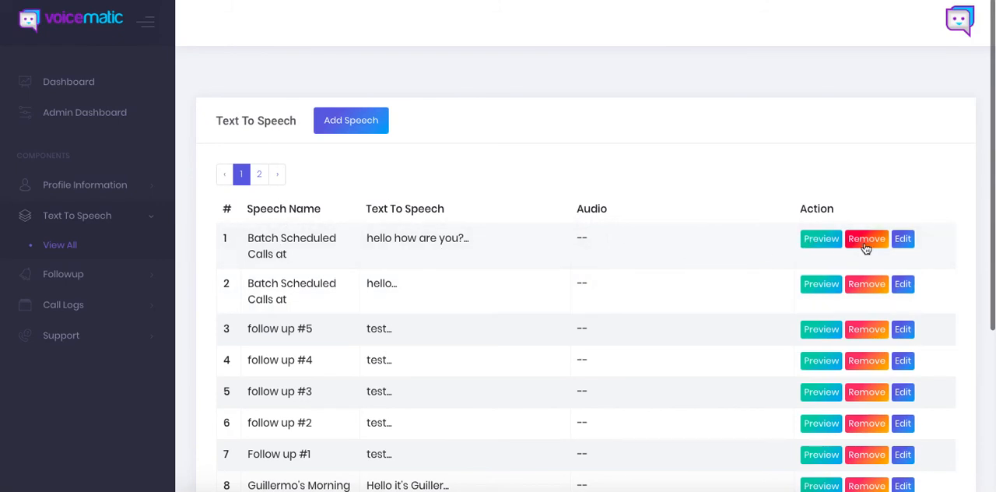
{"action": "scroll", "scroll_direction": "down", "scroll_amount": 3}
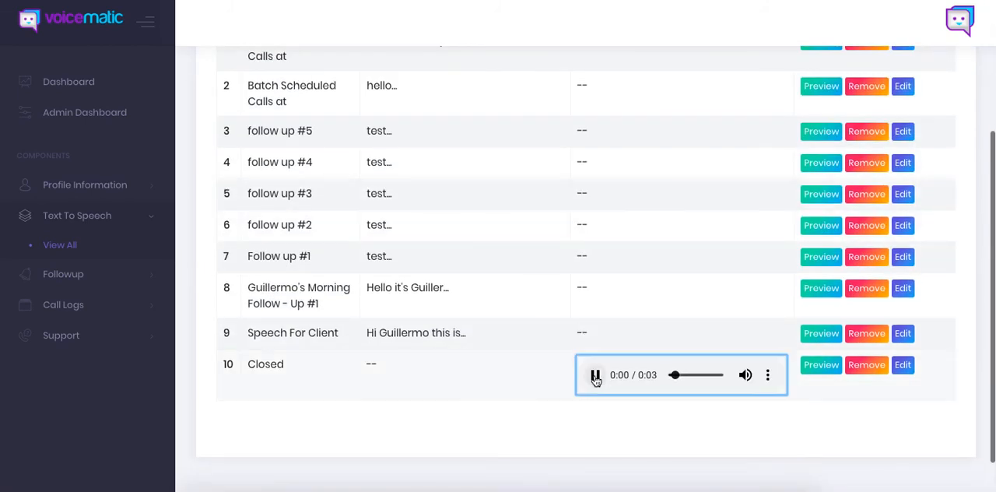
{"action": "left_click", "coordinate": [595, 375]}
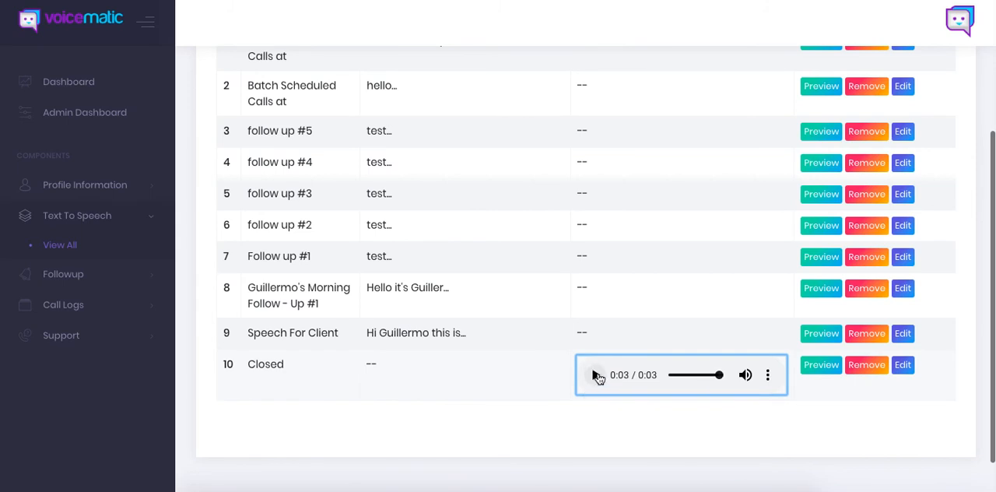
{"action": "left_click", "coordinate": [597, 374]}
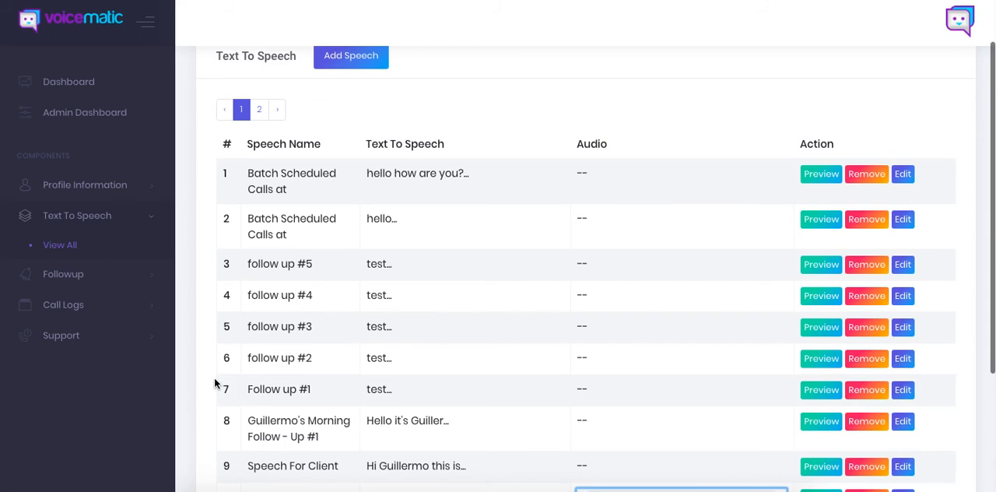
{"action": "mouse_move", "coordinate": [219, 368]}
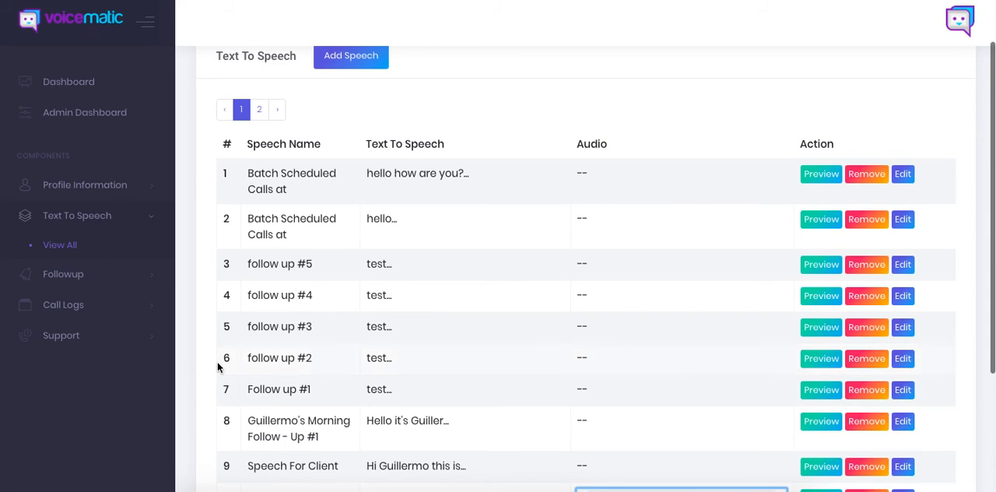
{"action": "mouse_move", "coordinate": [209, 316]}
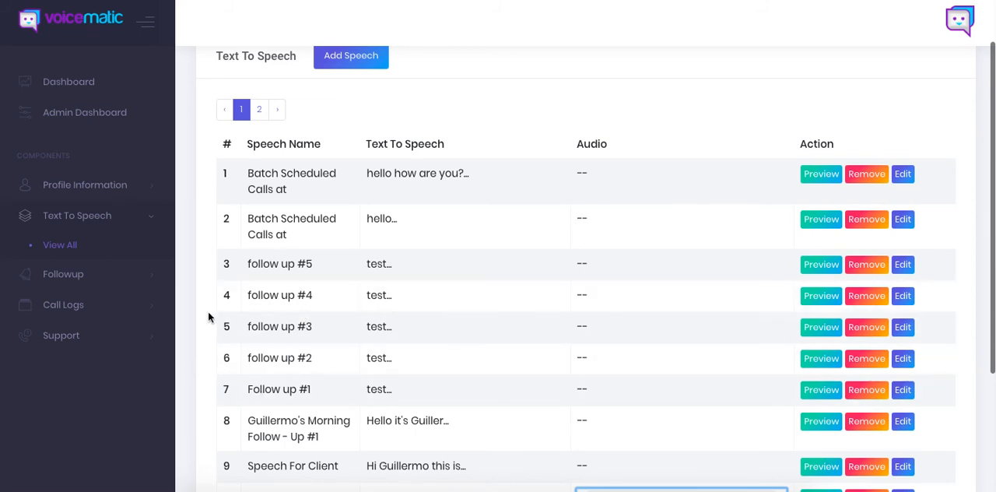
{"action": "mouse_move", "coordinate": [131, 281]}
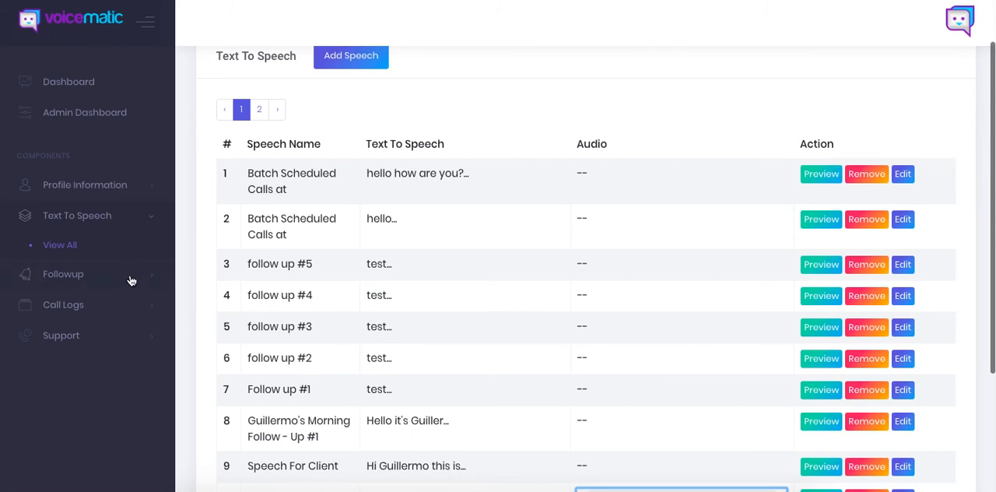
{"action": "left_click", "coordinate": [63, 273]}
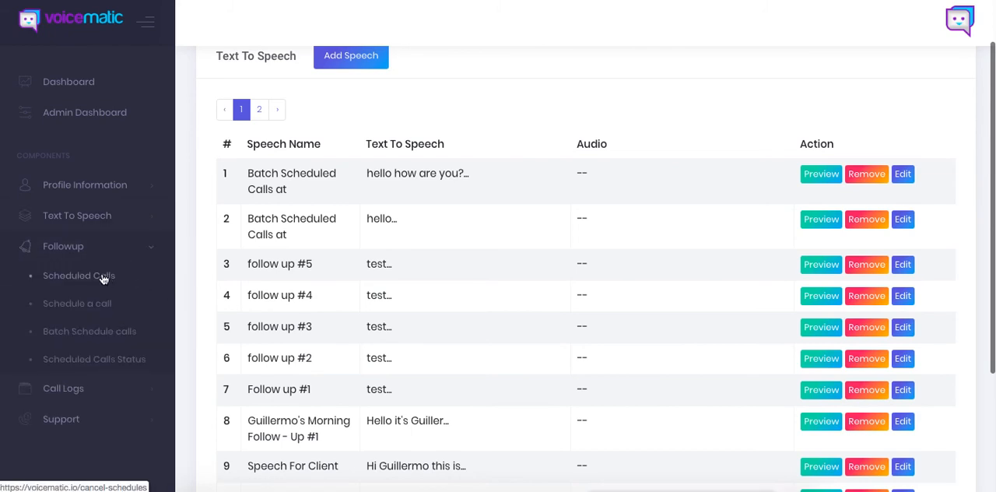
{"action": "mouse_move", "coordinate": [77, 302]}
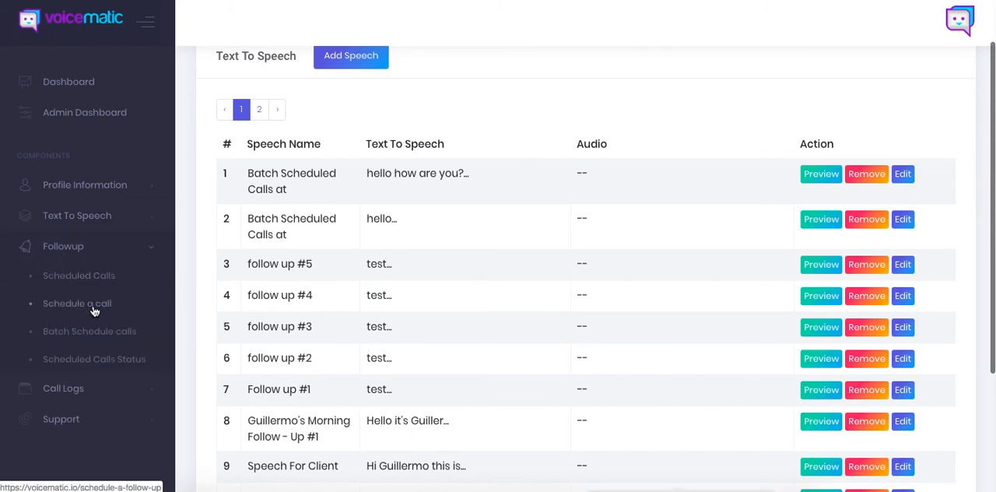
{"action": "mouse_move", "coordinate": [72, 310]}
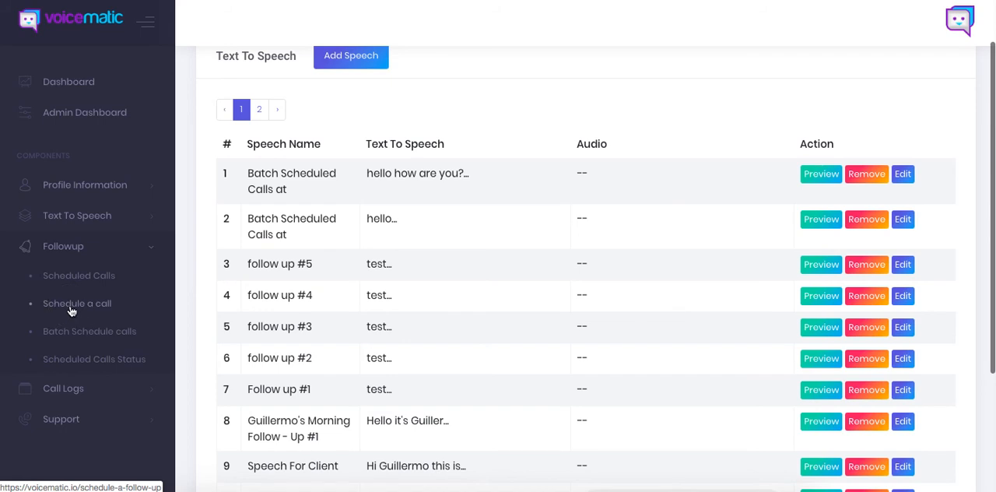
{"action": "mouse_move", "coordinate": [502, 234]}
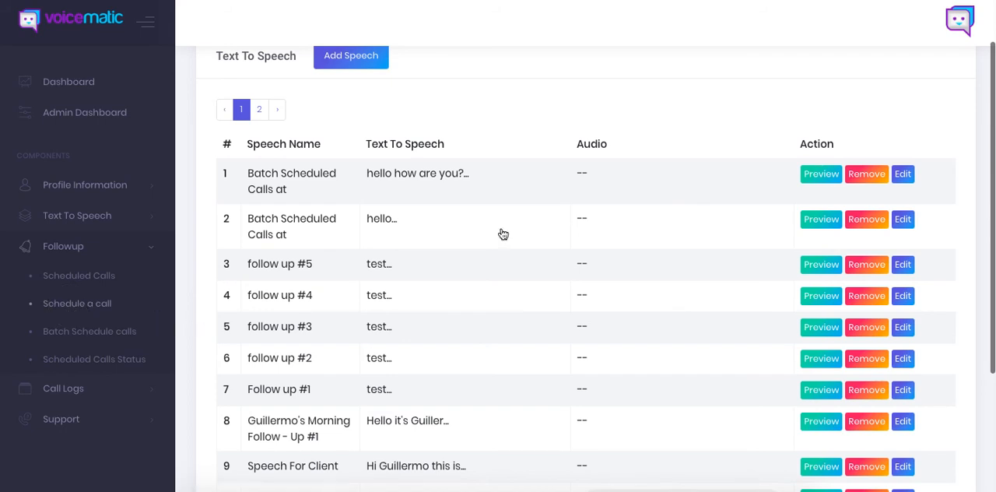
{"action": "left_click", "coordinate": [77, 302]}
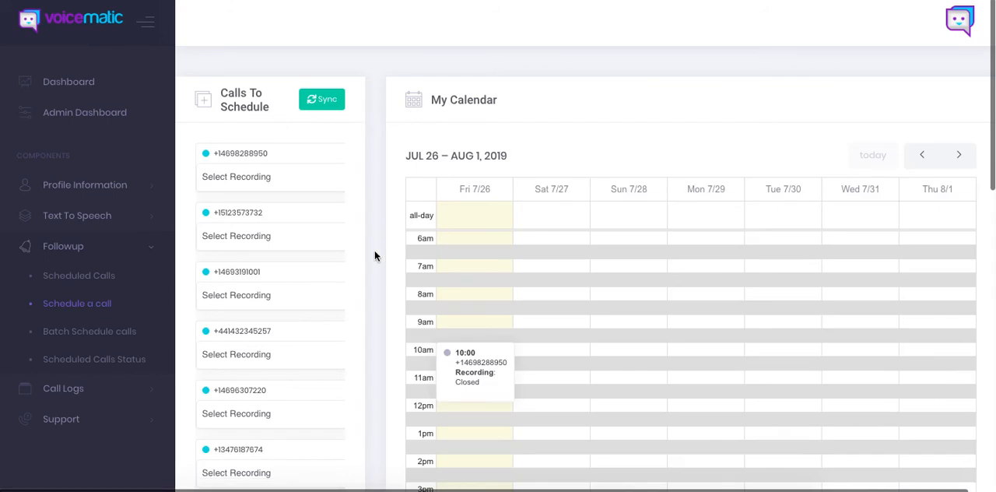
{"action": "scroll", "scroll_direction": "down", "scroll_amount": 3}
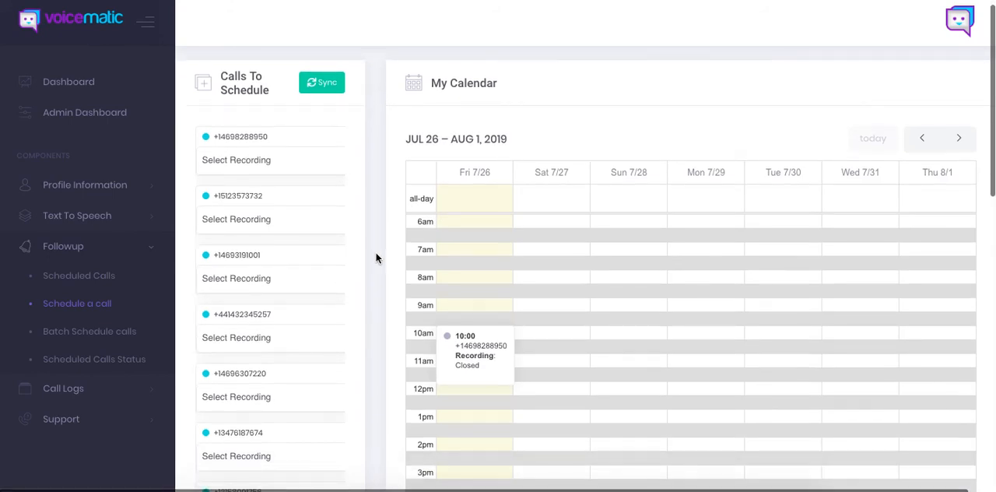
{"action": "scroll", "scroll_direction": "down", "scroll_amount": 3}
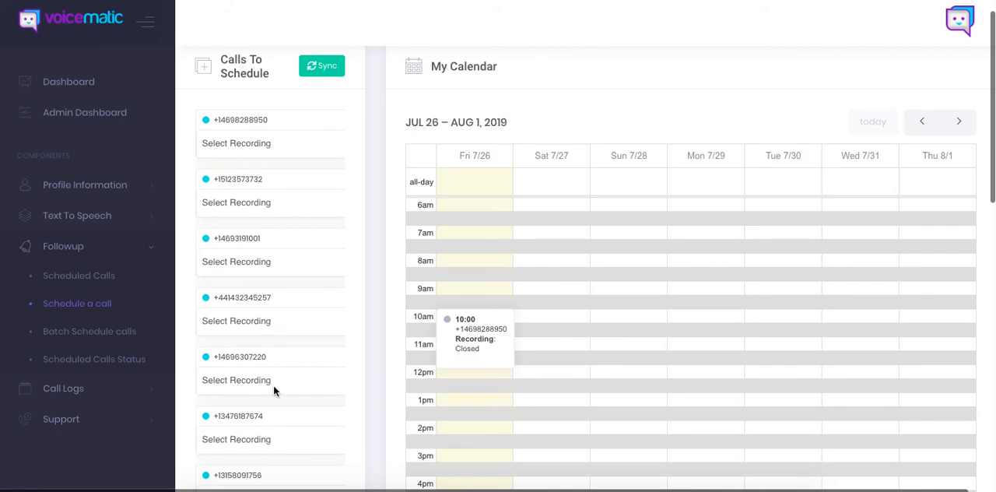
{"action": "mouse_move", "coordinate": [246, 195]}
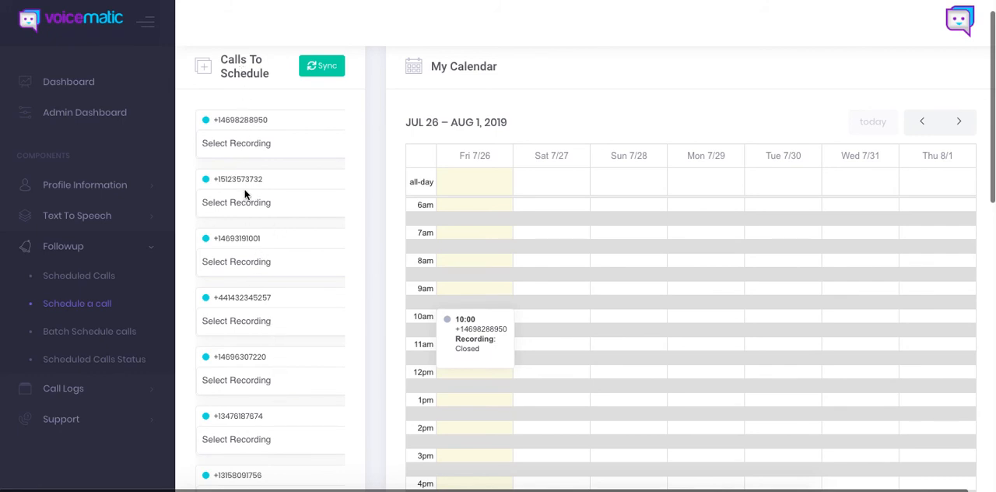
{"action": "scroll", "scroll_direction": "down", "scroll_amount": 3}
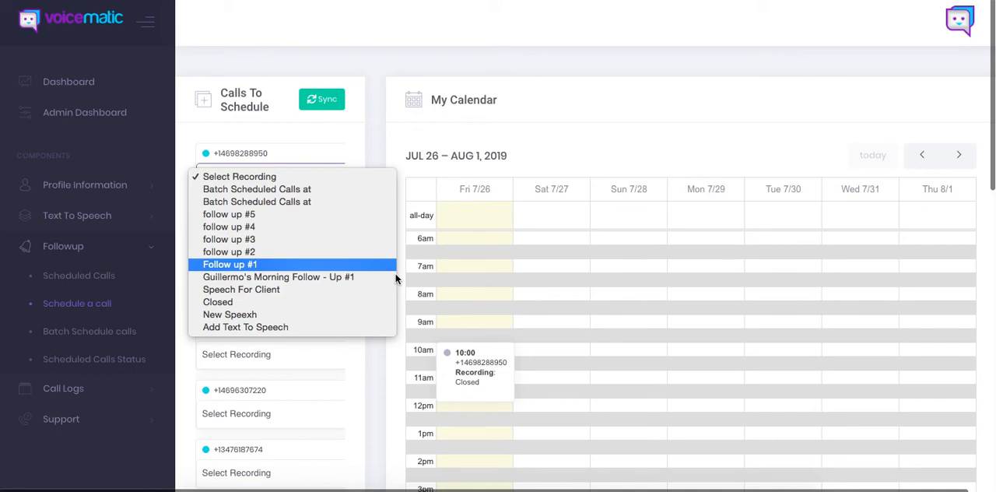
{"action": "left_click", "coordinate": [218, 302]}
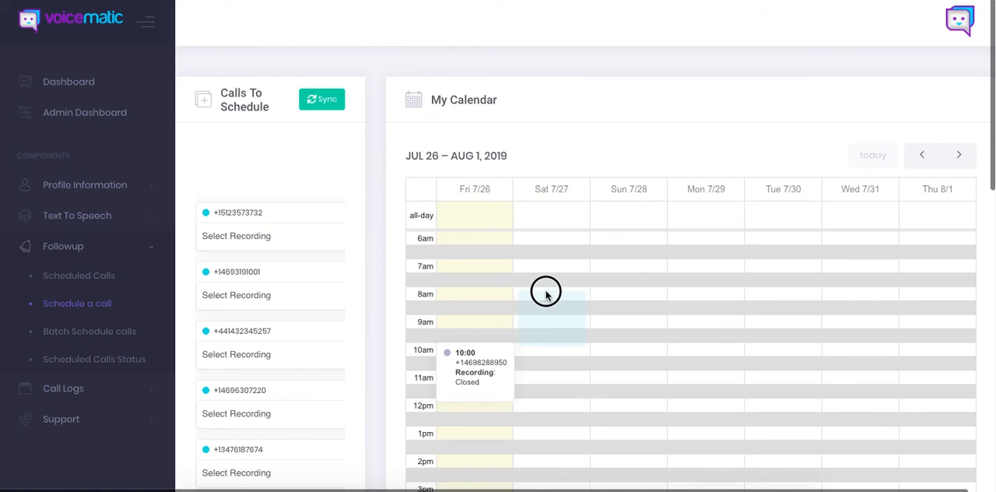
{"action": "left_click", "coordinate": [545, 304]}
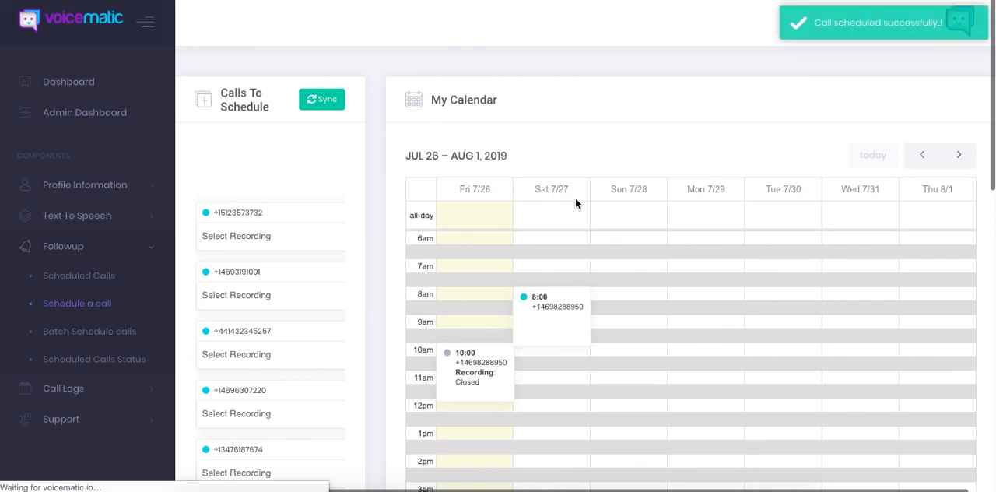
{"action": "mouse_move", "coordinate": [650, 161]}
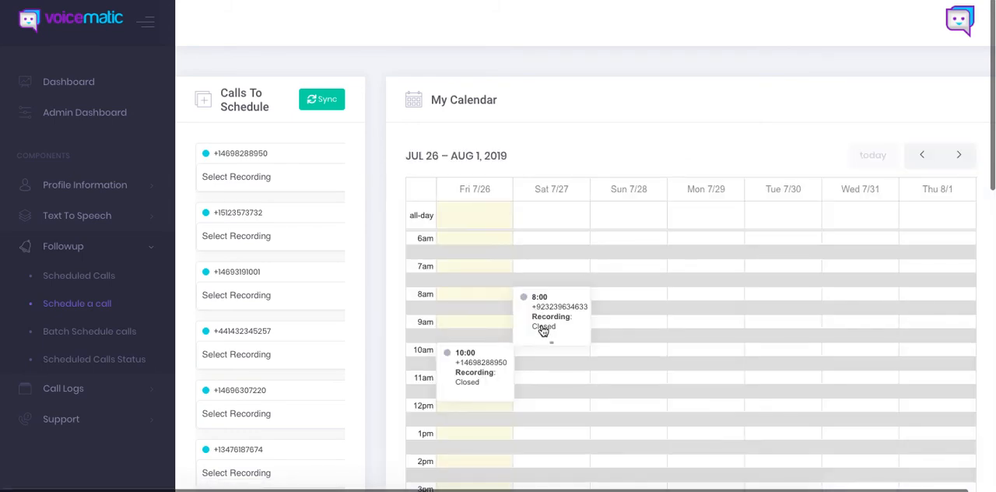
{"action": "mouse_move", "coordinate": [511, 303]}
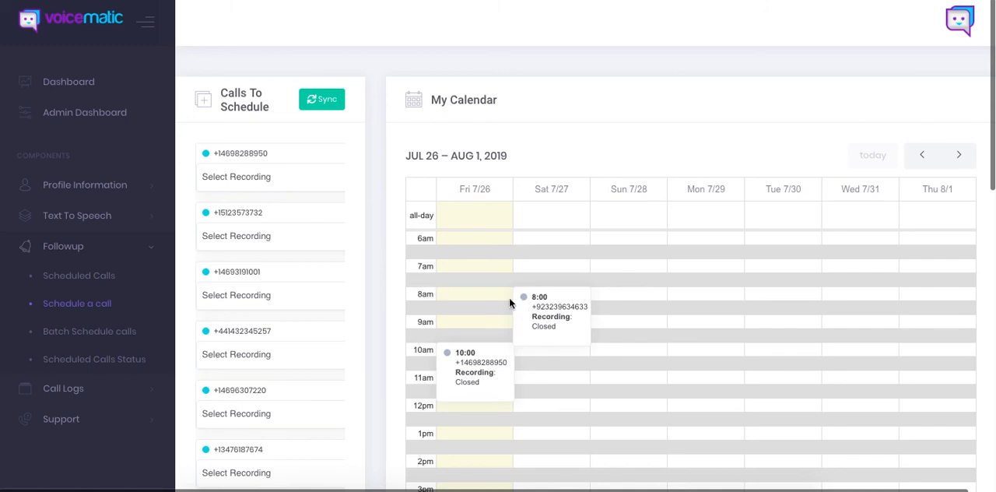
{"action": "scroll", "scroll_direction": "down", "scroll_amount": 3}
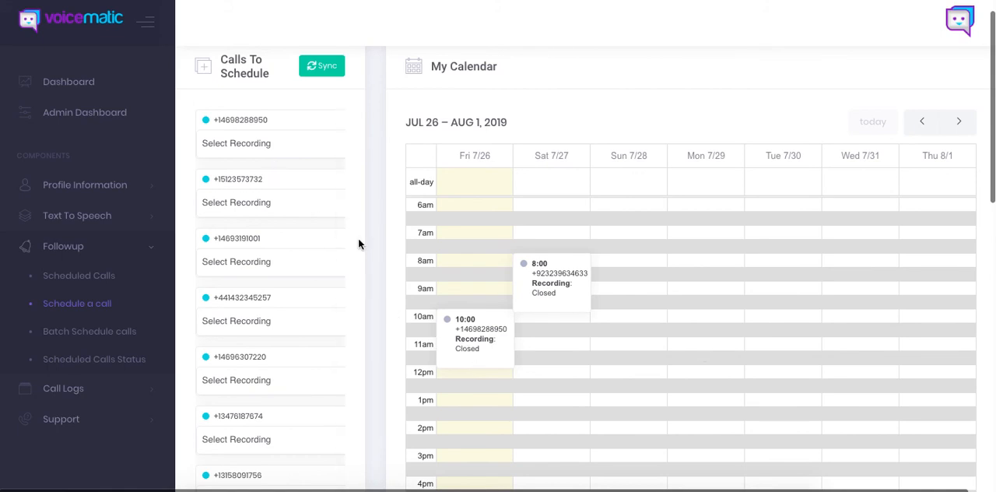
{"action": "mouse_move", "coordinate": [528, 329]}
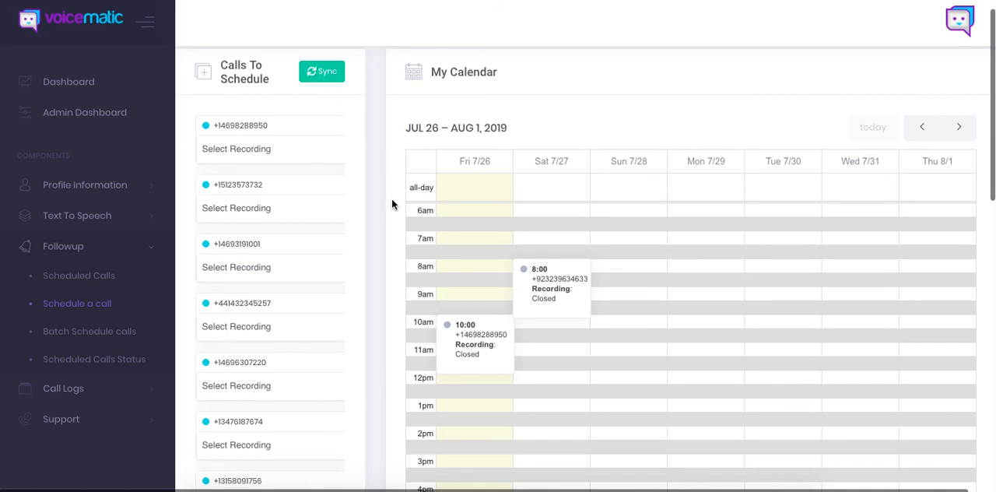
Step: Open the Schedule a call page and turn on the Add Presets Call option
{"action": "left_click", "coordinate": [76, 302]}
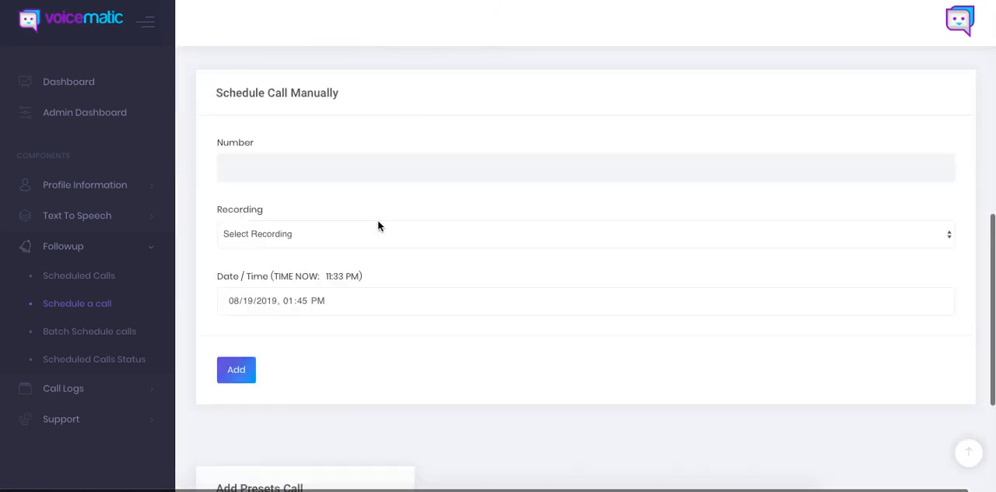
{"action": "mouse_move", "coordinate": [195, 176]}
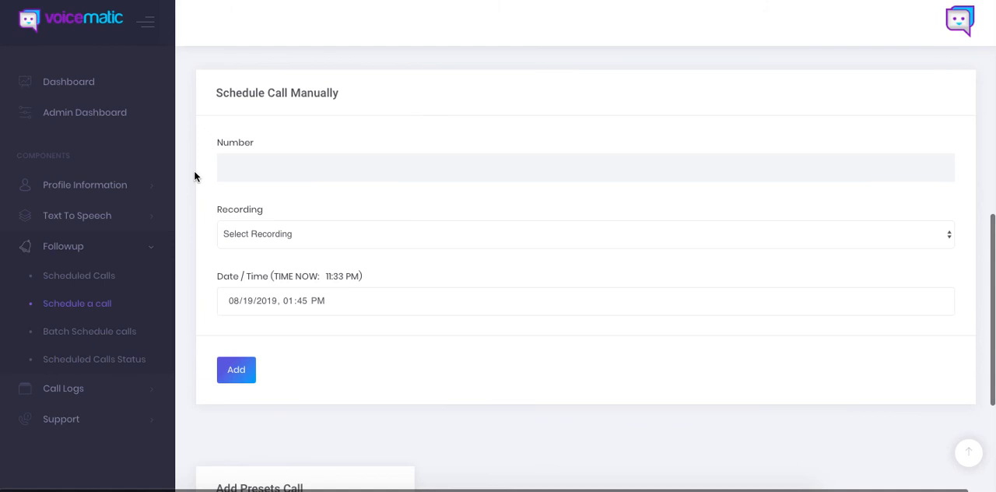
{"action": "mouse_move", "coordinate": [176, 160]}
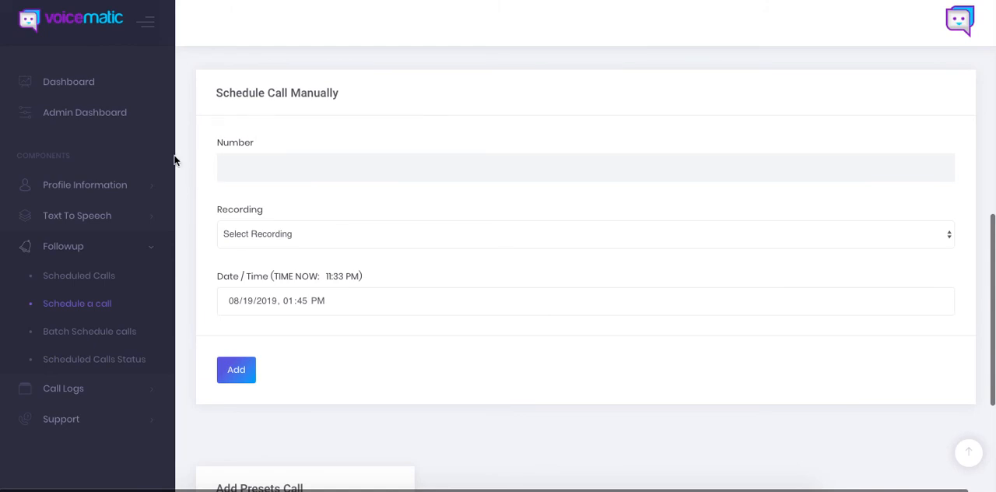
{"action": "mouse_move", "coordinate": [194, 184]}
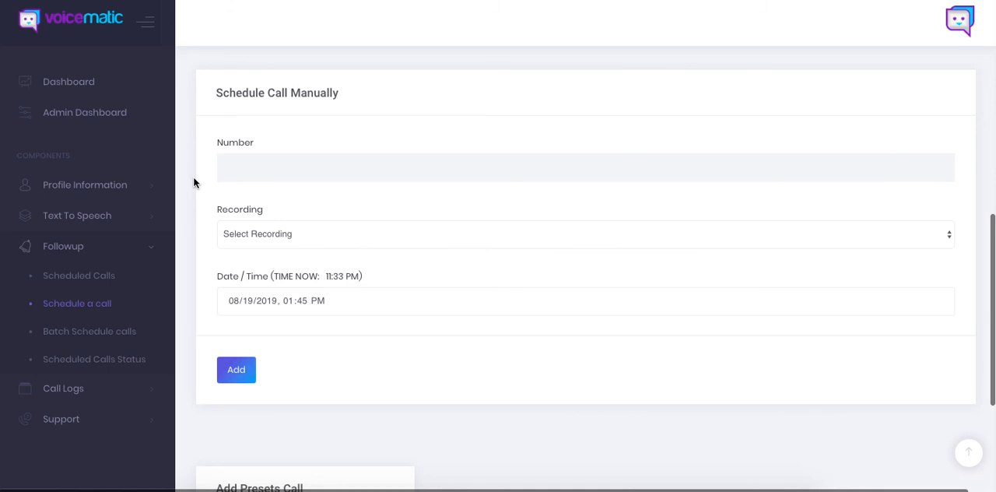
{"action": "mouse_move", "coordinate": [198, 185]}
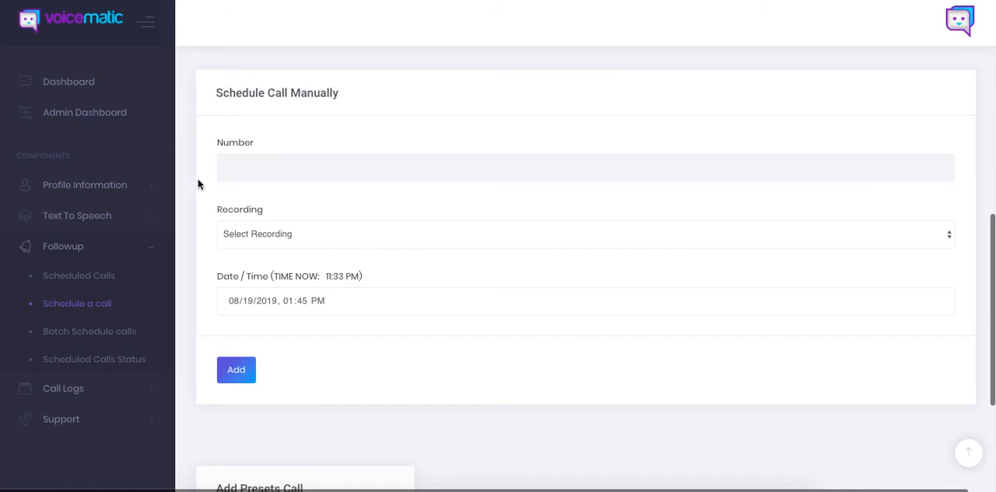
{"action": "mouse_move", "coordinate": [236, 214]}
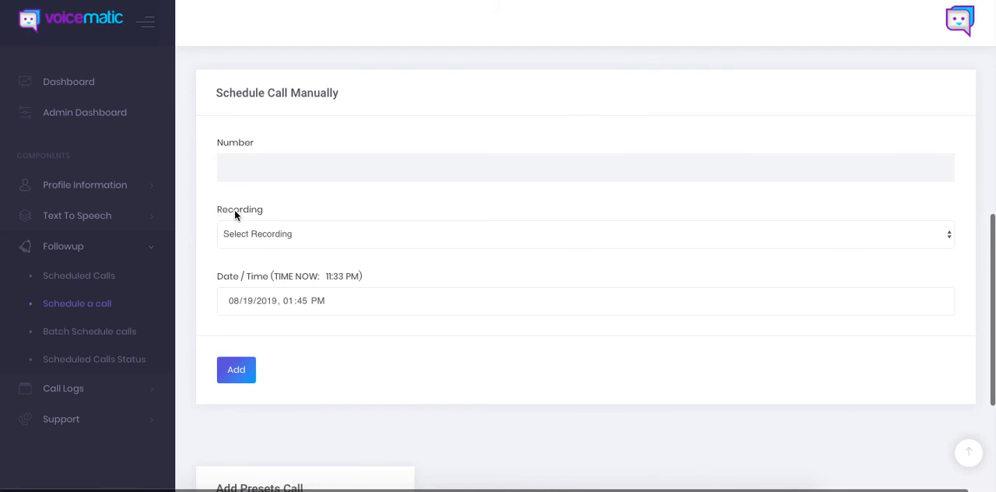
{"action": "left_click", "coordinate": [584, 233]}
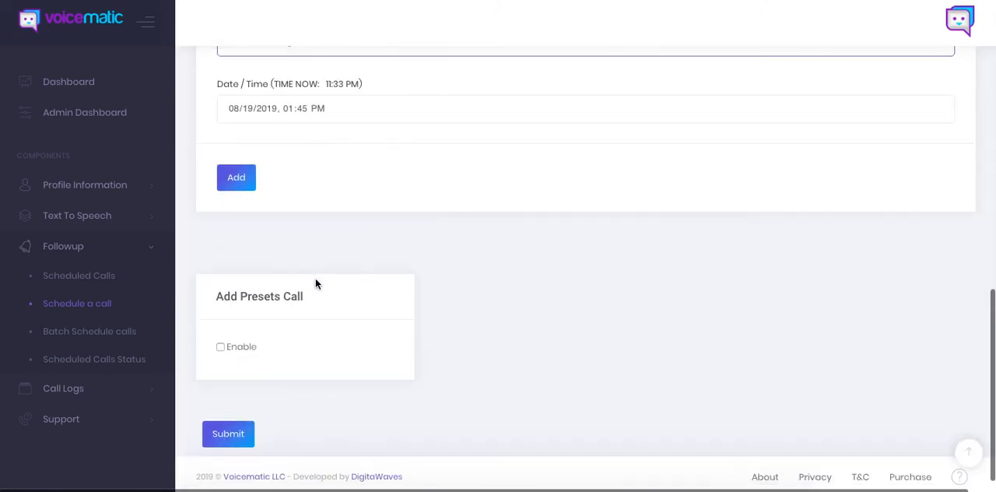
{"action": "left_click", "coordinate": [220, 346]}
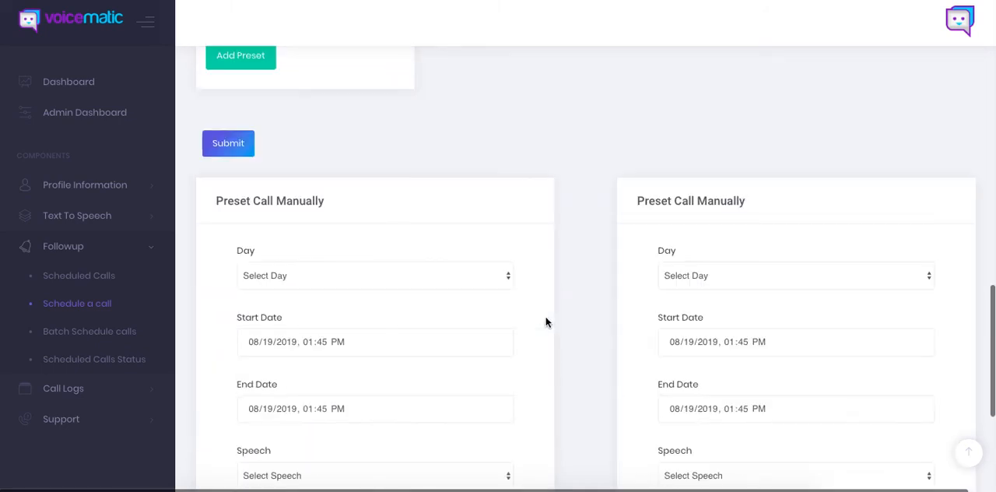
Step: Set the first preset to Monday, Guillermo's Morning Follow-Up #1, Every Month (For 1 Year)
{"action": "scroll", "scroll_direction": "down", "scroll_amount": 3}
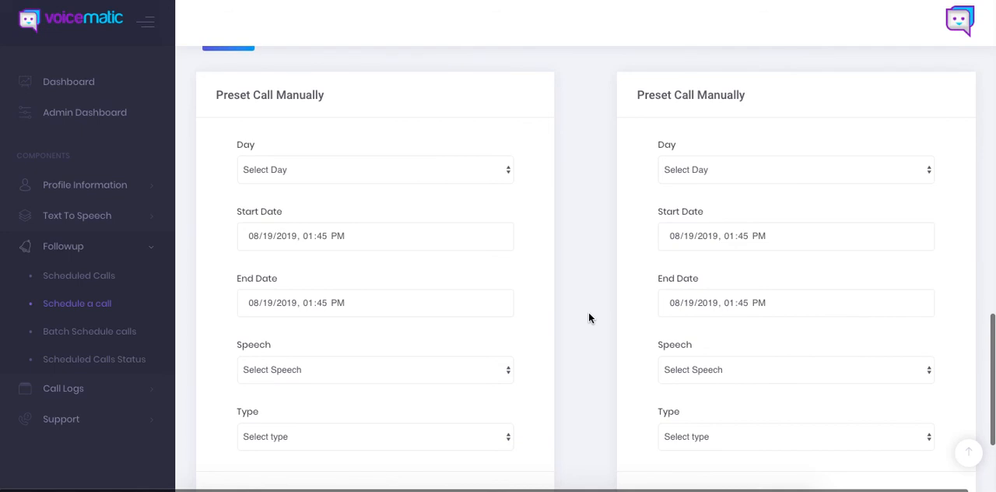
{"action": "scroll", "scroll_direction": "down", "scroll_amount": 3}
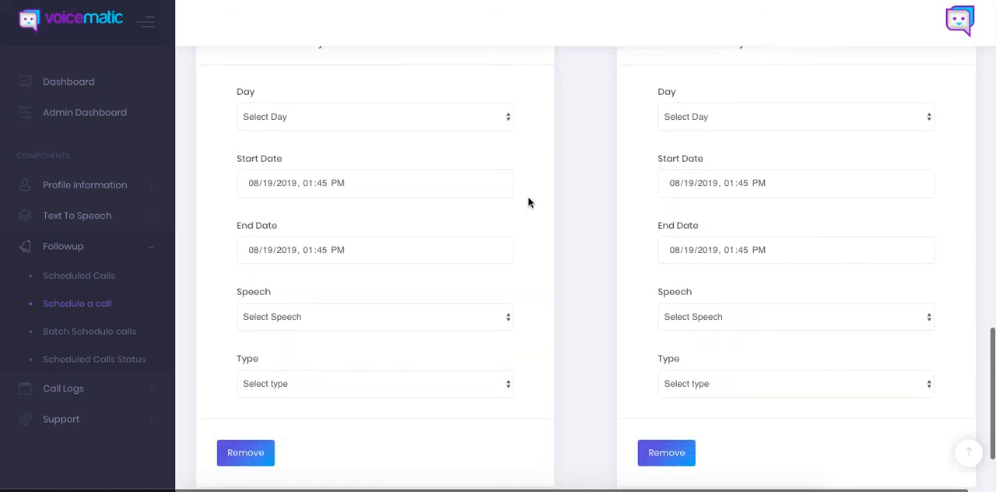
{"action": "mouse_move", "coordinate": [515, 143]}
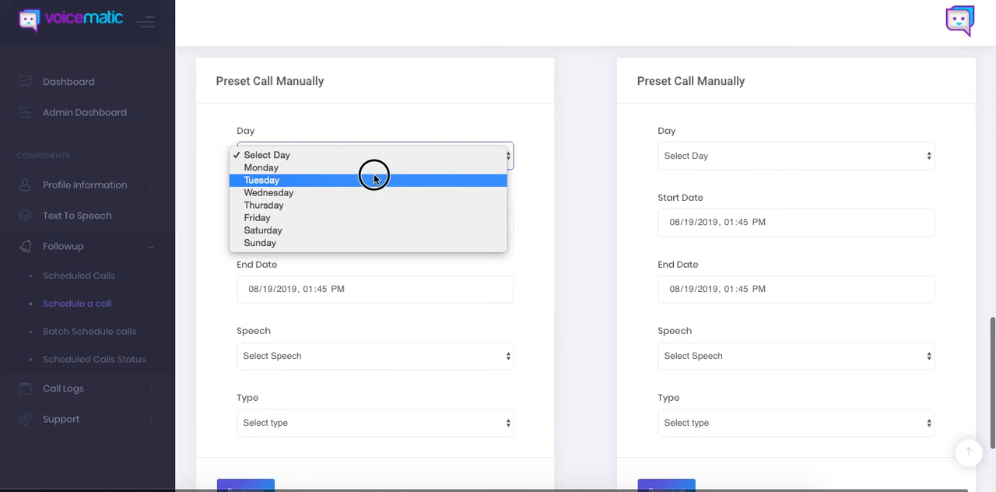
{"action": "left_click", "coordinate": [261, 167]}
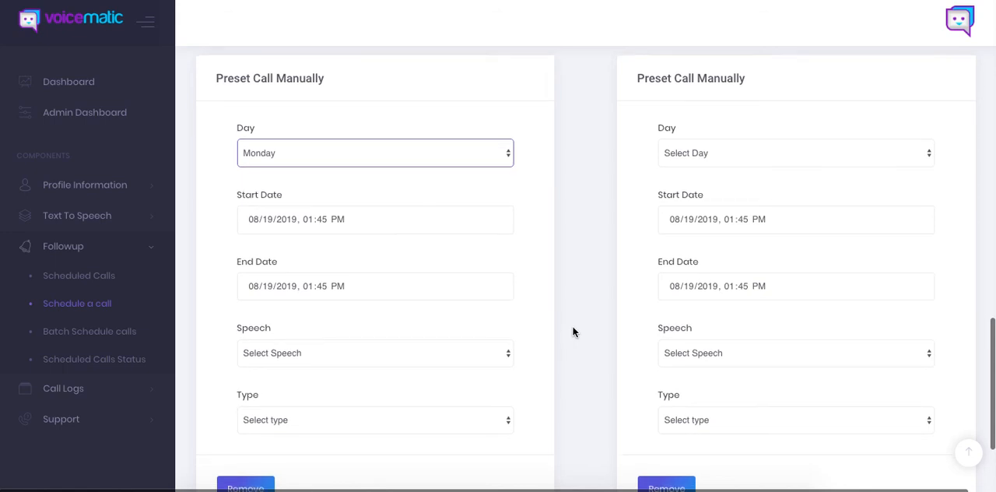
{"action": "left_click", "coordinate": [375, 352]}
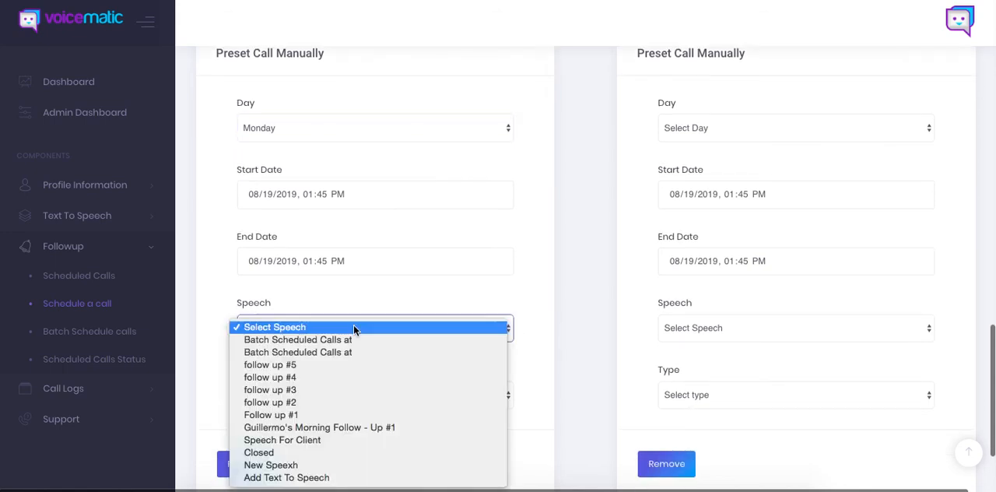
{"action": "mouse_move", "coordinate": [319, 427]}
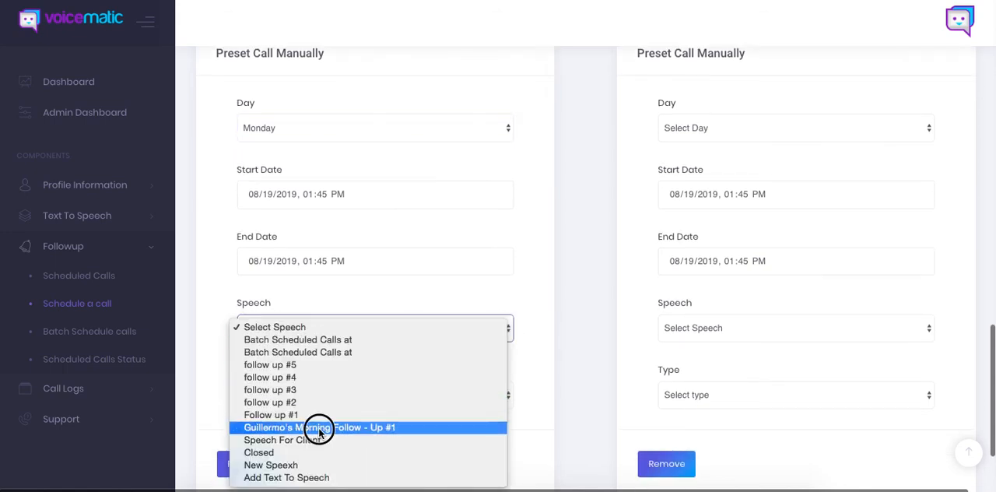
{"action": "left_click", "coordinate": [319, 428]}
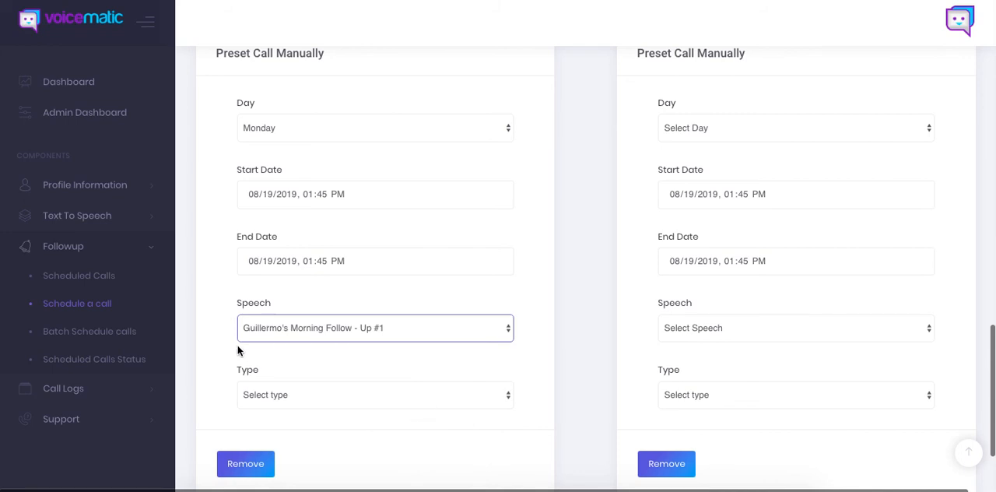
{"action": "mouse_move", "coordinate": [221, 140]}
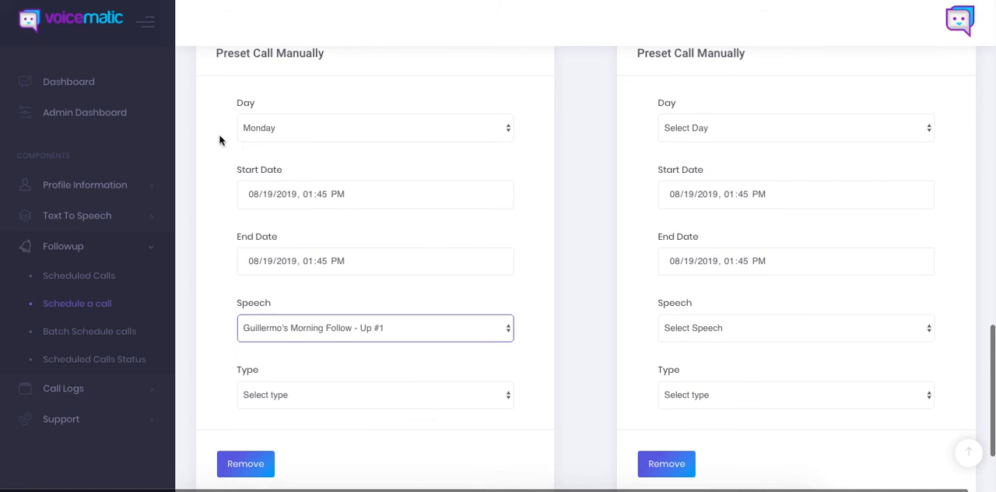
{"action": "mouse_move", "coordinate": [222, 242]}
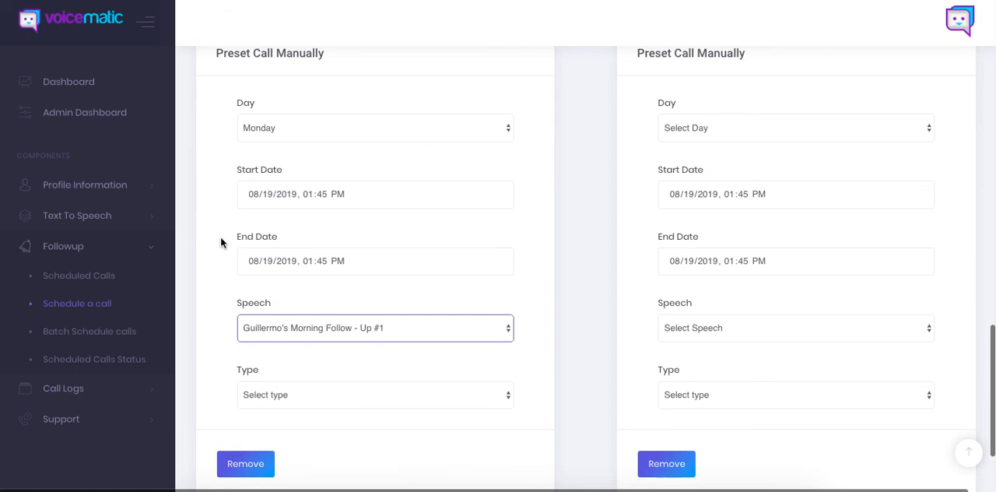
{"action": "left_click", "coordinate": [375, 395]}
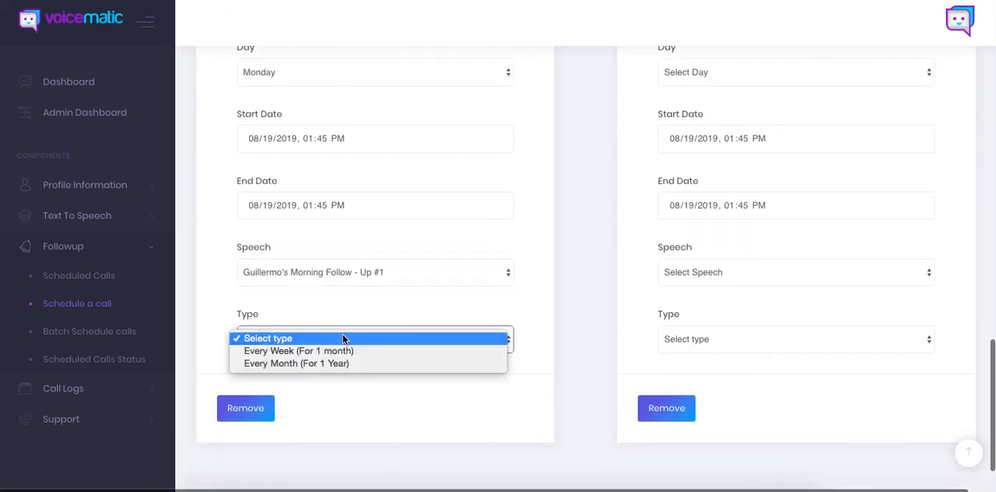
{"action": "left_click", "coordinate": [296, 364]}
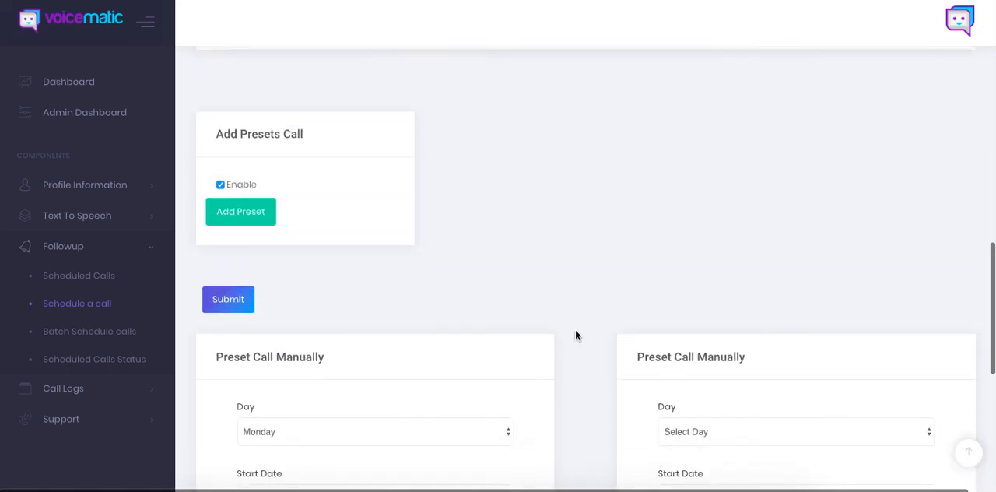
{"action": "scroll", "scroll_direction": "down", "scroll_amount": 3}
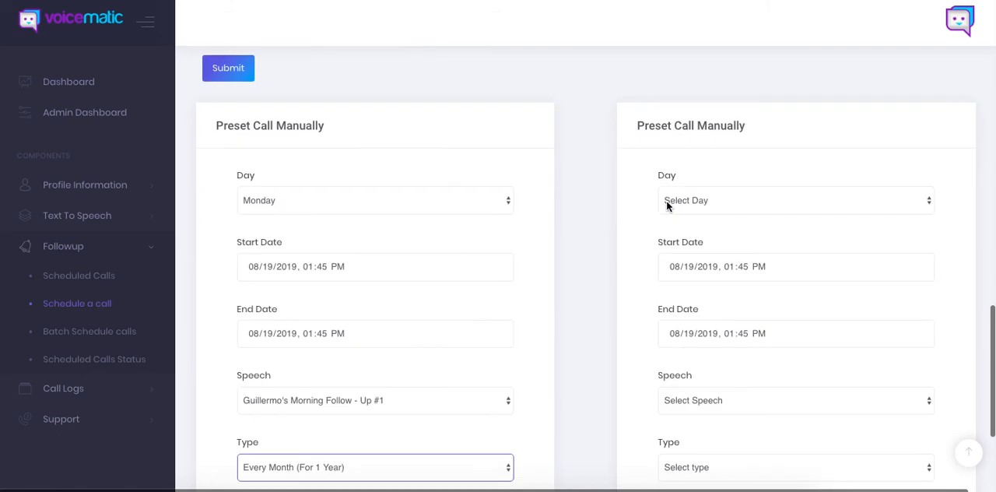
{"action": "left_click", "coordinate": [796, 200]}
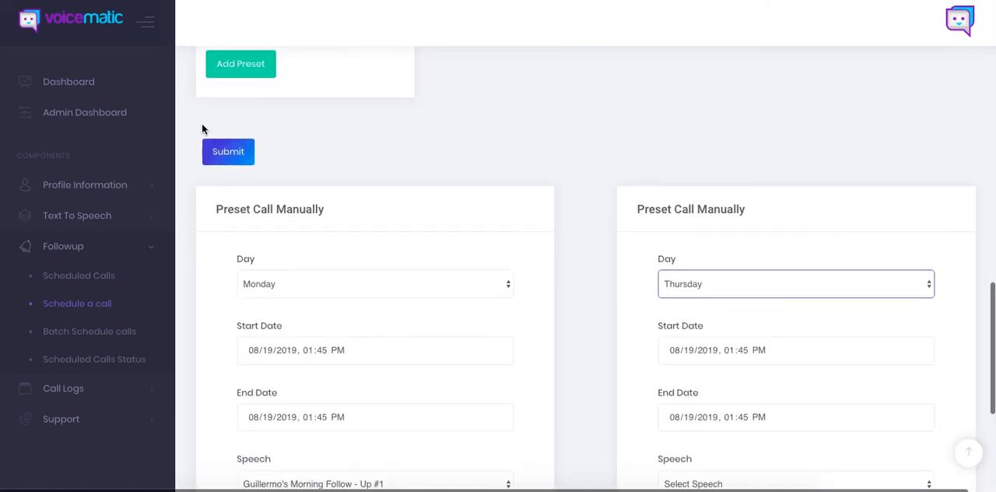
{"action": "scroll", "scroll_direction": "down", "scroll_amount": 3}
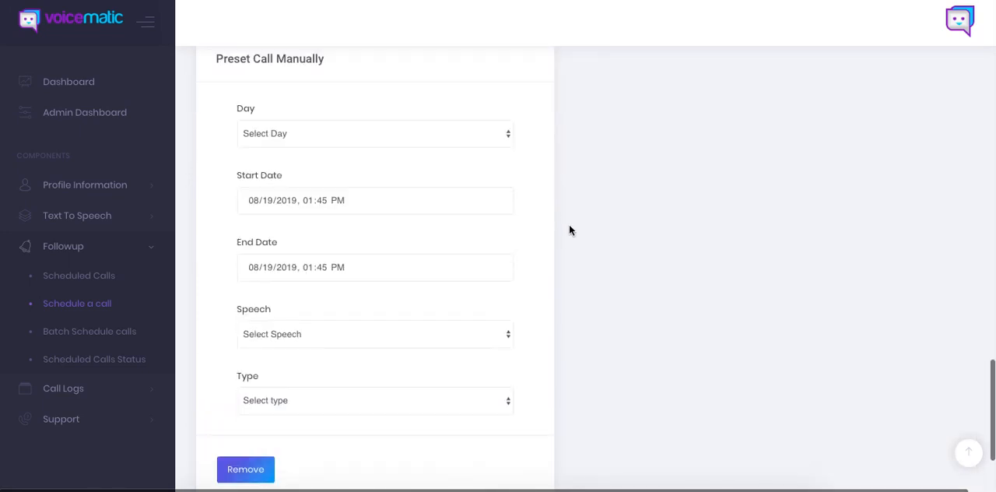
{"action": "mouse_move", "coordinate": [567, 226]}
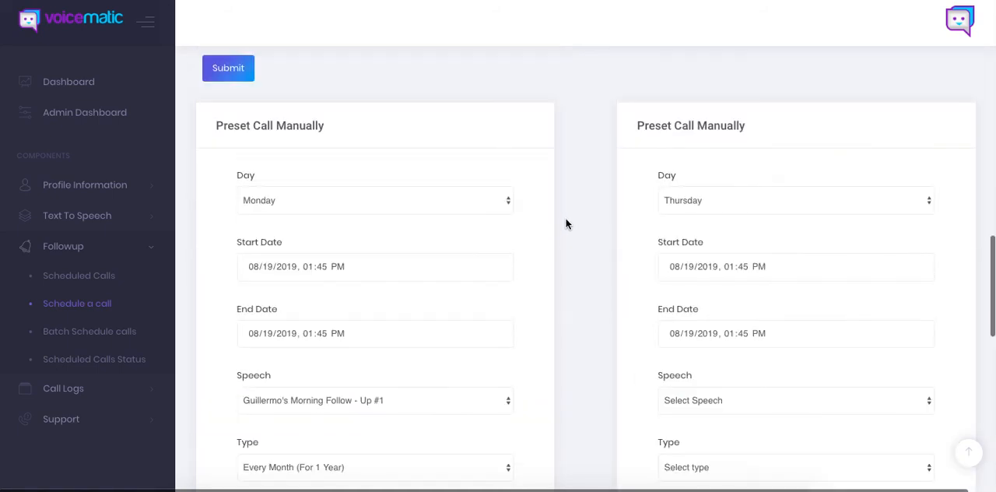
{"action": "scroll", "scroll_direction": "down", "scroll_amount": 3}
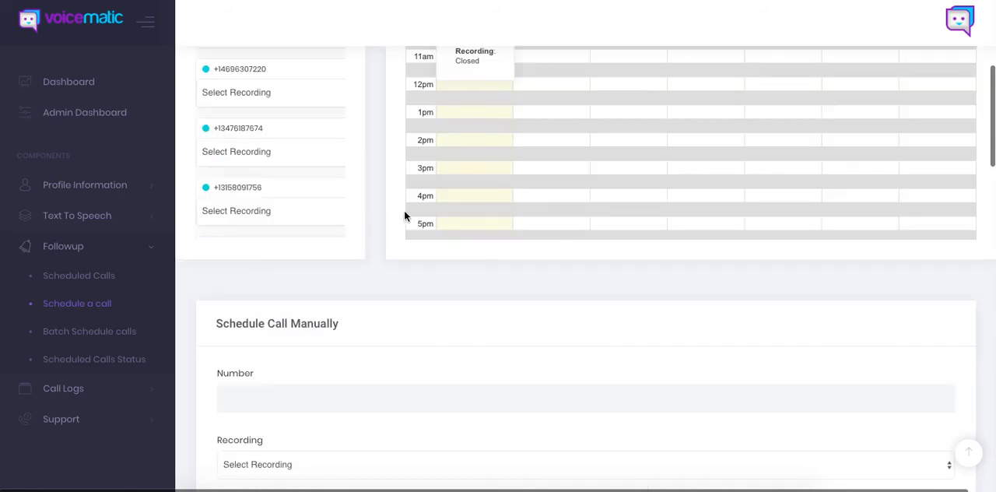
{"action": "scroll", "scroll_direction": "down", "scroll_amount": 3}
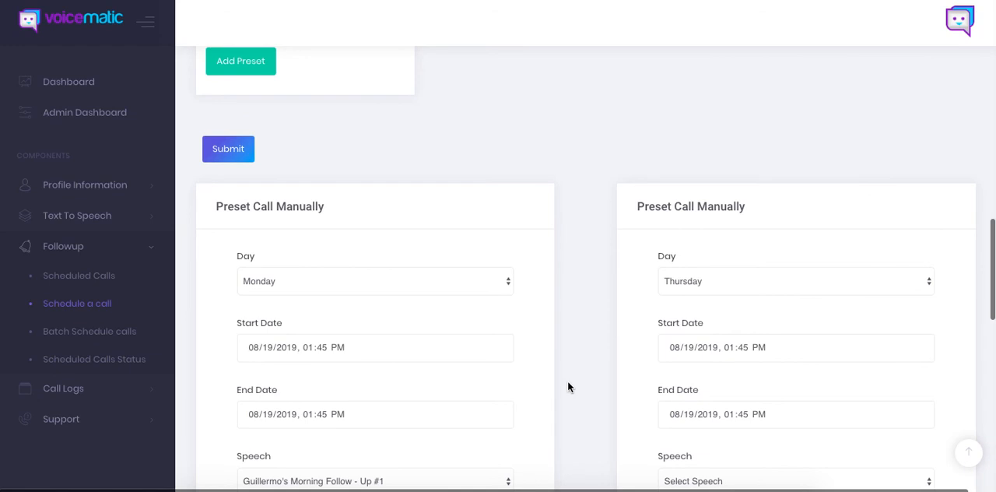
{"action": "scroll", "scroll_direction": "down", "scroll_amount": 3}
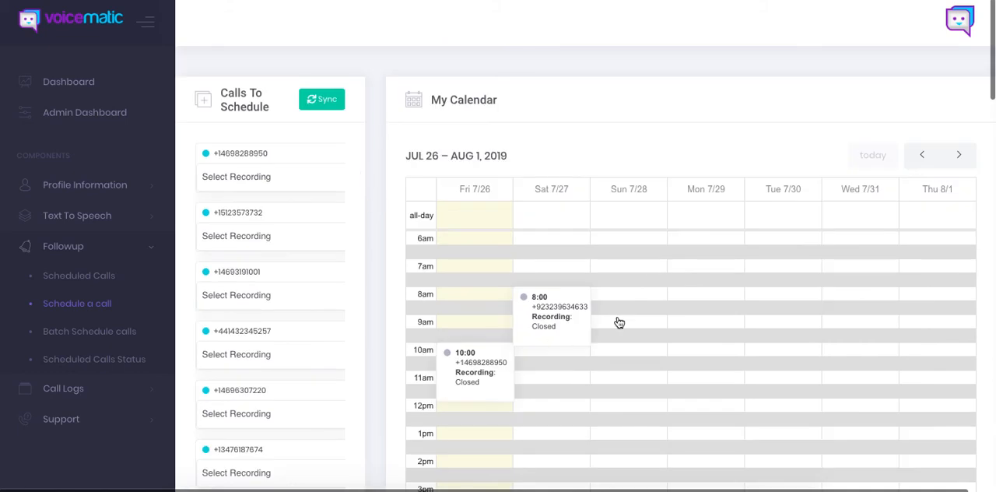
{"action": "scroll", "scroll_direction": "down", "scroll_amount": 3}
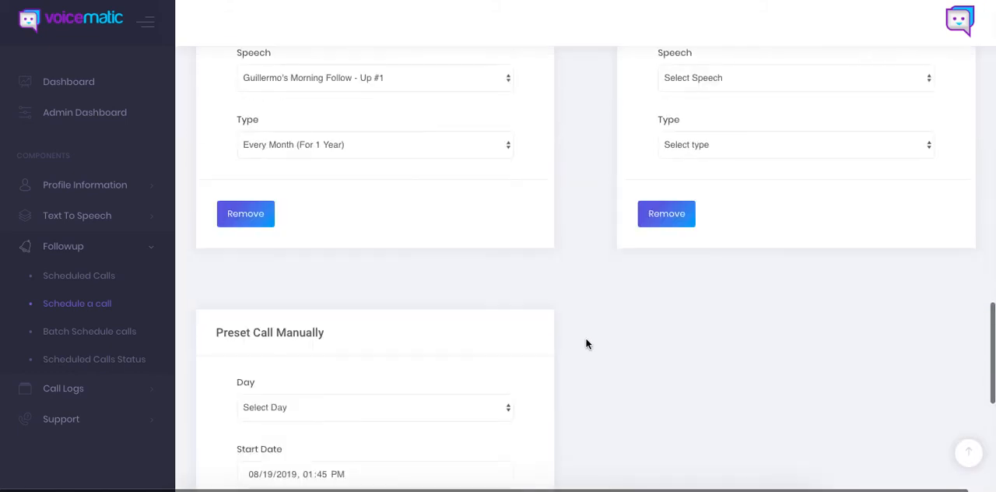
{"action": "scroll", "scroll_direction": "up", "scroll_amount": 3}
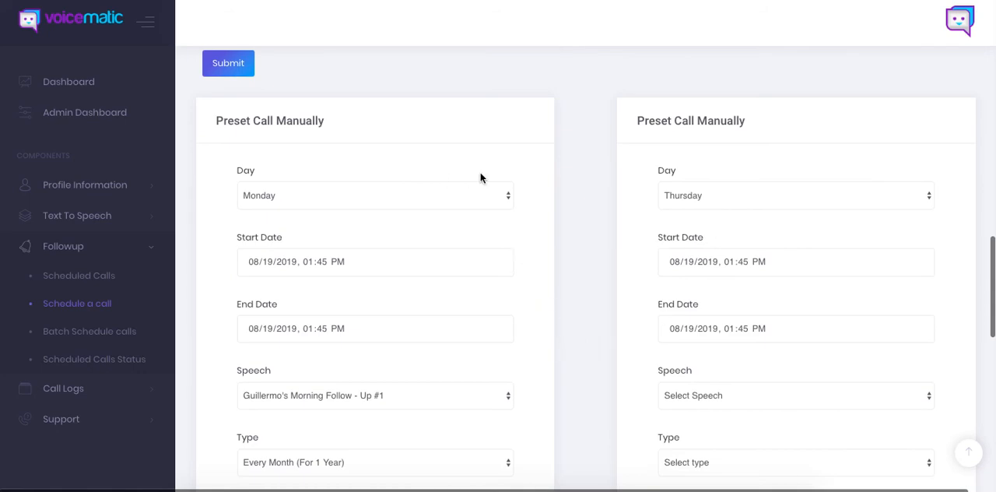
{"action": "scroll", "scroll_direction": "down", "scroll_amount": 3}
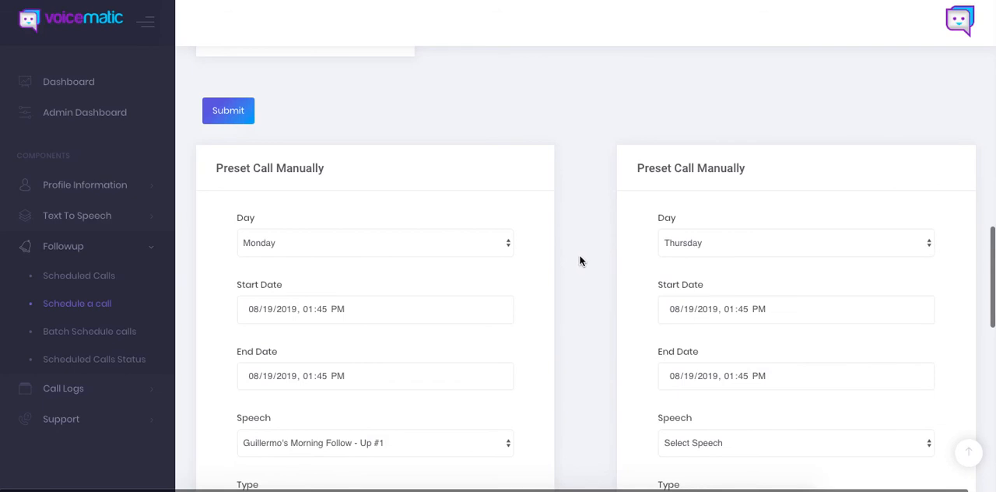
{"action": "mouse_move", "coordinate": [368, 373]}
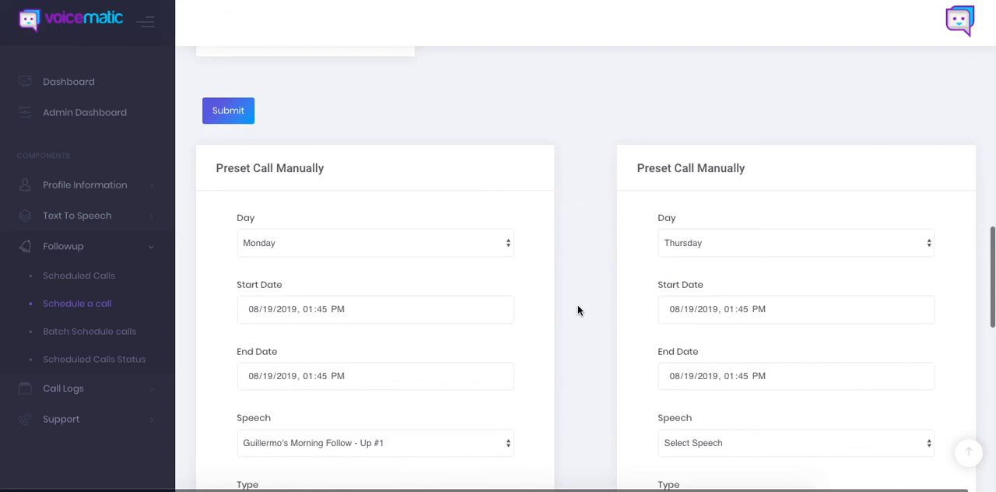
{"action": "scroll", "scroll_direction": "down", "scroll_amount": 3}
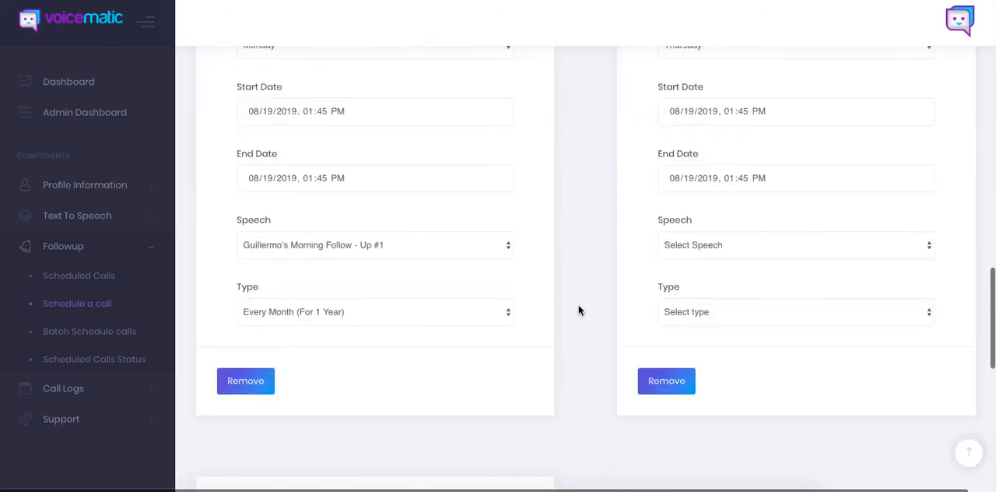
{"action": "scroll", "scroll_direction": "up", "scroll_amount": 3}
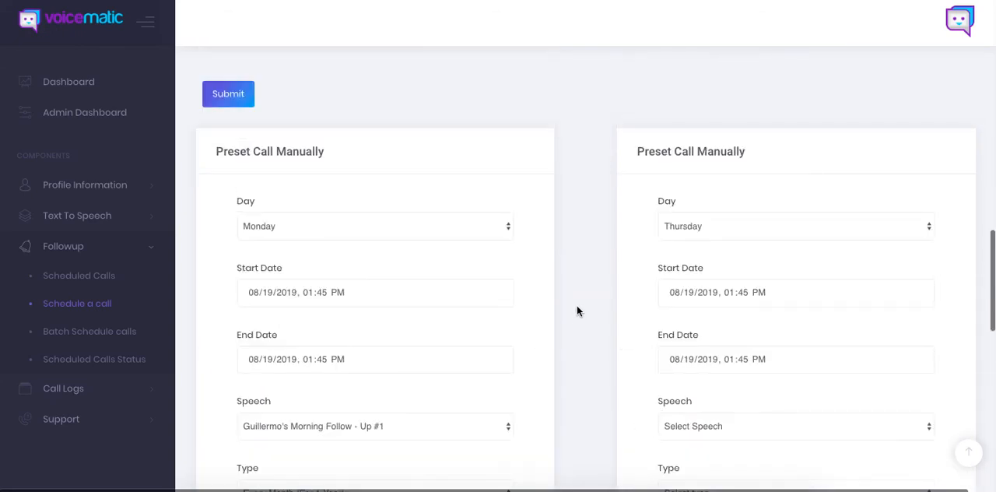
{"action": "scroll", "scroll_direction": "down", "scroll_amount": 3}
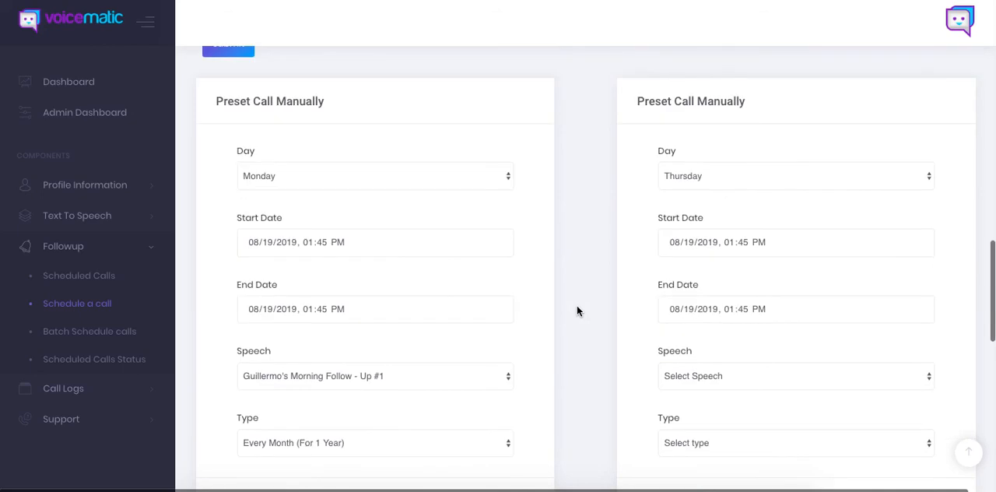
{"action": "scroll", "scroll_direction": "down", "scroll_amount": 3}
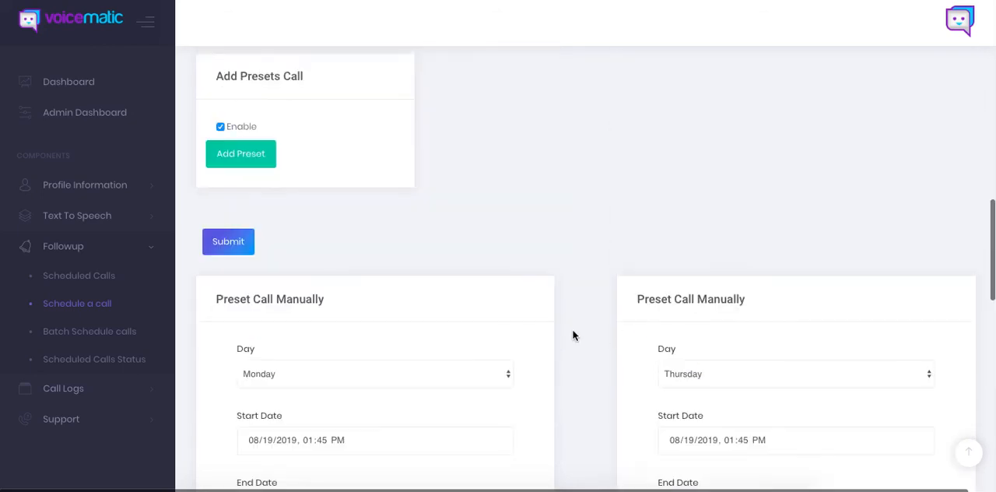
{"action": "scroll", "scroll_direction": "down", "scroll_amount": 3}
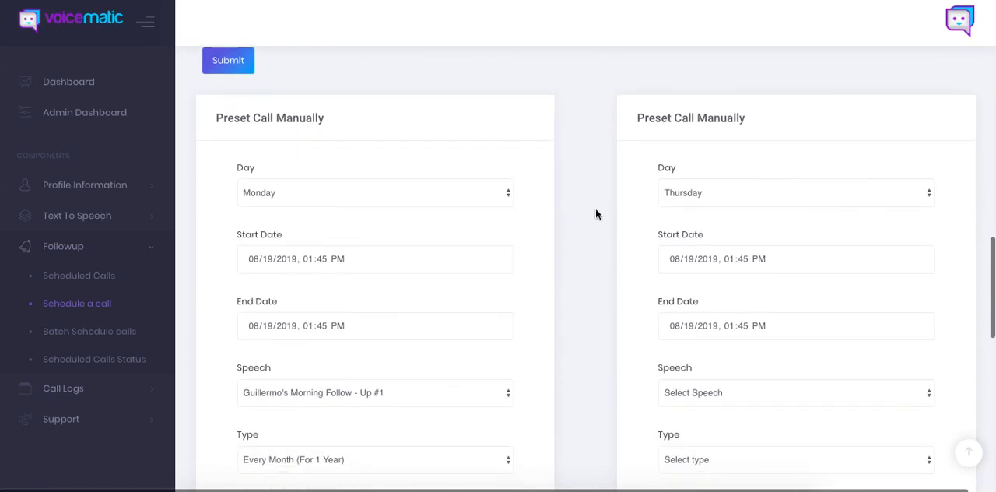
{"action": "scroll", "scroll_direction": "down", "scroll_amount": 3}
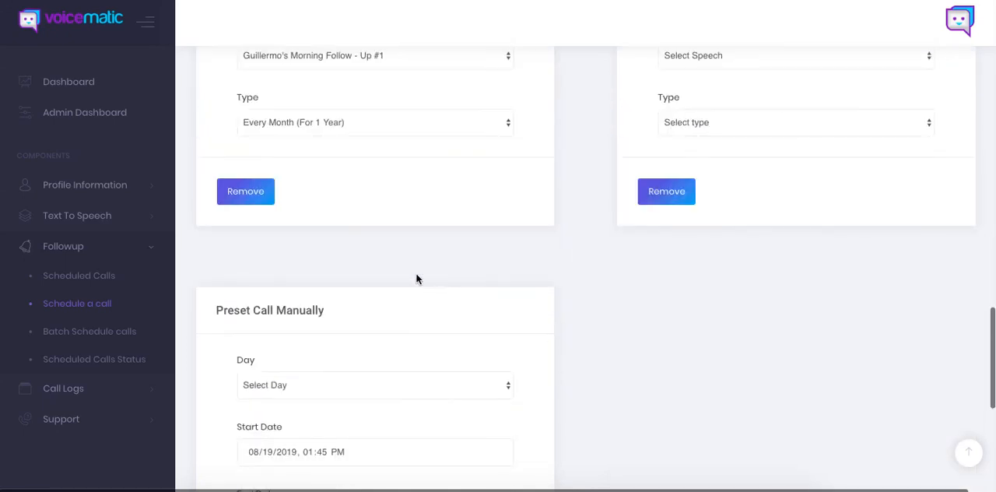
{"action": "scroll", "scroll_direction": "down", "scroll_amount": 3}
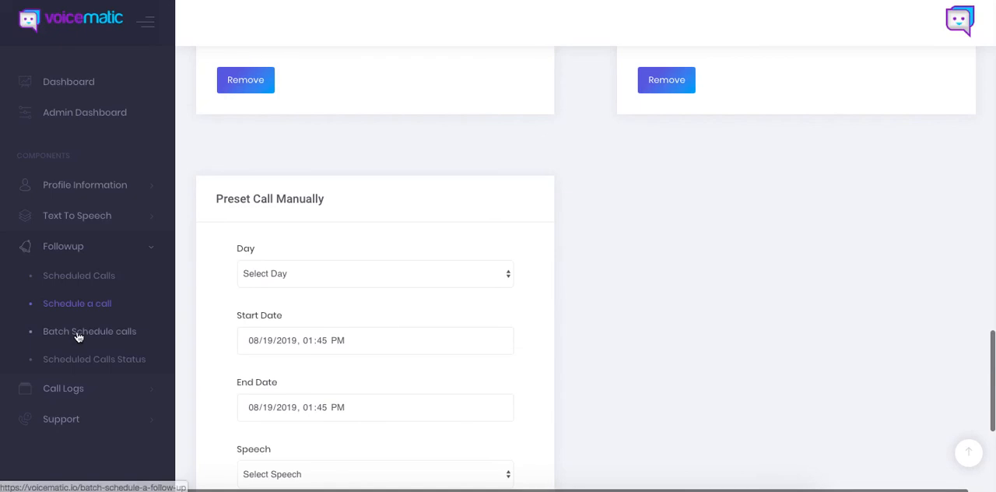
{"action": "mouse_move", "coordinate": [432, 382]}
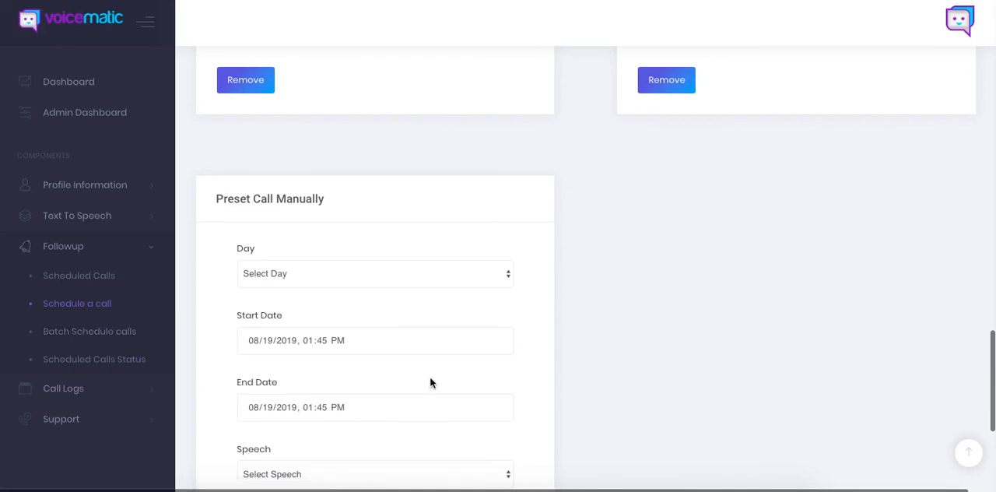
Step: Open Followup > Batch Schedule calls and scroll through the empty List Name step
{"action": "left_click", "coordinate": [90, 331]}
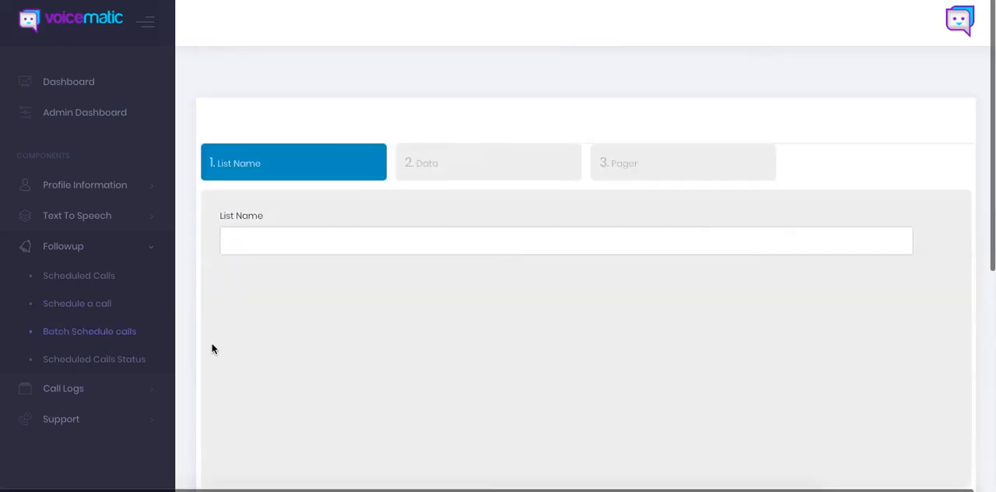
{"action": "scroll", "scroll_direction": "down", "scroll_amount": 3}
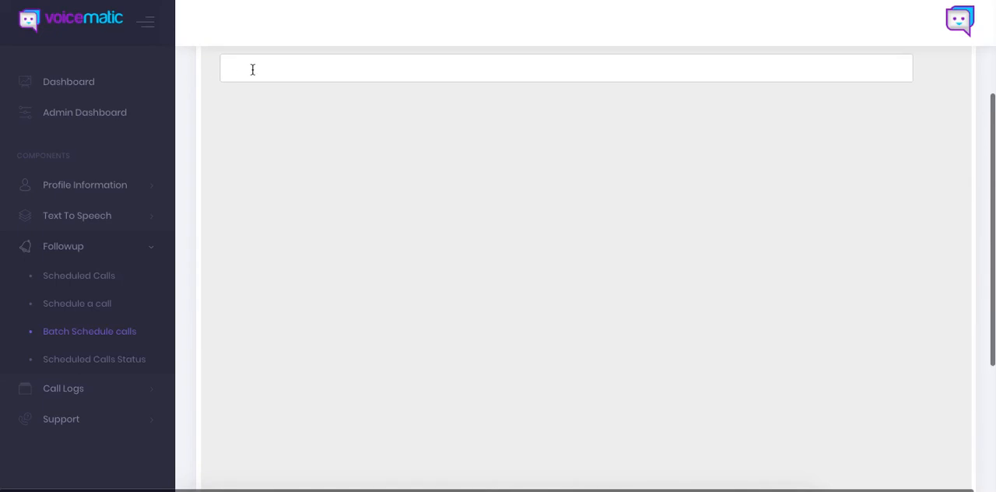
{"action": "scroll", "scroll_direction": "down", "scroll_amount": 3}
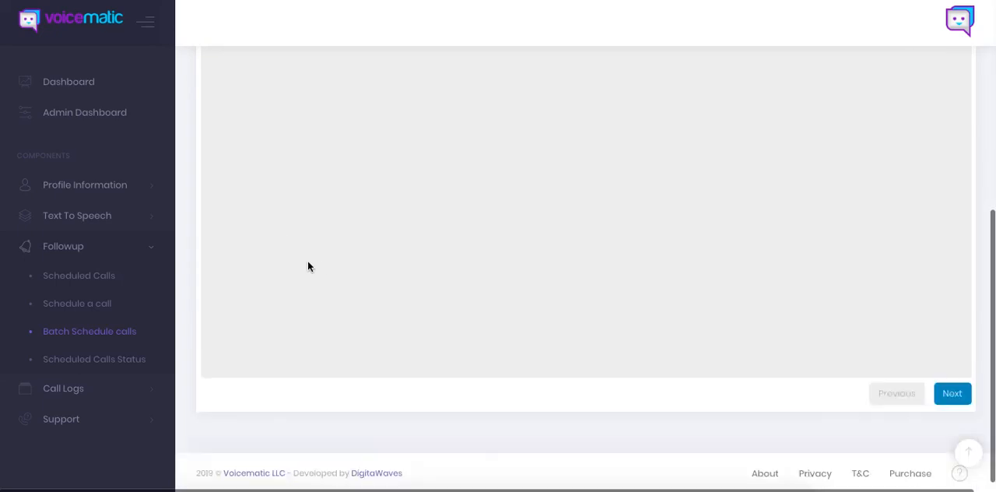
{"action": "left_click", "coordinate": [952, 393]}
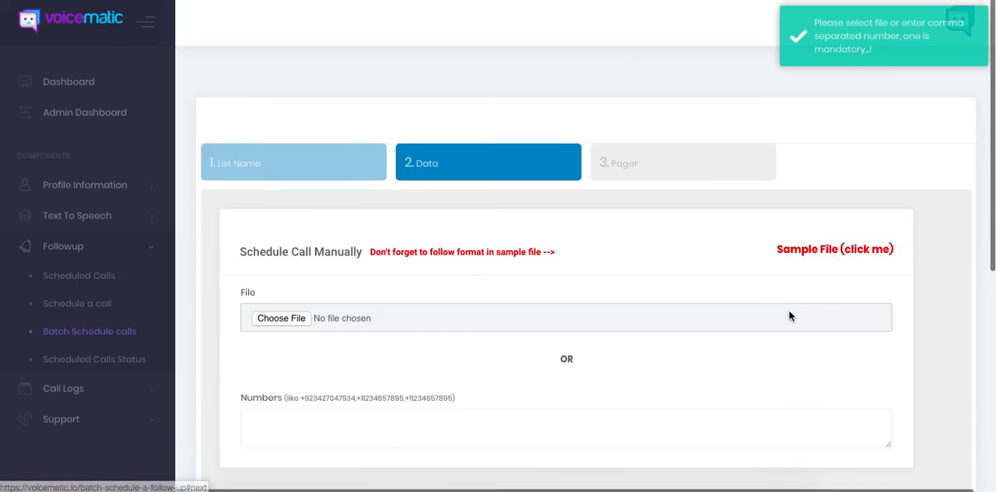
{"action": "scroll", "scroll_direction": "down", "scroll_amount": 3}
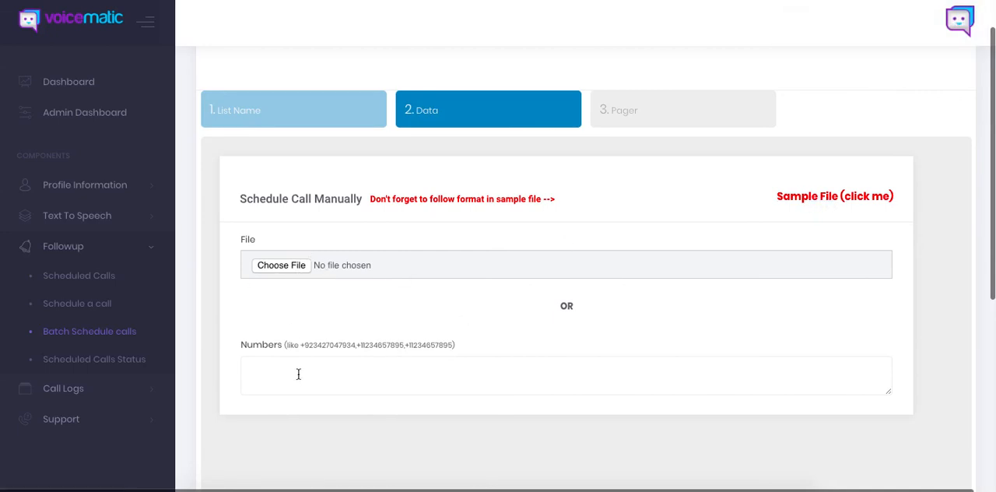
{"action": "left_click", "coordinate": [566, 375]}
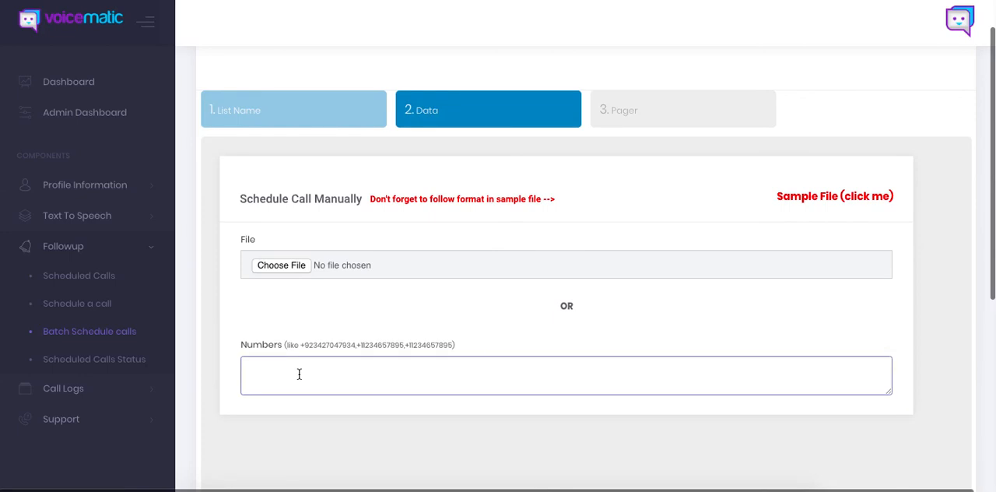
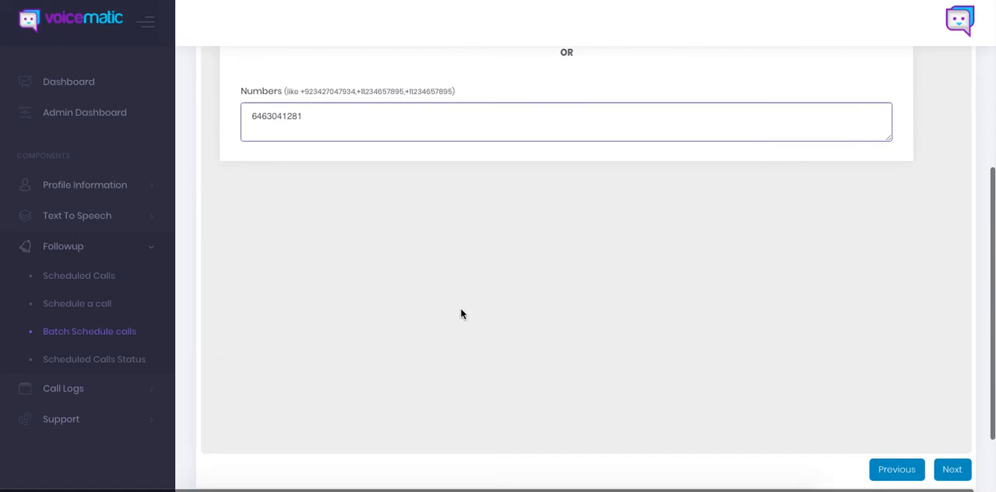
{"action": "left_click", "coordinate": [952, 468]}
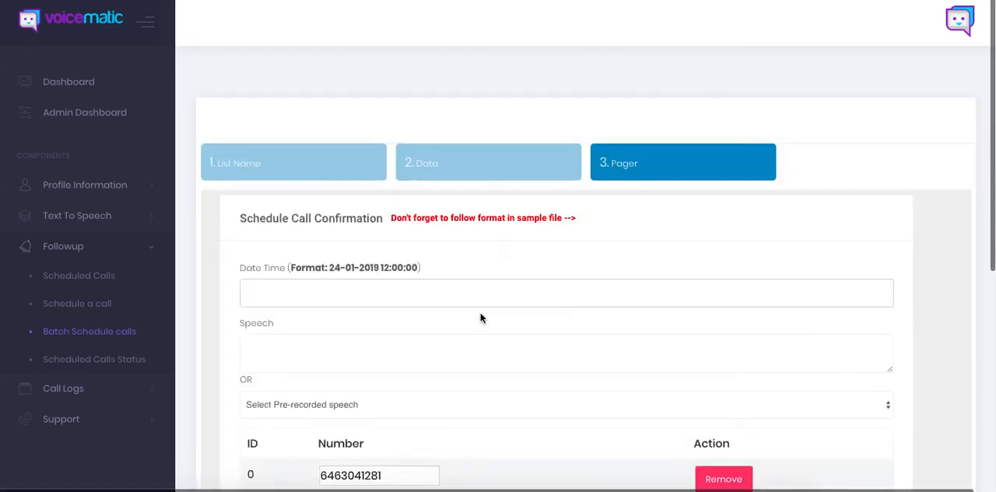
Step: Select Guillermo's Morning Follow-Up #1 as the pre-recorded speech
{"action": "scroll", "scroll_direction": "down", "scroll_amount": 3}
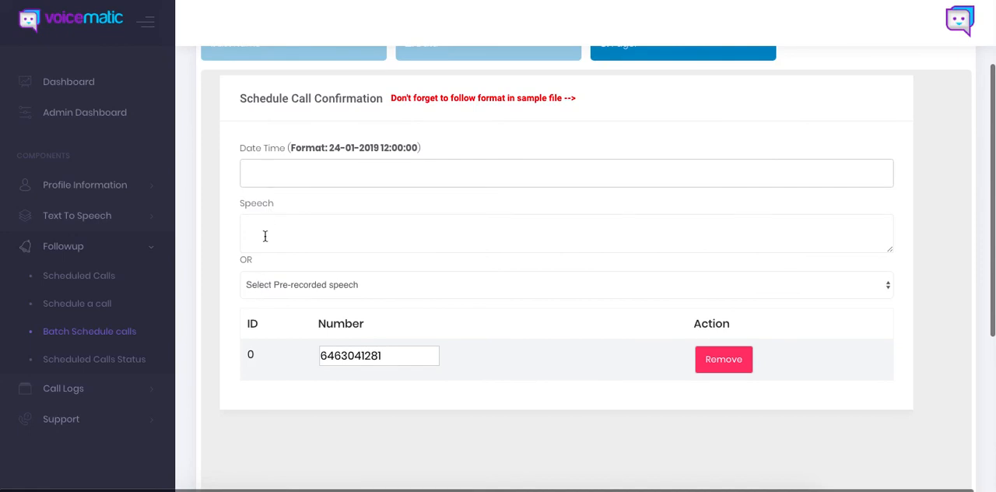
{"action": "left_click", "coordinate": [566, 284]}
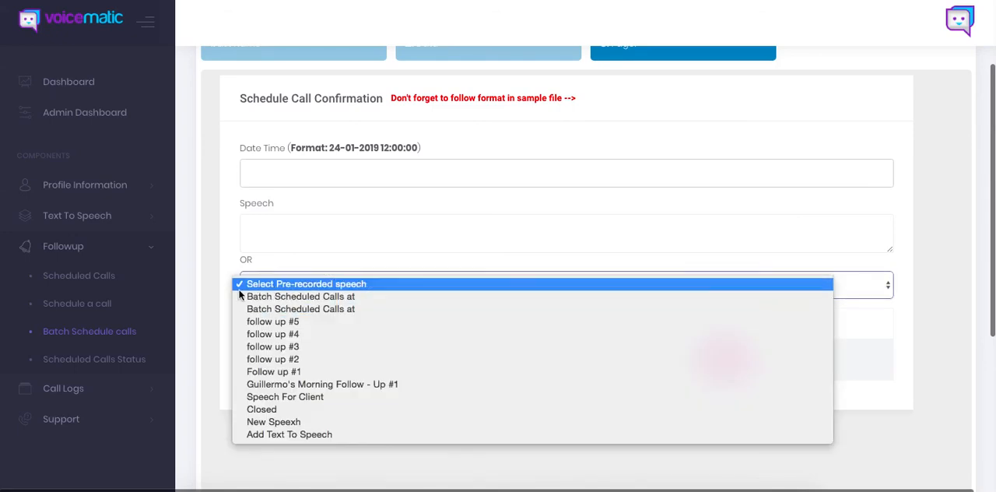
{"action": "left_click", "coordinate": [323, 384]}
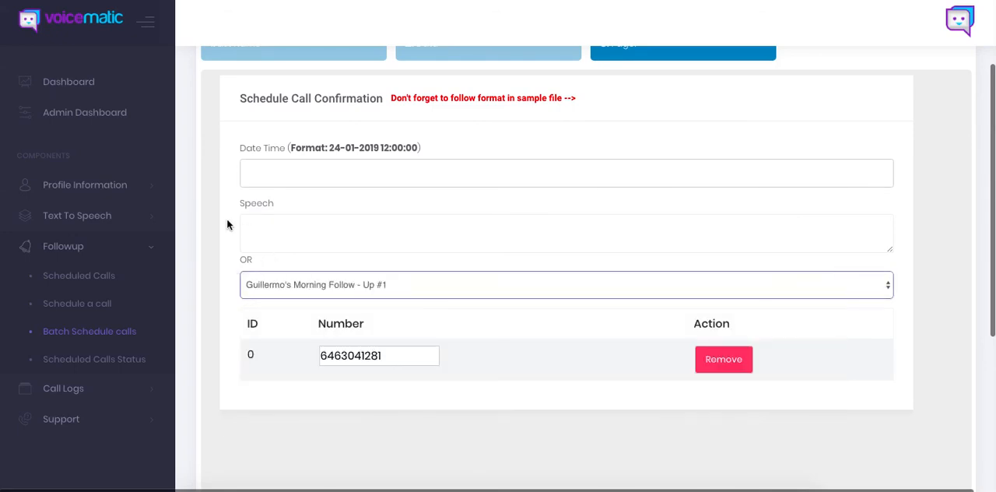
{"action": "scroll", "scroll_direction": "down", "scroll_amount": 3}
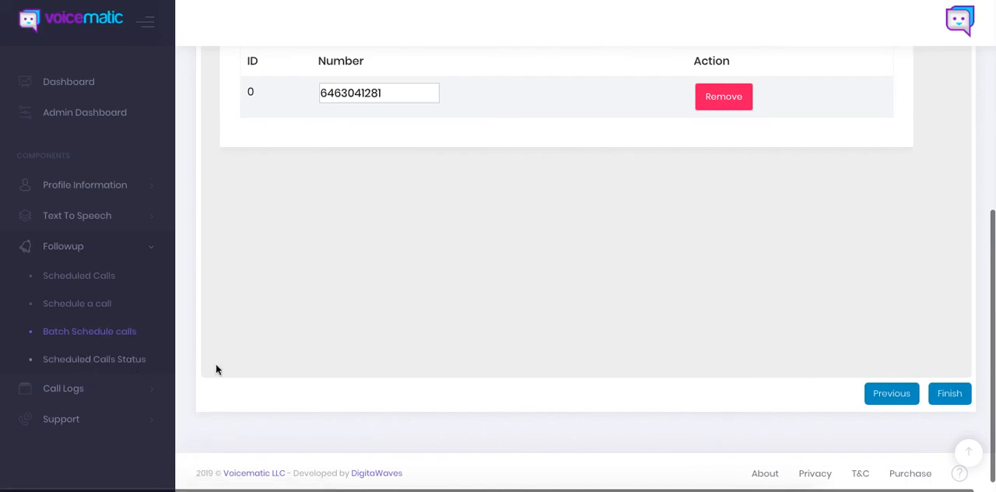
Step: Open Scheduled Calls Status to review the three scheduled lists and their times
{"action": "left_click", "coordinate": [94, 359]}
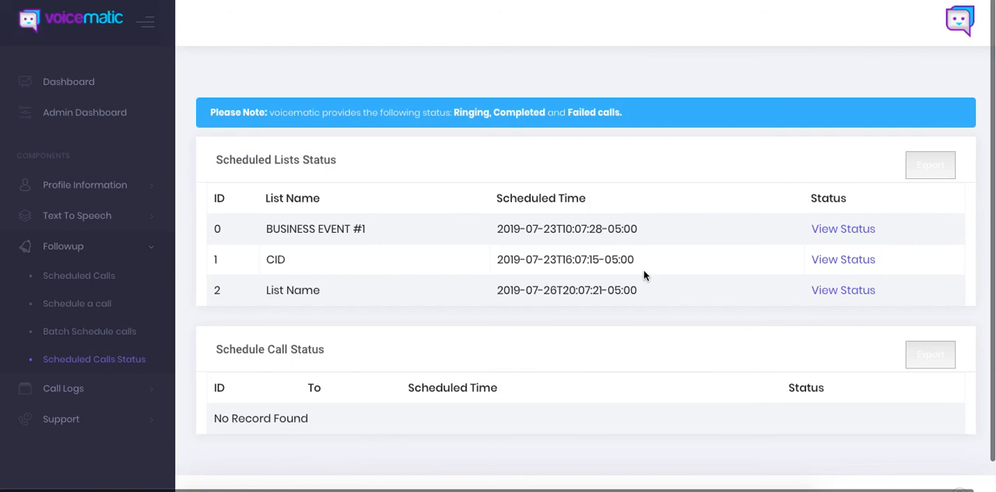
{"action": "scroll", "scroll_direction": "down", "scroll_amount": 3}
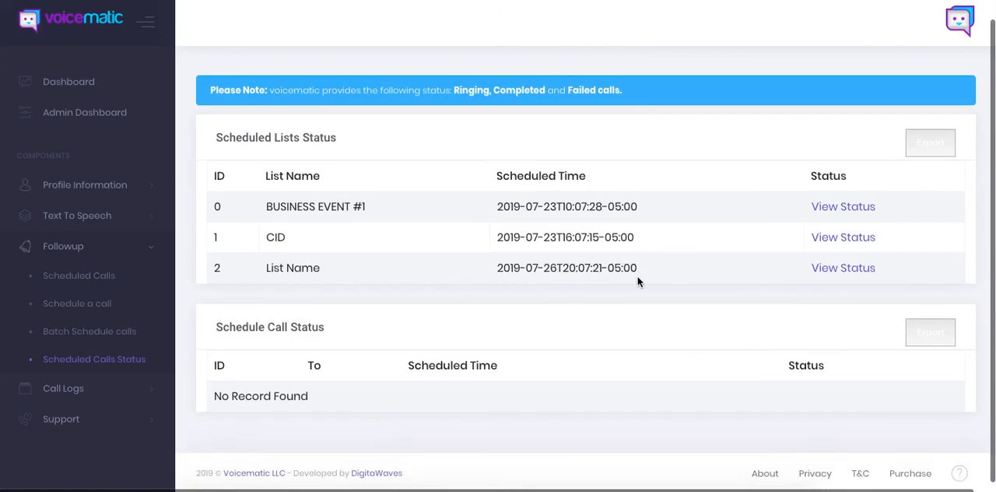
{"action": "mouse_move", "coordinate": [633, 306]}
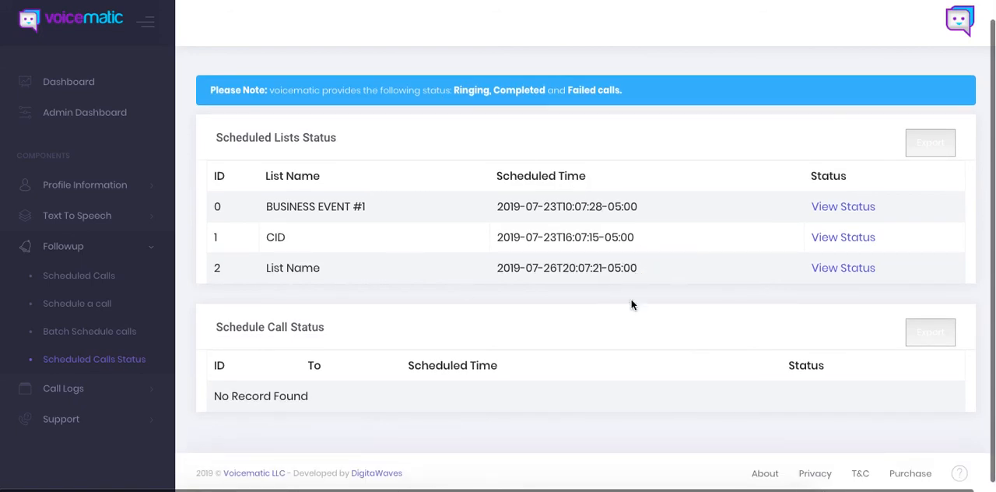
{"action": "mouse_move", "coordinate": [535, 95]}
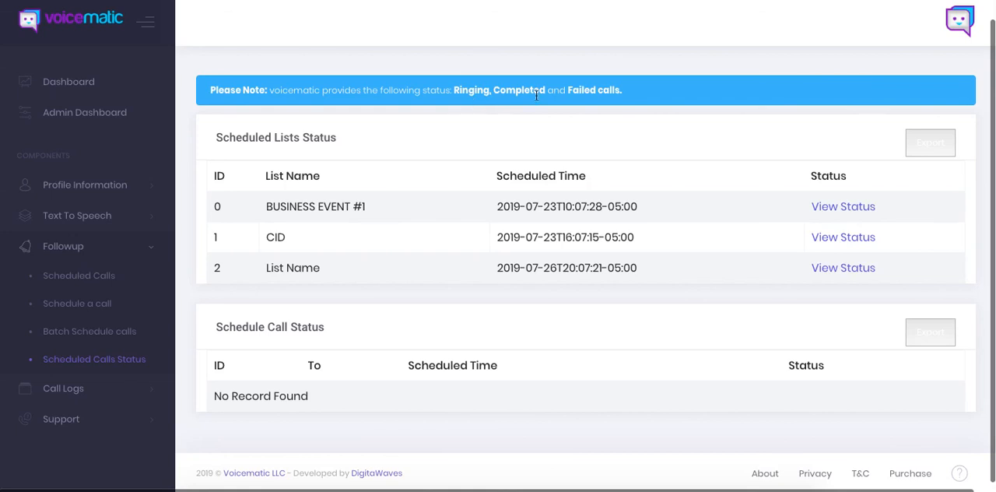
{"action": "mouse_move", "coordinate": [807, 220]}
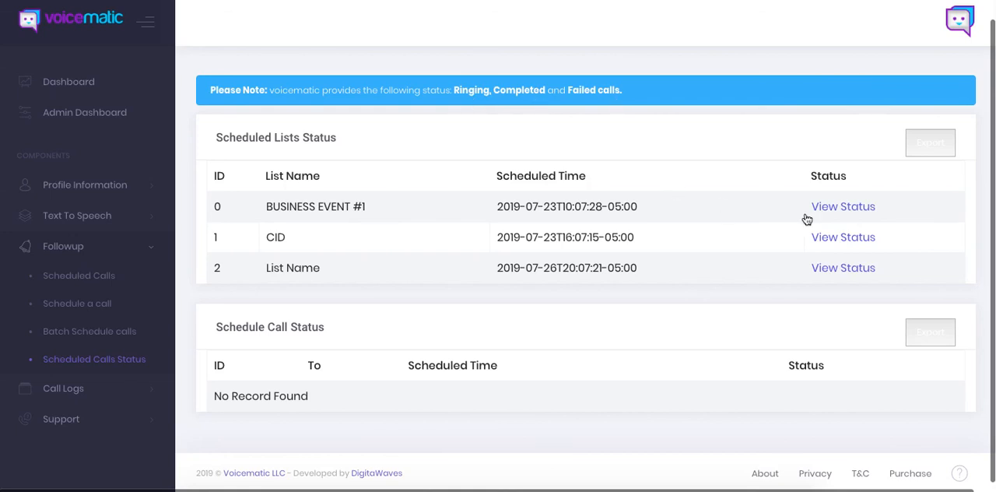
{"action": "mouse_move", "coordinate": [843, 207]}
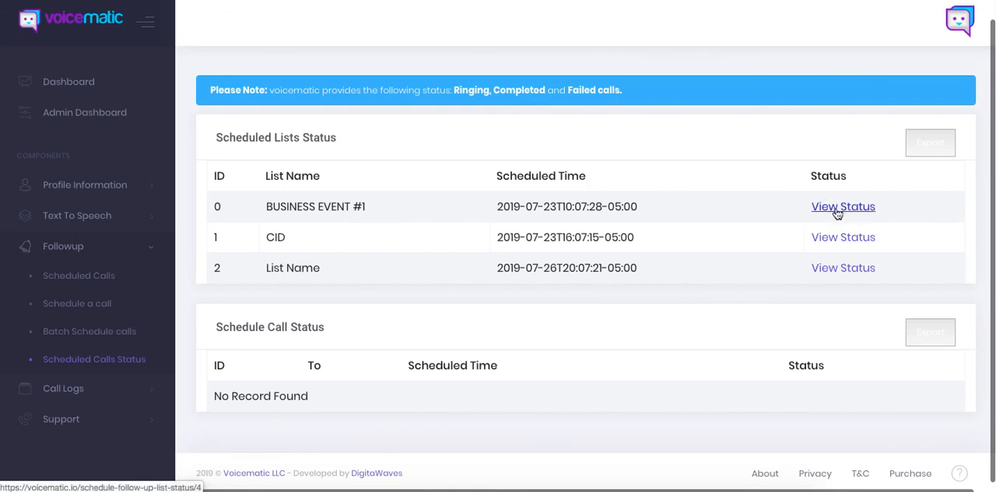
{"action": "mouse_move", "coordinate": [800, 366]}
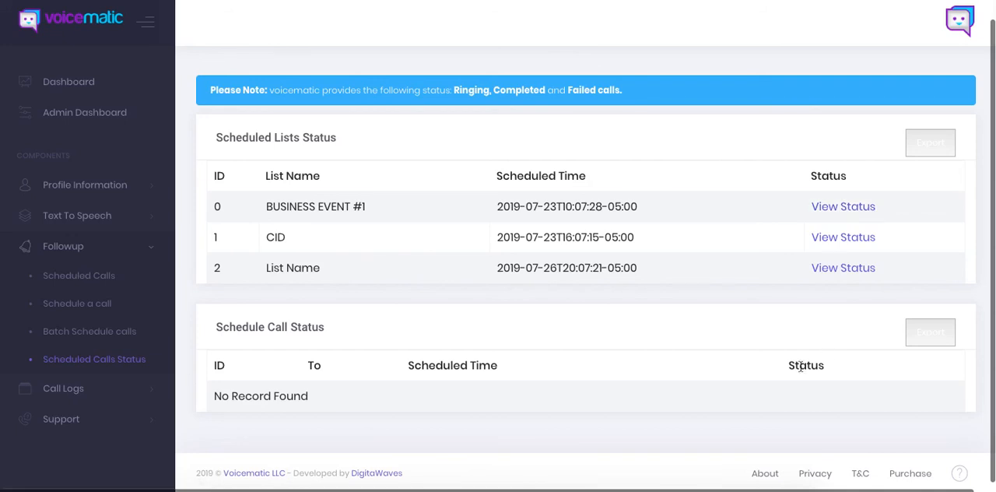
{"action": "mouse_move", "coordinate": [925, 350]}
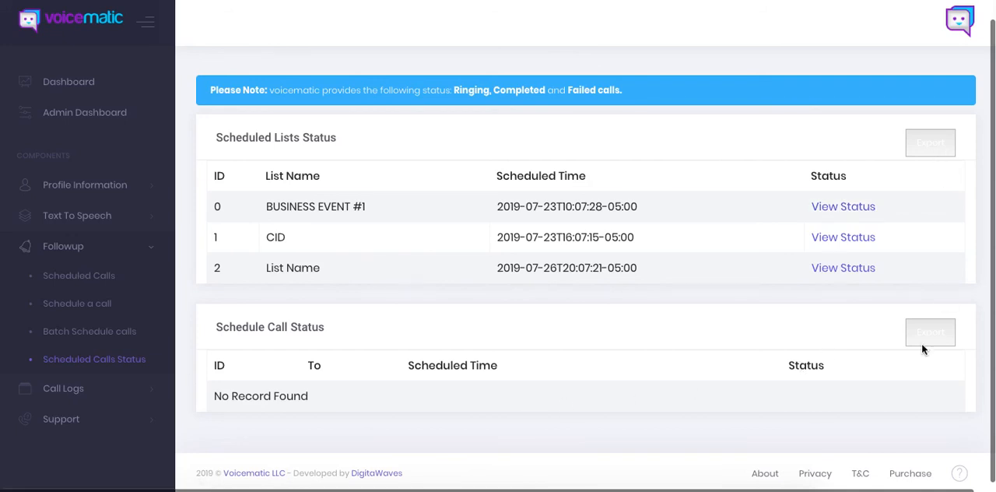
{"action": "mouse_move", "coordinate": [38, 342]}
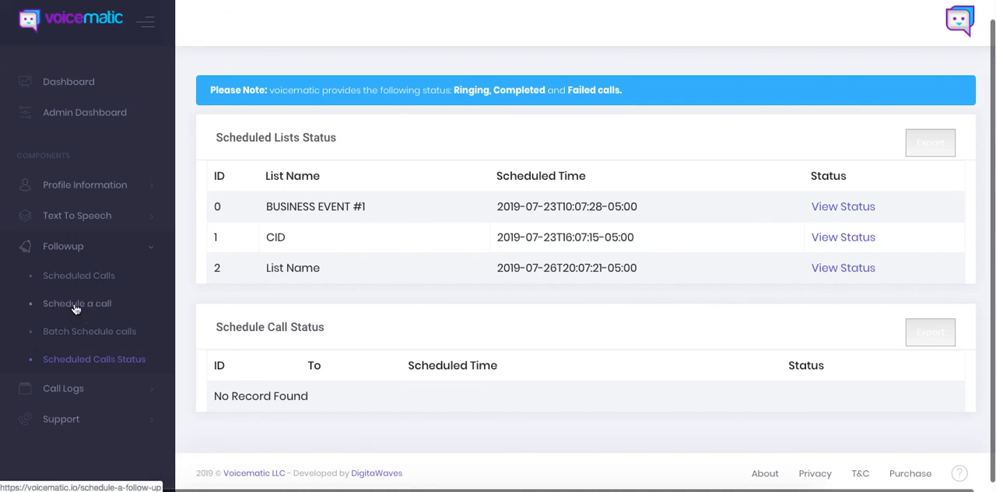
{"action": "mouse_move", "coordinate": [105, 311]}
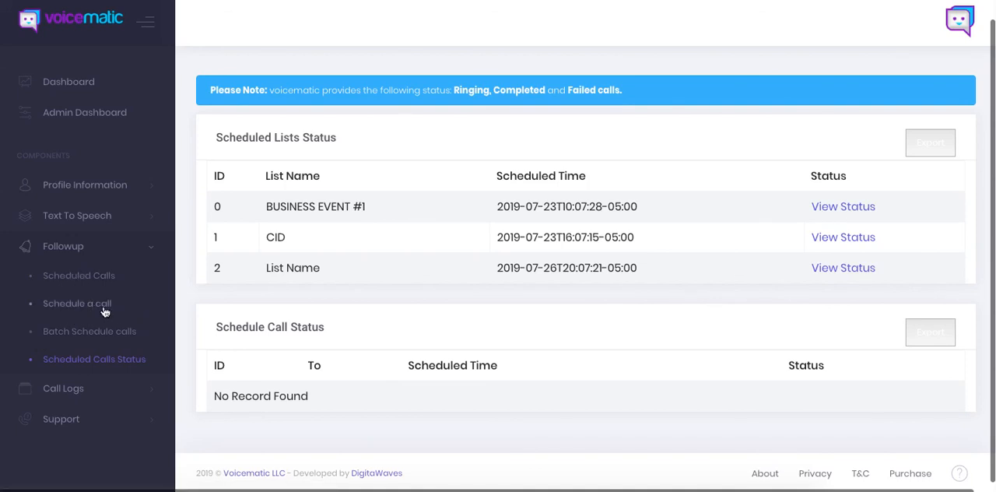
{"action": "left_click", "coordinate": [77, 304]}
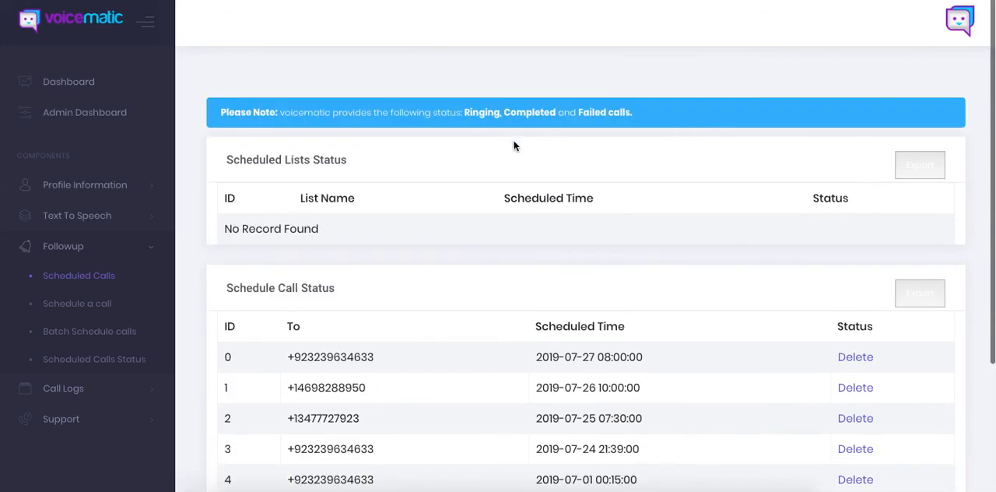
{"action": "mouse_move", "coordinate": [508, 118]}
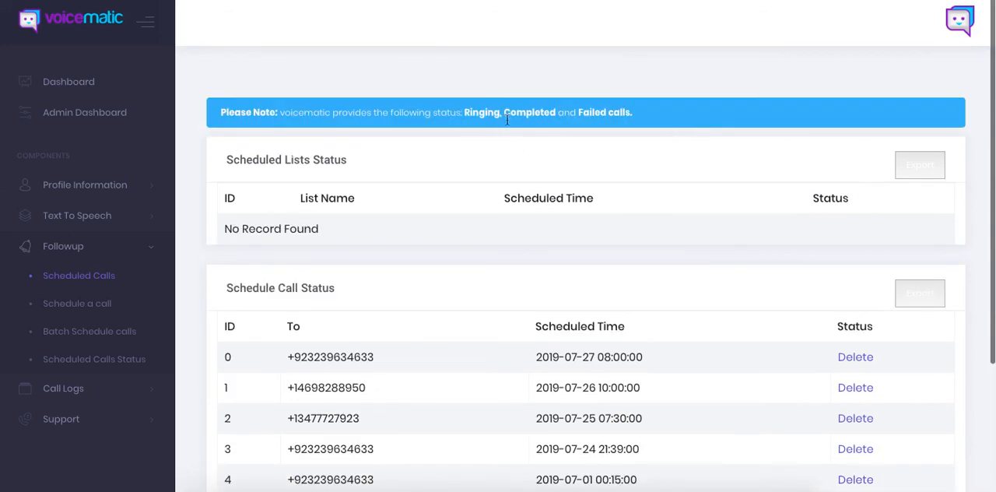
{"action": "mouse_move", "coordinate": [483, 130]}
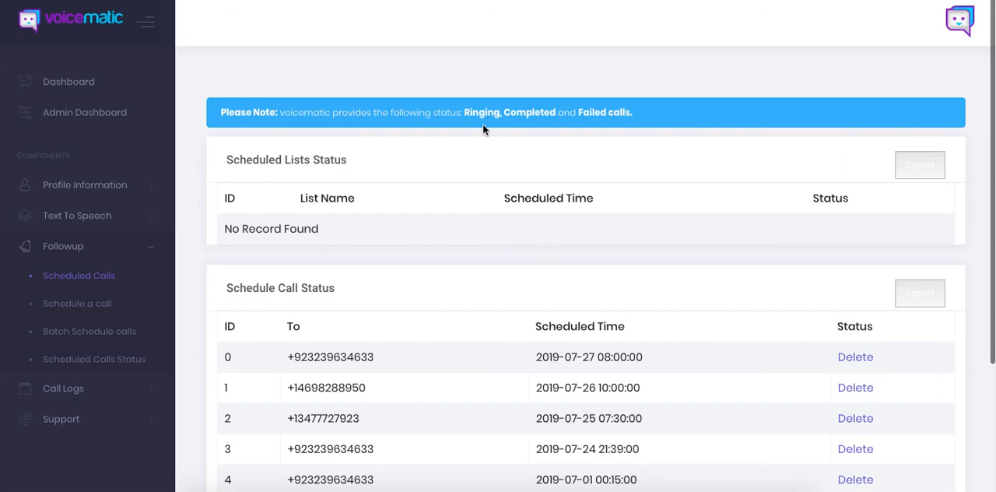
{"action": "mouse_move", "coordinate": [480, 128]}
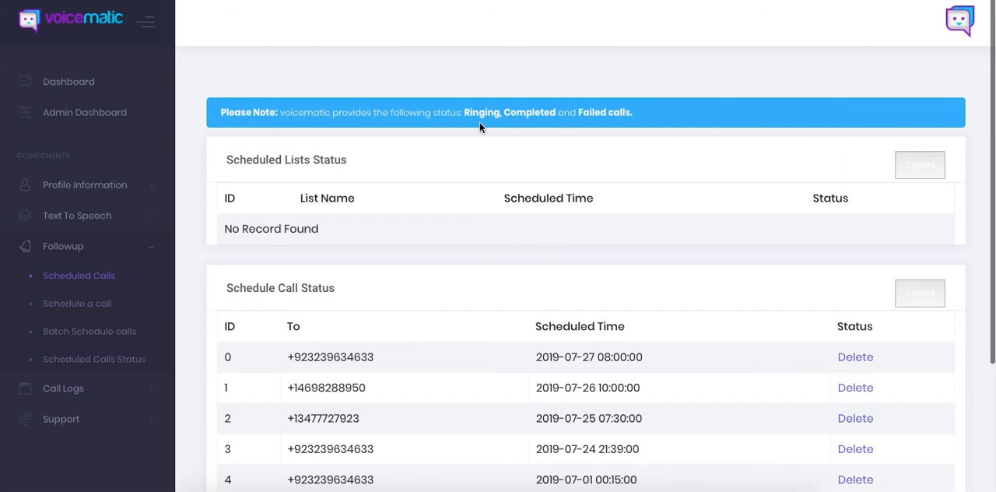
{"action": "mouse_move", "coordinate": [208, 223]}
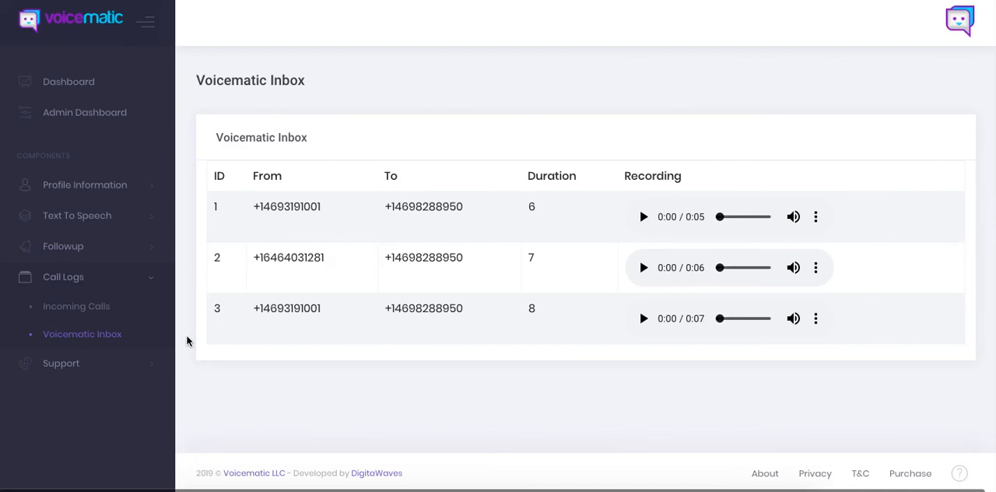
{"action": "mouse_move", "coordinate": [187, 302]}
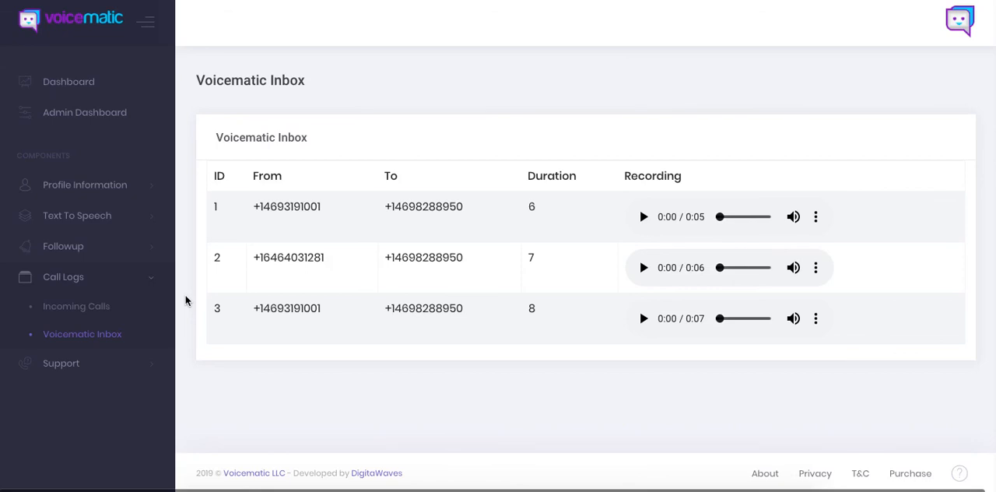
{"action": "mouse_move", "coordinate": [607, 369]}
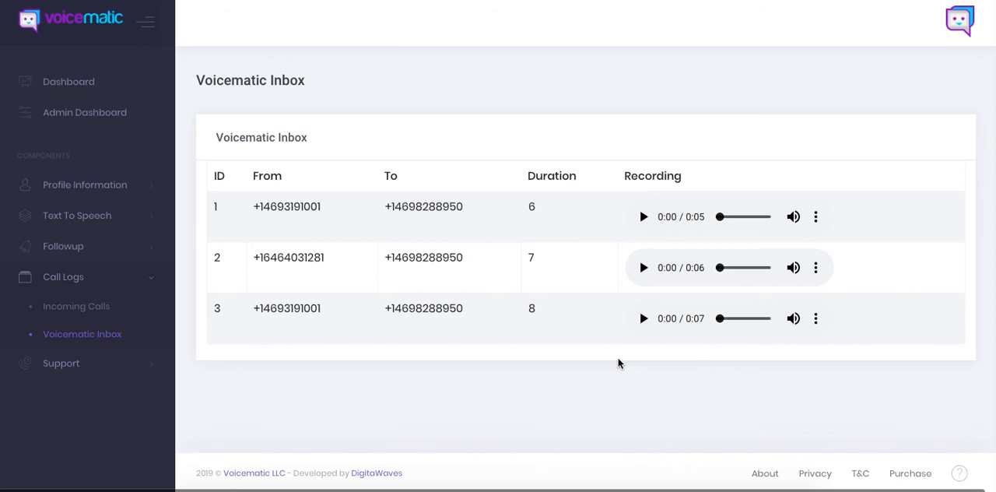
{"action": "mouse_move", "coordinate": [608, 409]}
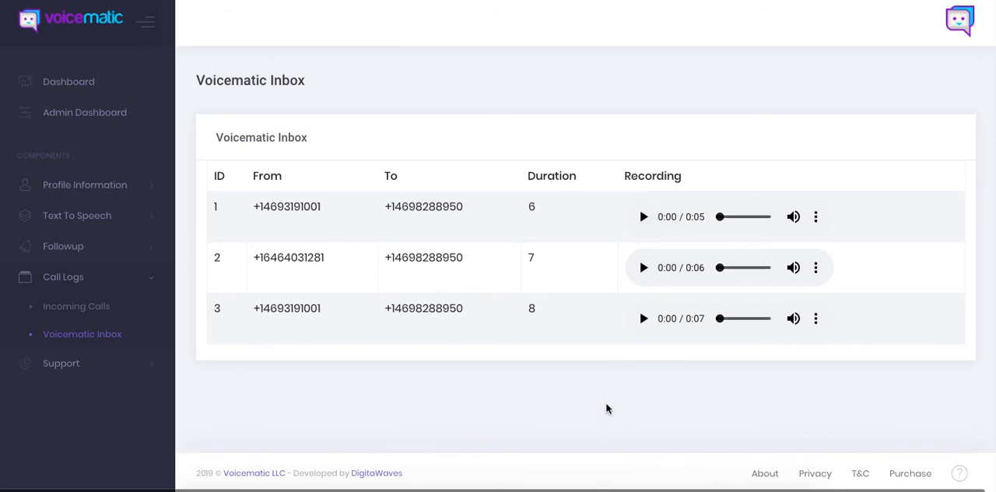
{"action": "mouse_move", "coordinate": [442, 413]}
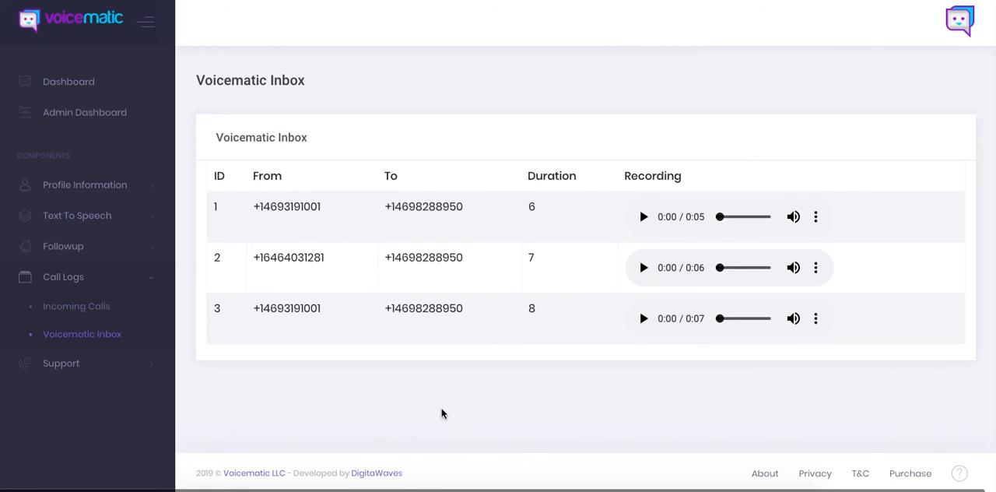
{"action": "mouse_move", "coordinate": [242, 372]}
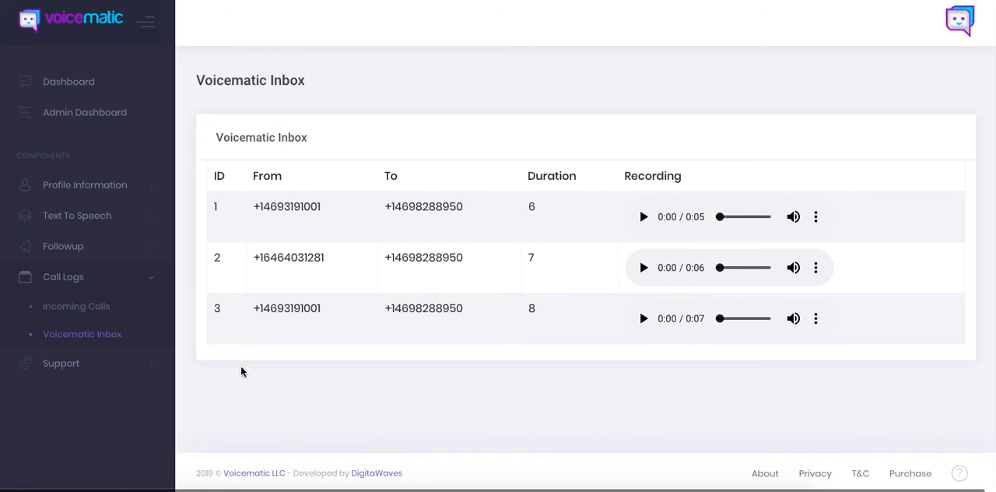
{"action": "mouse_move", "coordinate": [77, 306]}
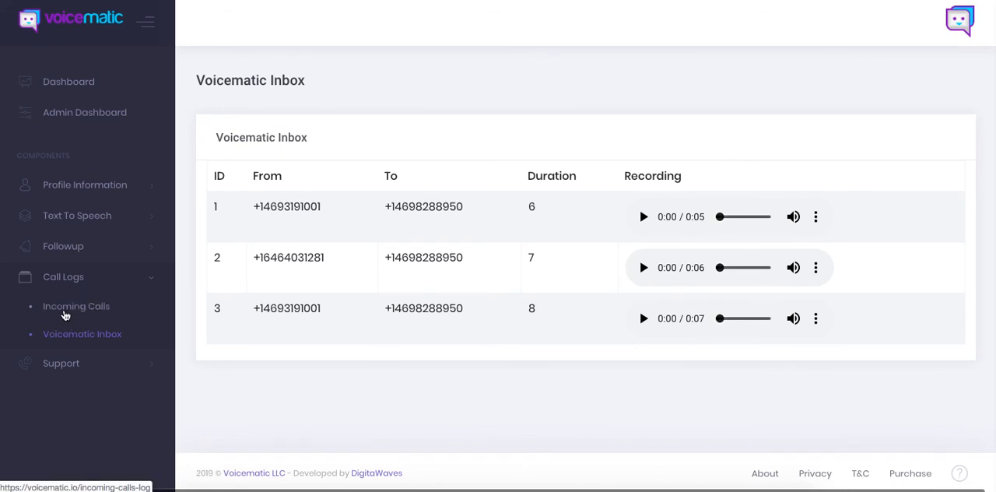
{"action": "mouse_move", "coordinate": [309, 360]}
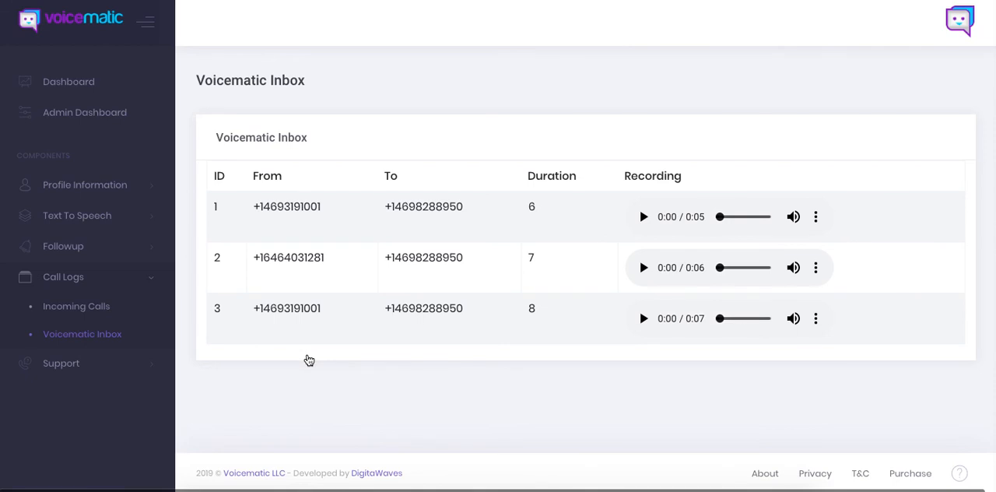
Step: Open Call Logs > Incoming Calls and scroll through caller, recipient and time entries
{"action": "left_click", "coordinate": [77, 306]}
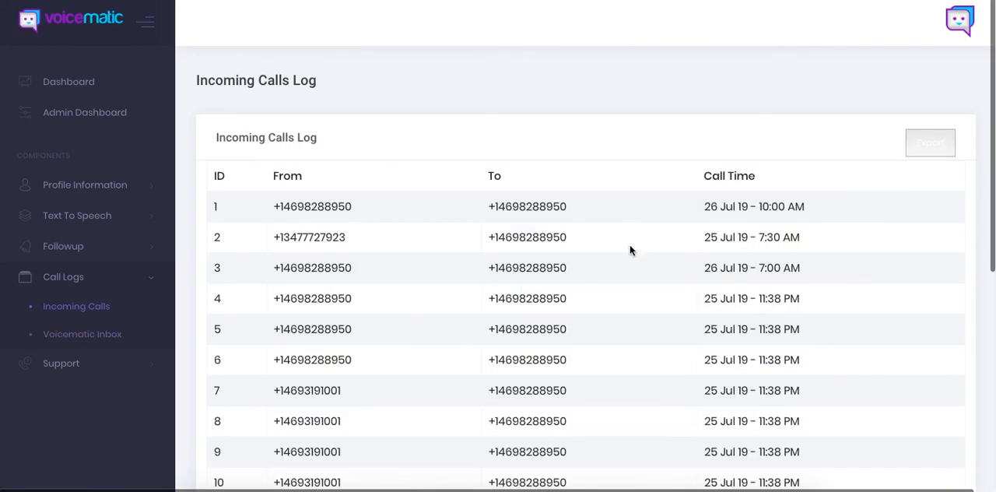
{"action": "mouse_move", "coordinate": [601, 150]}
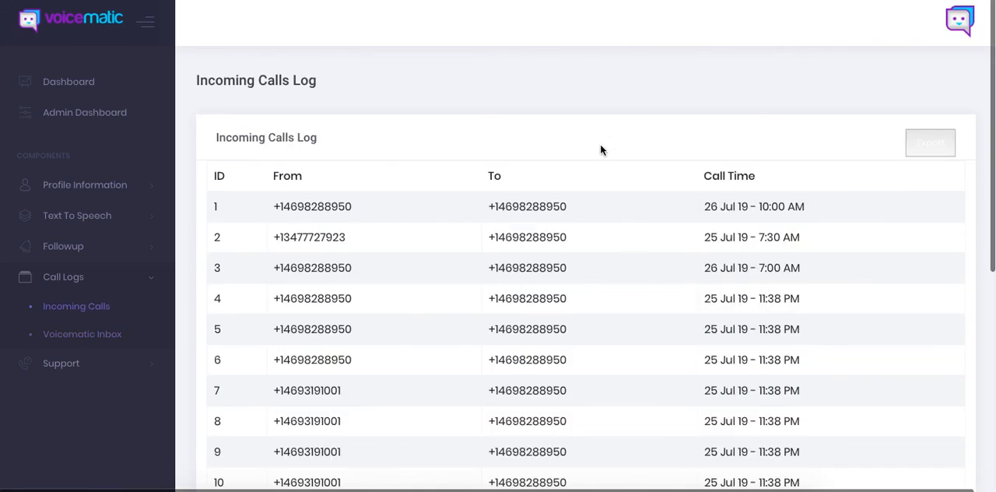
{"action": "mouse_move", "coordinate": [930, 148]}
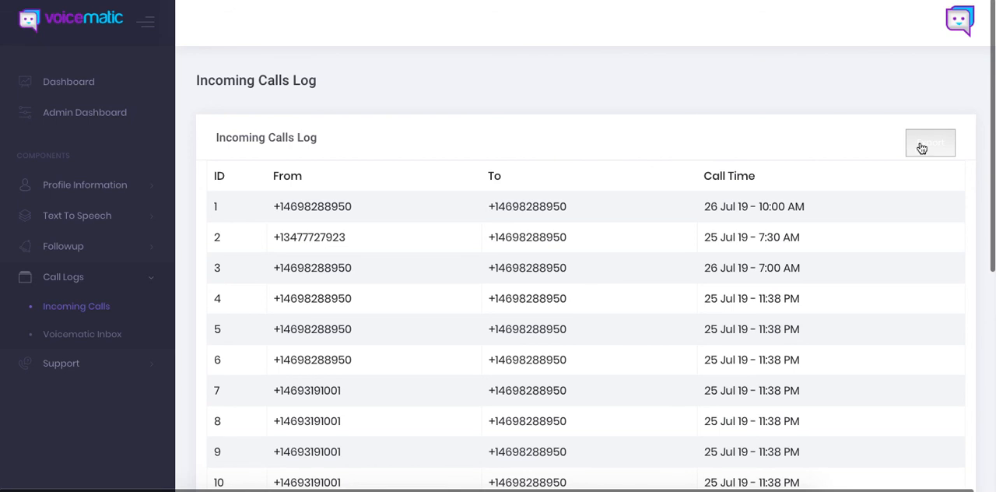
{"action": "scroll", "scroll_direction": "down", "scroll_amount": 3}
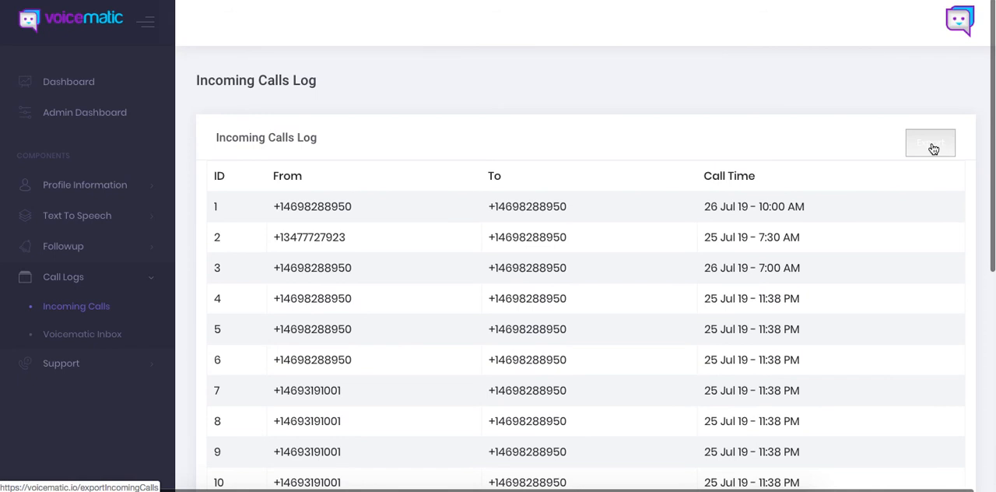
{"action": "mouse_move", "coordinate": [408, 124]}
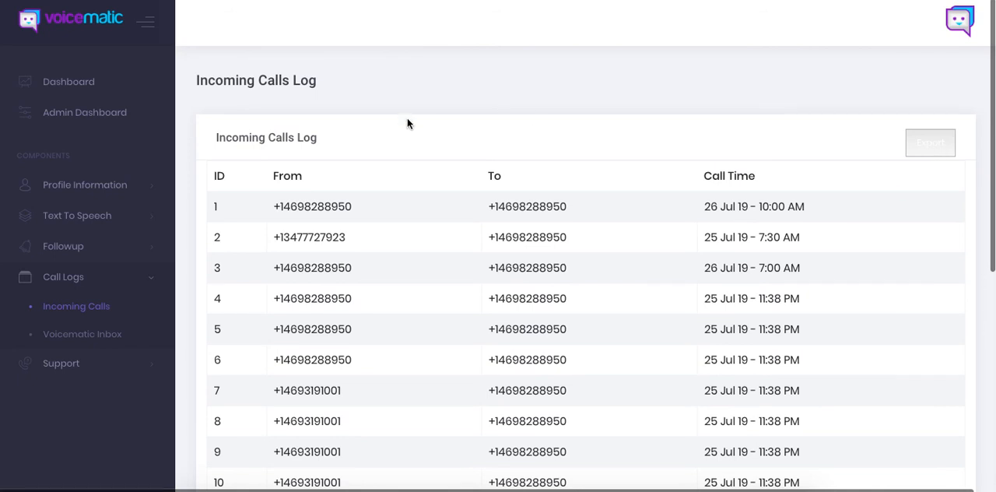
{"action": "mouse_move", "coordinate": [92, 381]}
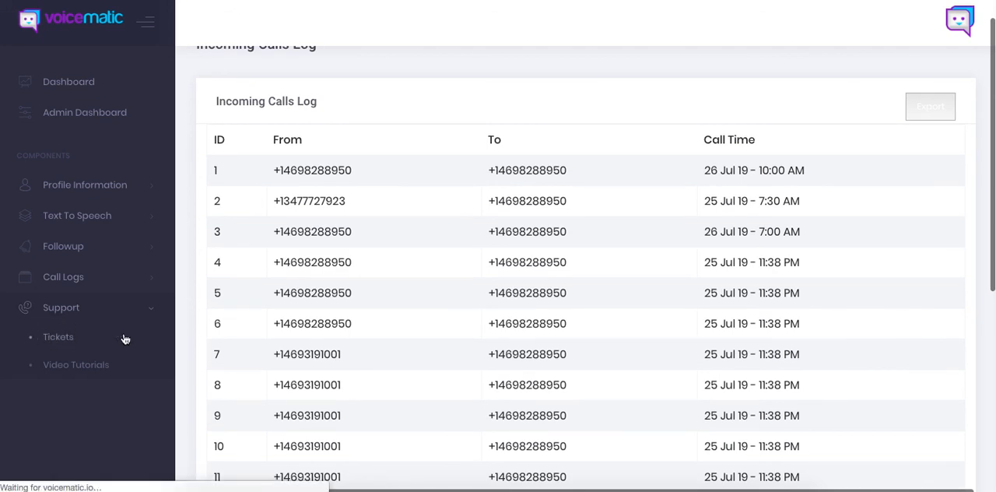
{"action": "mouse_move", "coordinate": [193, 278]}
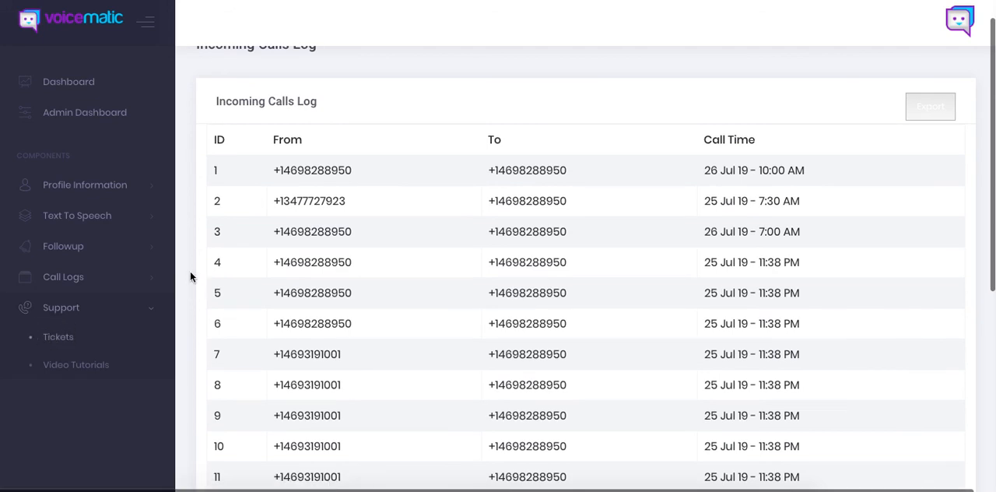
Step: Confirm Support Tickets shows no tickets, then open the Video Tutorials page
{"action": "left_click", "coordinate": [57, 336]}
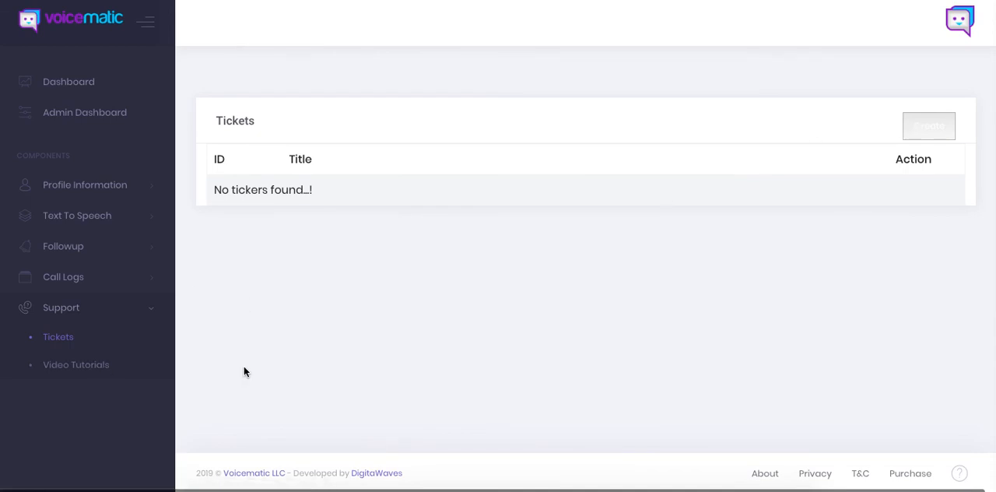
{"action": "left_click", "coordinate": [76, 364]}
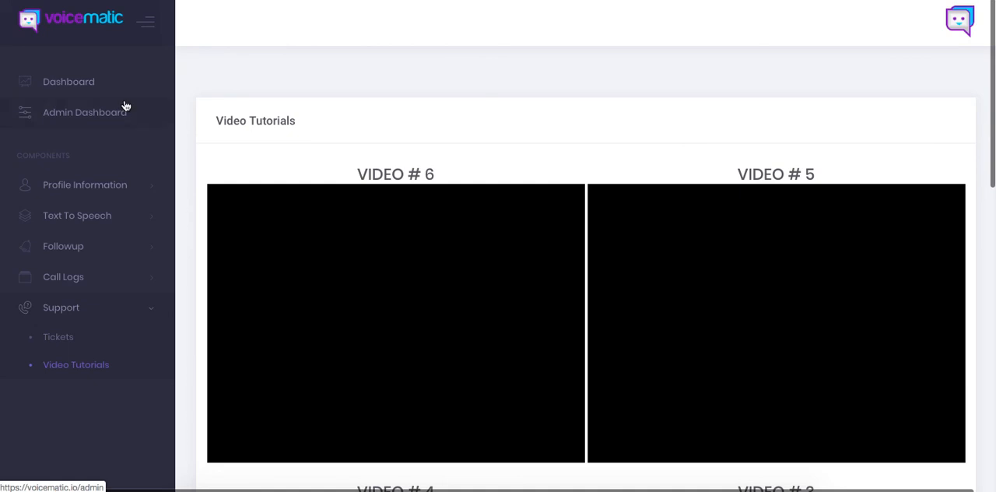
Step: Return to the Dashboard showing 19 inbound and 68 outbound calls in total
{"action": "left_click", "coordinate": [85, 112]}
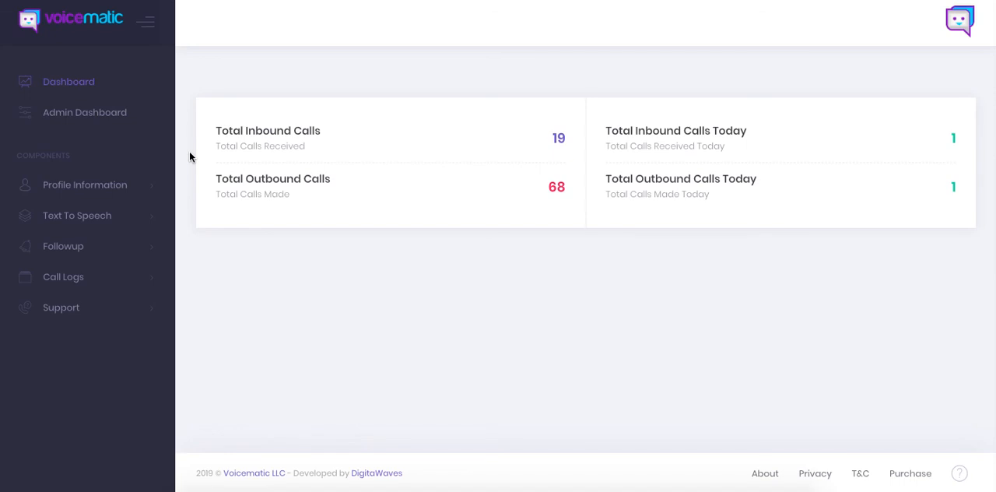
{"action": "mouse_move", "coordinate": [193, 162]}
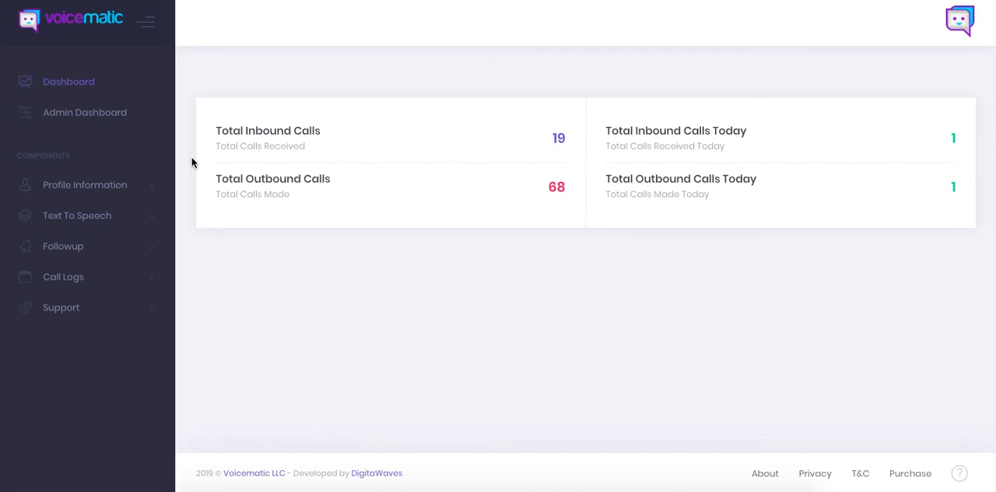
{"action": "mouse_move", "coordinate": [192, 179]}
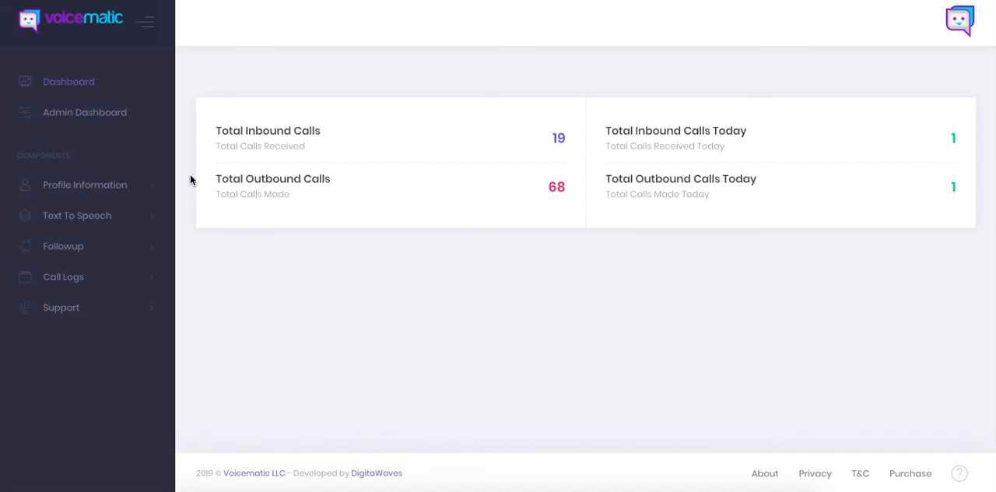
{"action": "mouse_move", "coordinate": [197, 215]}
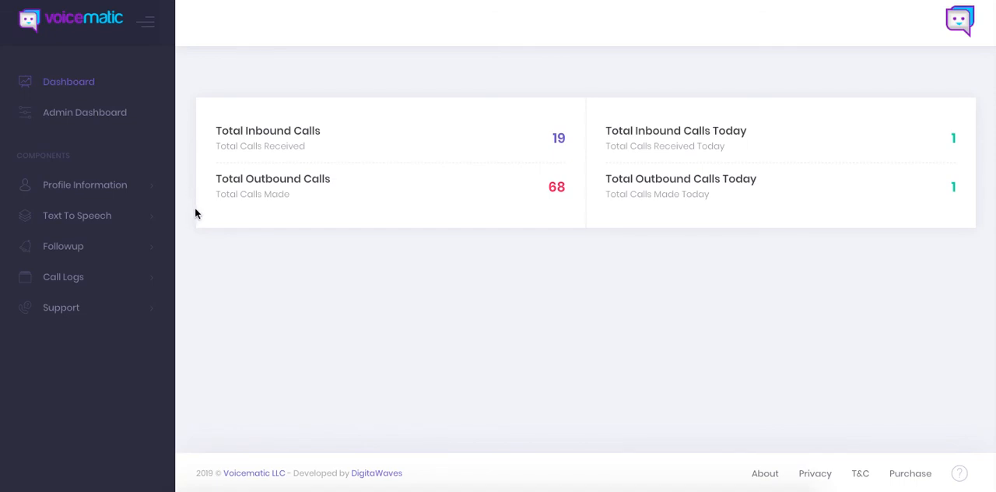
{"action": "mouse_move", "coordinate": [231, 248]}
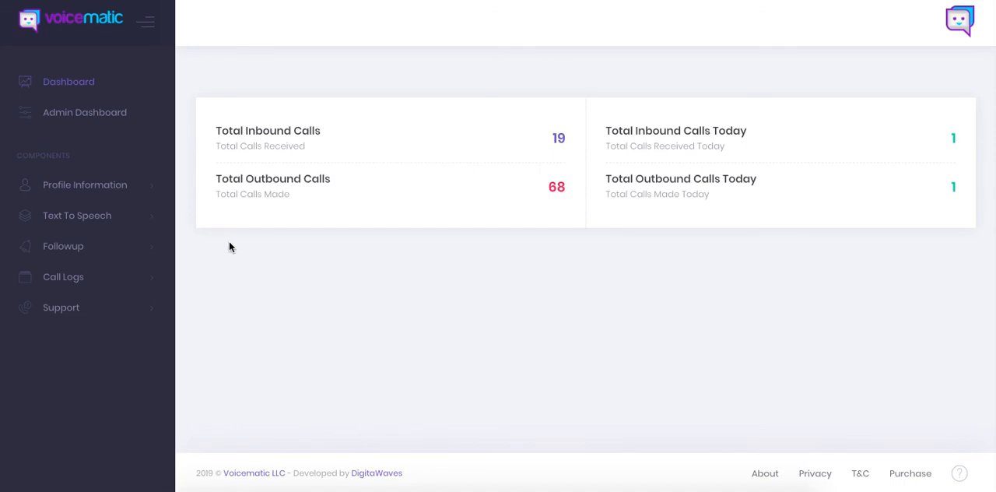
{"action": "mouse_move", "coordinate": [264, 330]}
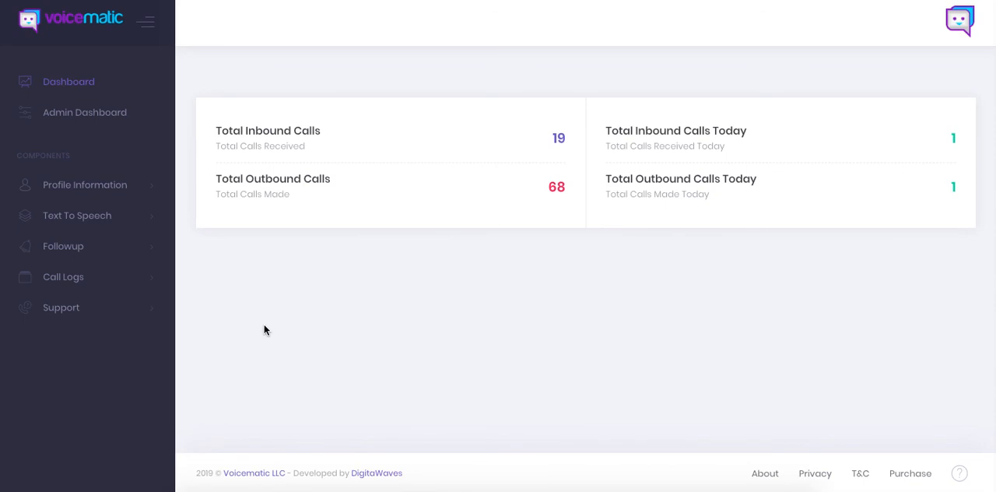
{"action": "mouse_move", "coordinate": [266, 335]}
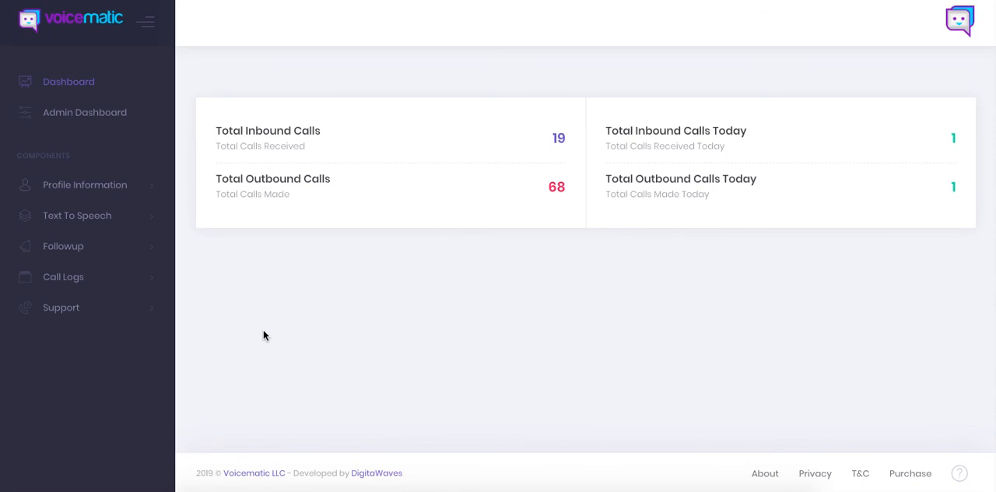
{"action": "mouse_move", "coordinate": [243, 365]}
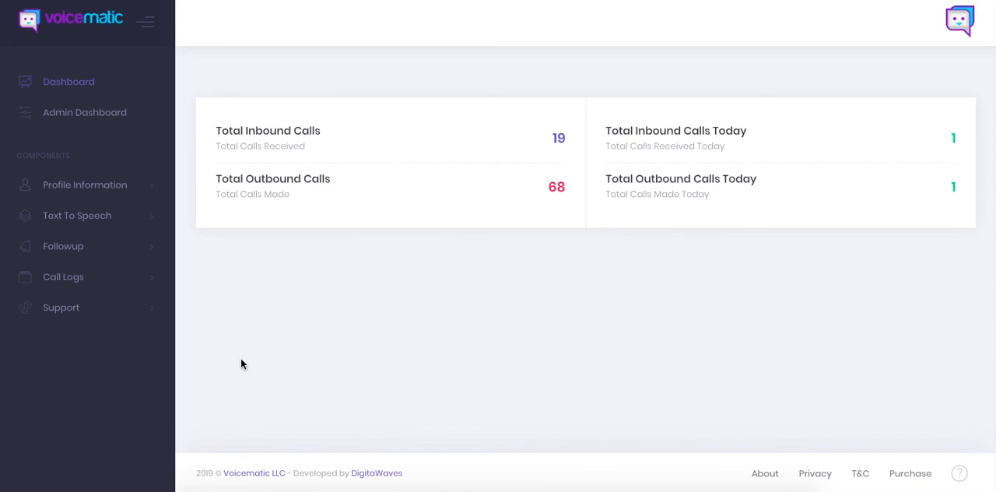
{"action": "mouse_move", "coordinate": [240, 349]}
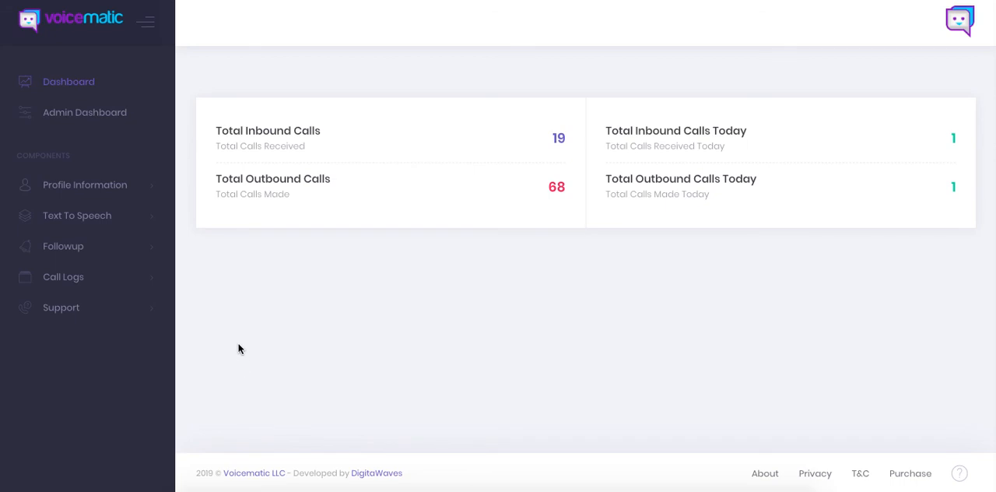
{"action": "mouse_move", "coordinate": [265, 380]}
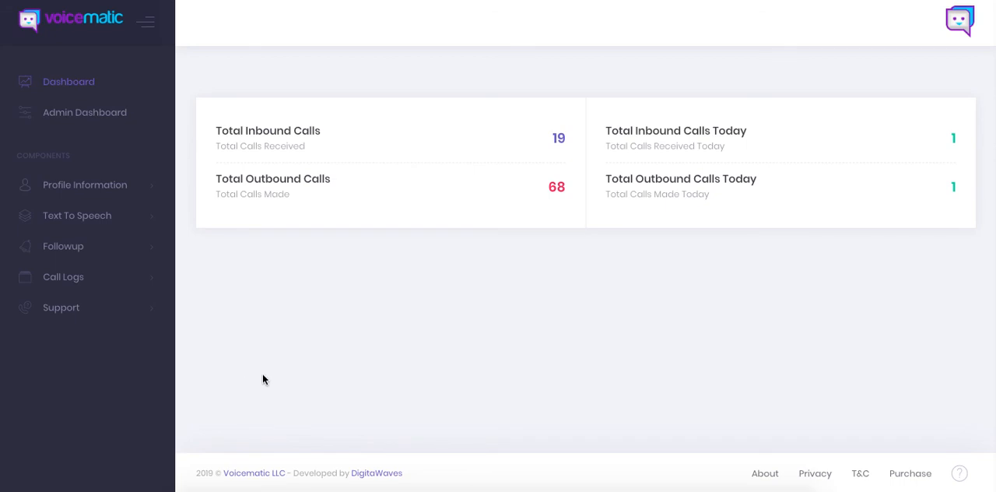